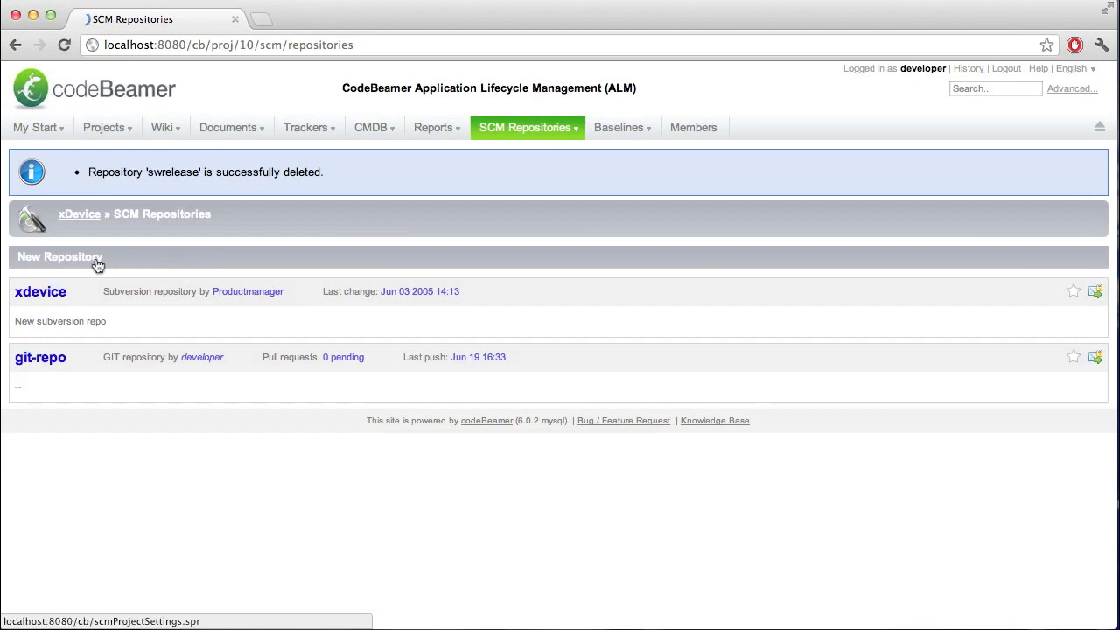
Start a new repository in the xDevice project and choose Subversion as its type
{"action": "left_click", "coordinate": [60, 256]}
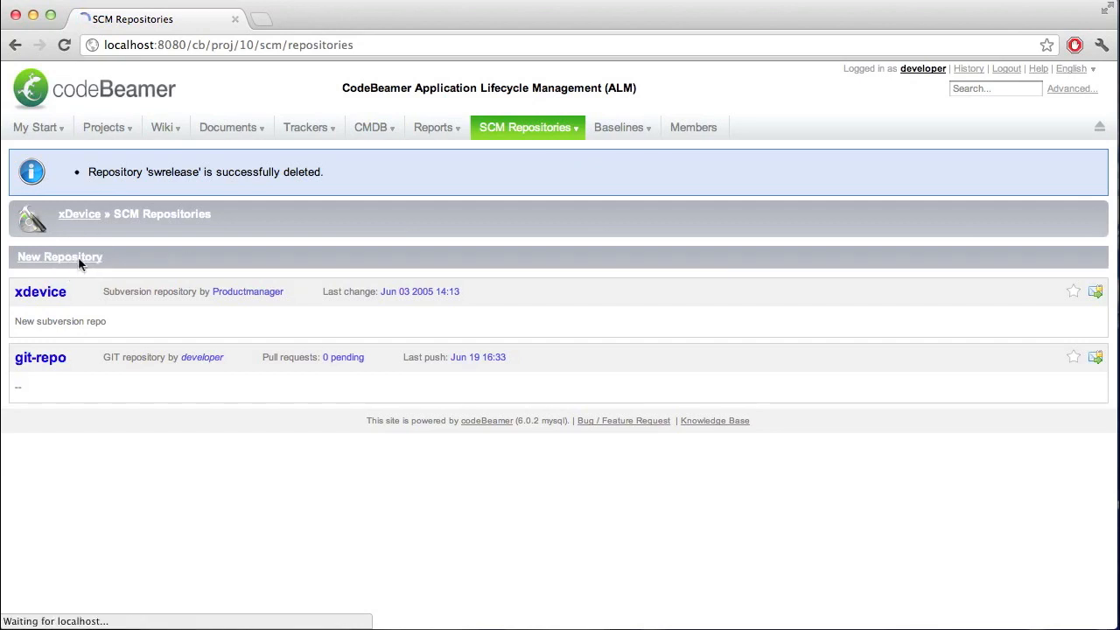
{"action": "left_click", "coordinate": [60, 256]}
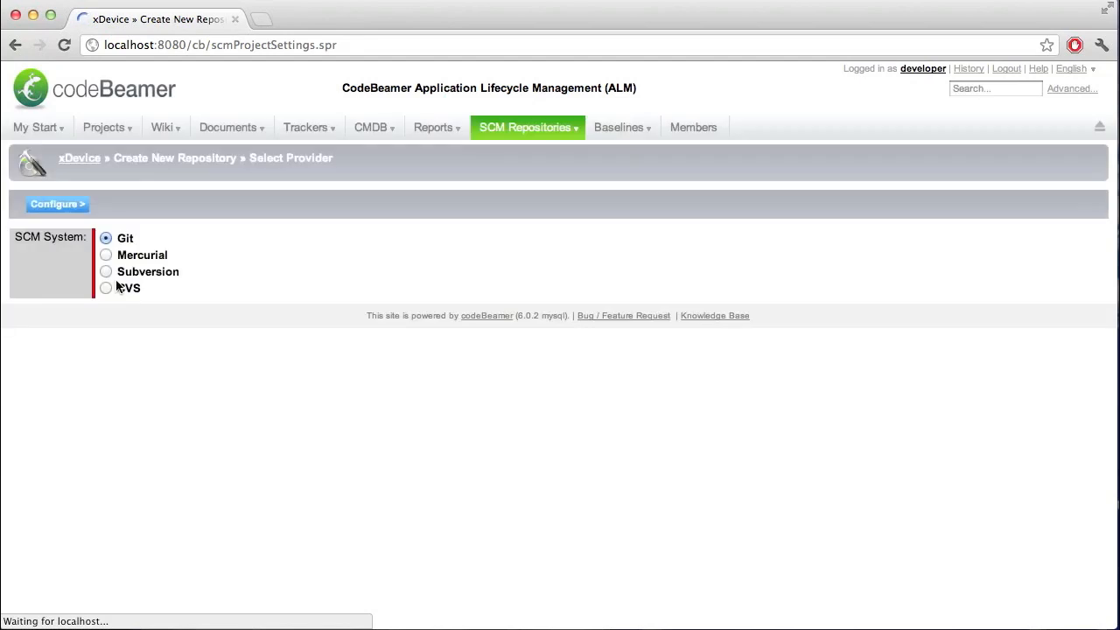
{"action": "mouse_move", "coordinate": [200, 249]}
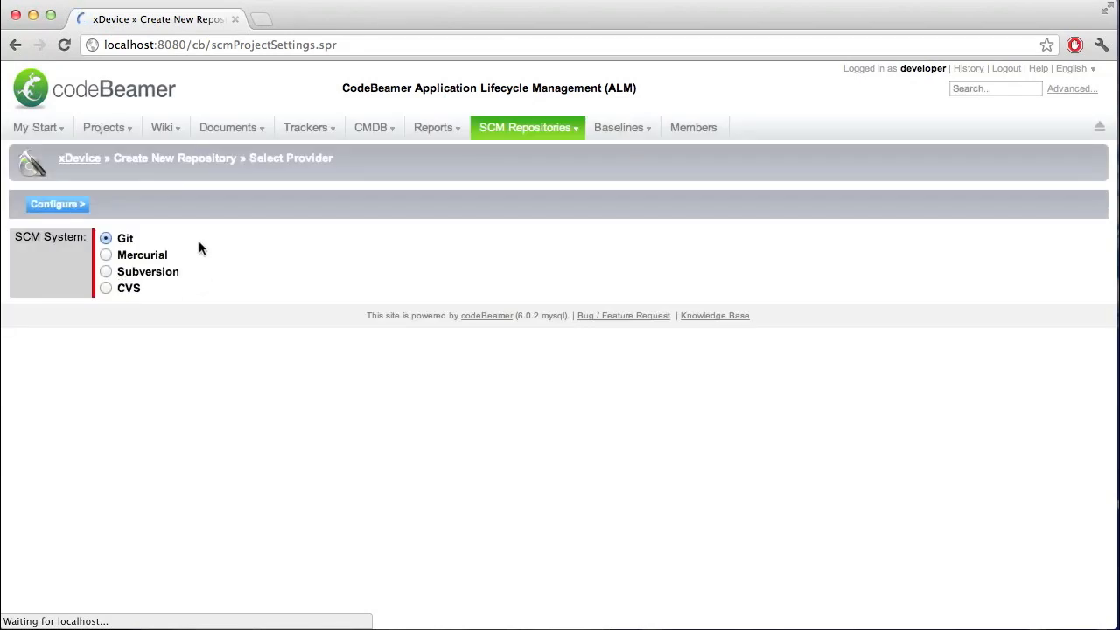
{"action": "mouse_move", "coordinate": [210, 252]}
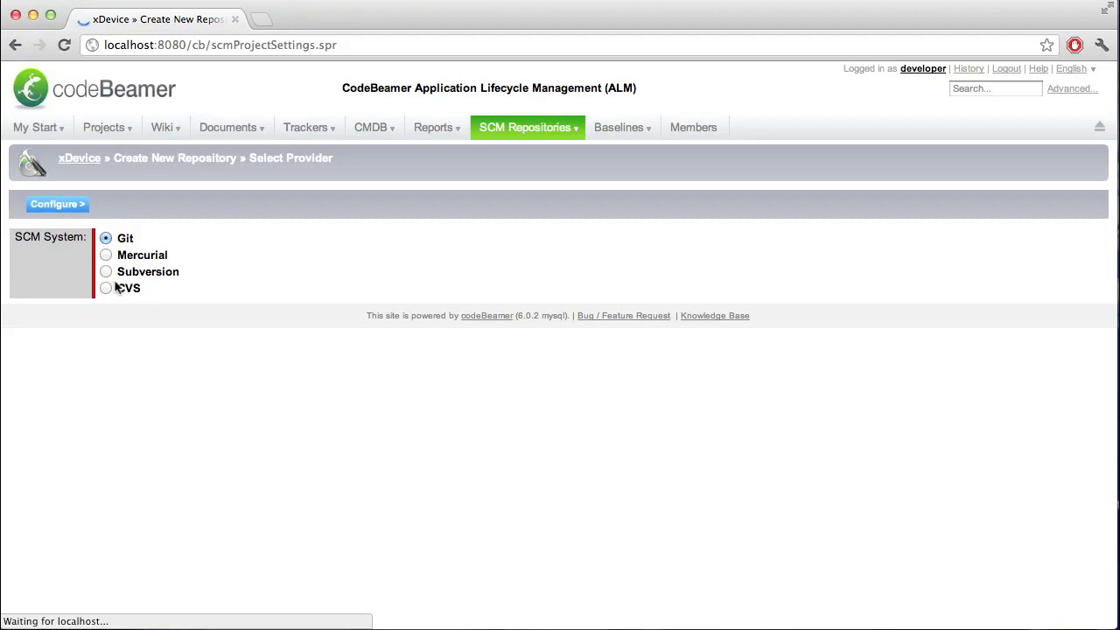
{"action": "left_click", "coordinate": [105, 272]}
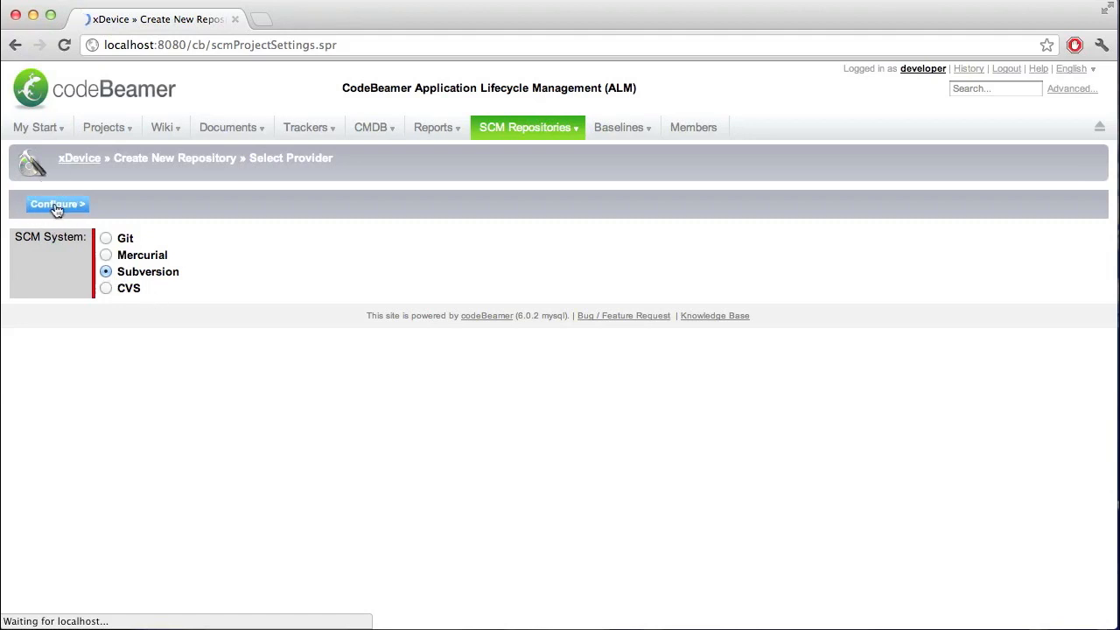
{"action": "left_click", "coordinate": [56, 203]}
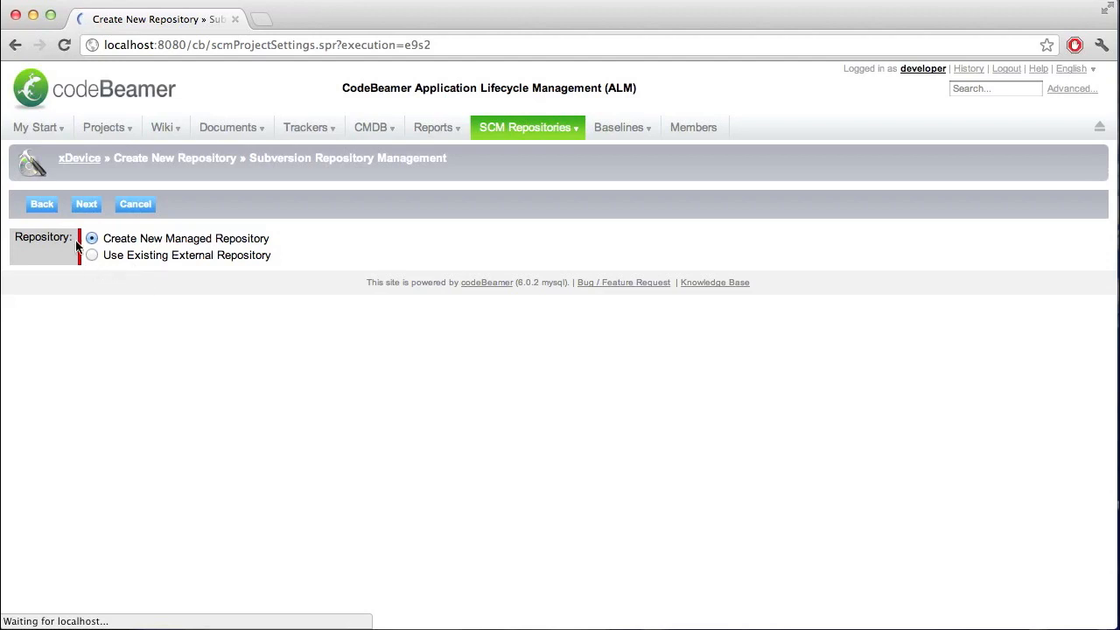
Choose Create New Managed Repository and continue to its details form
{"action": "left_click", "coordinate": [86, 203]}
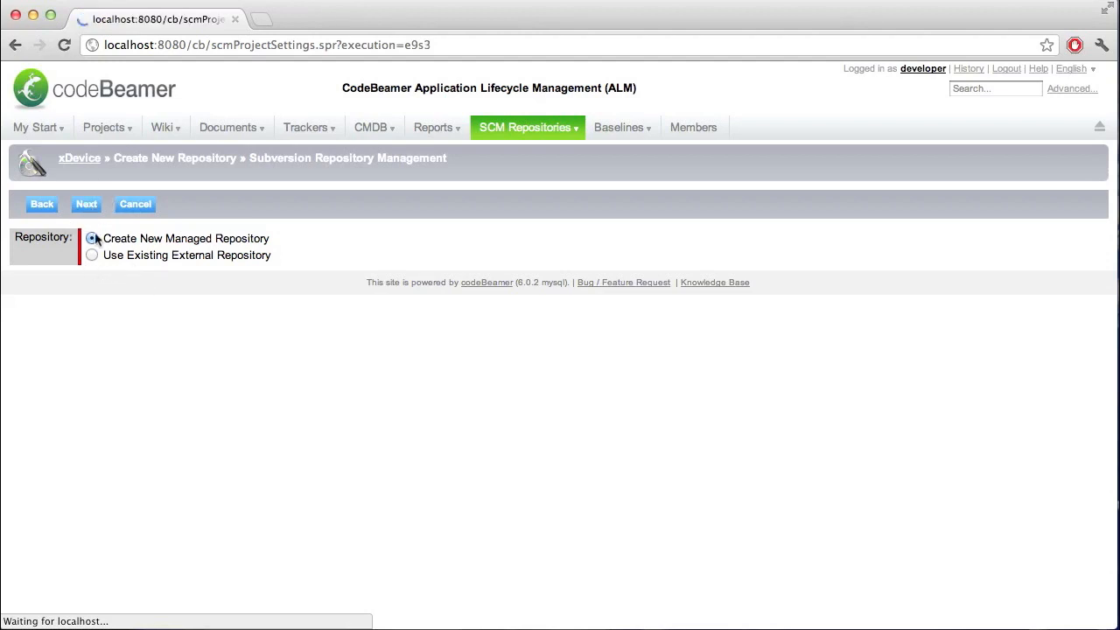
{"action": "left_click", "coordinate": [86, 203]}
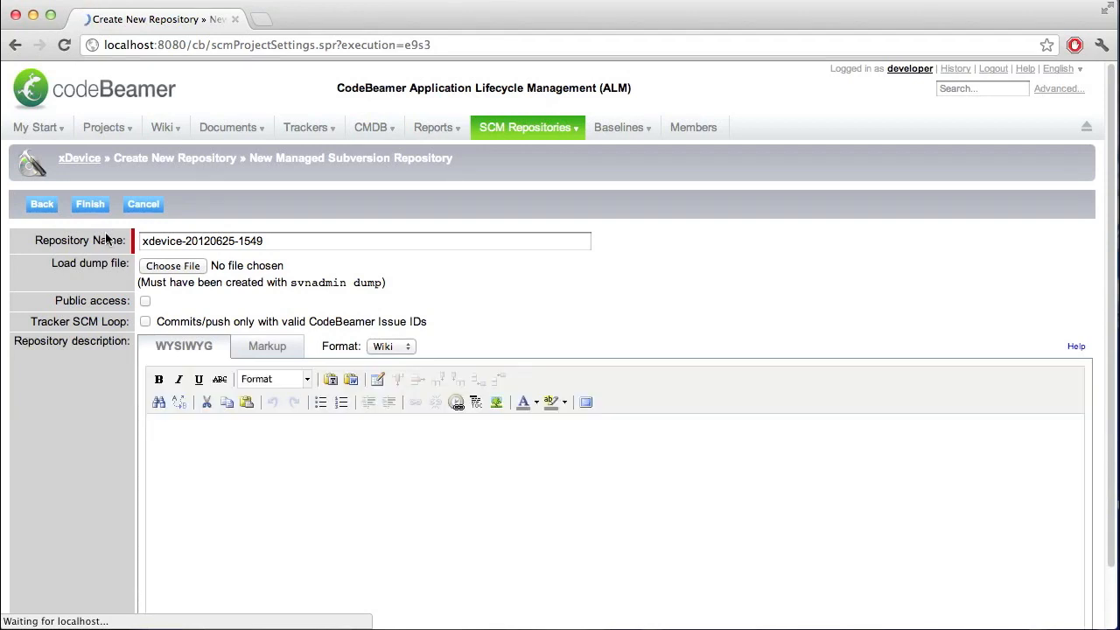
{"action": "mouse_move", "coordinate": [103, 256]}
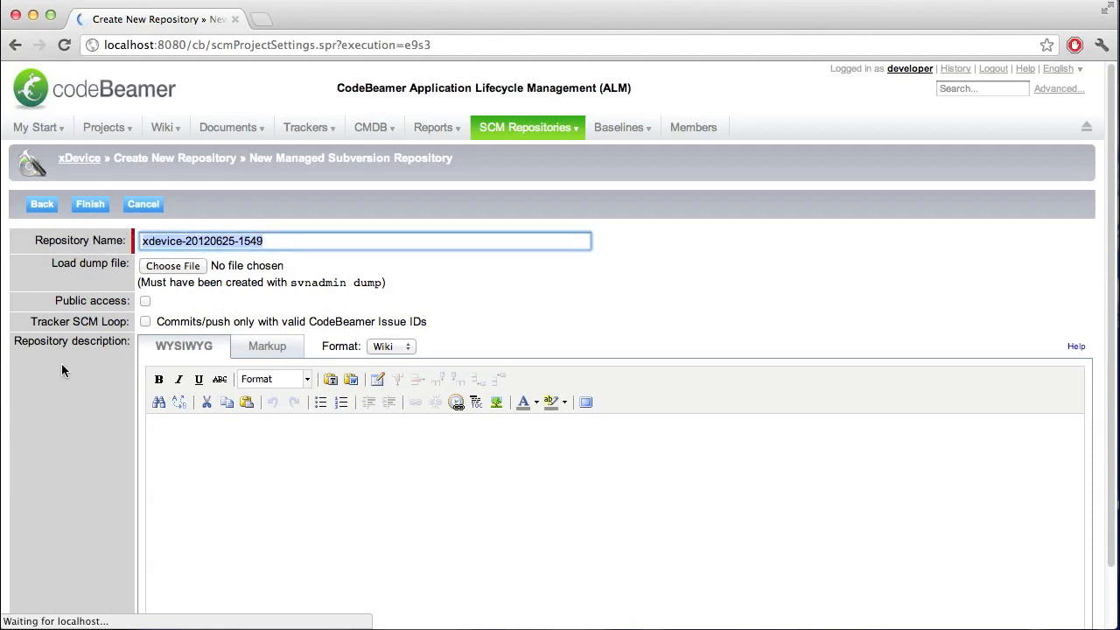
Name the repository 'firmware' and pick svn.dmp as the dump file to load
{"action": "type", "text": "f"}
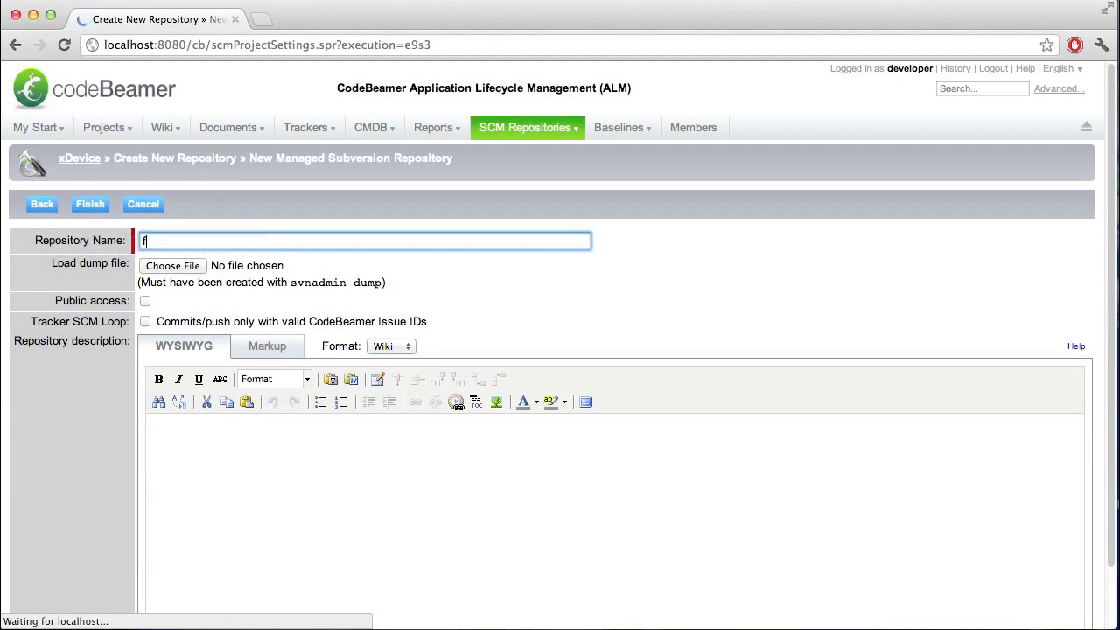
{"action": "type", "text": "irmware"}
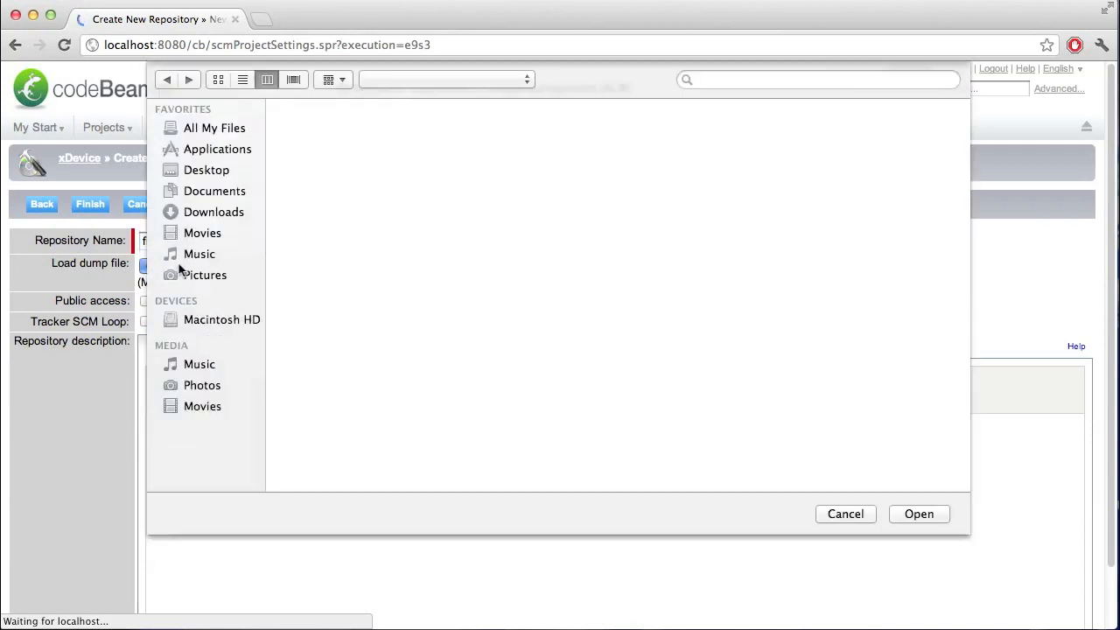
{"action": "left_click", "coordinate": [207, 170]}
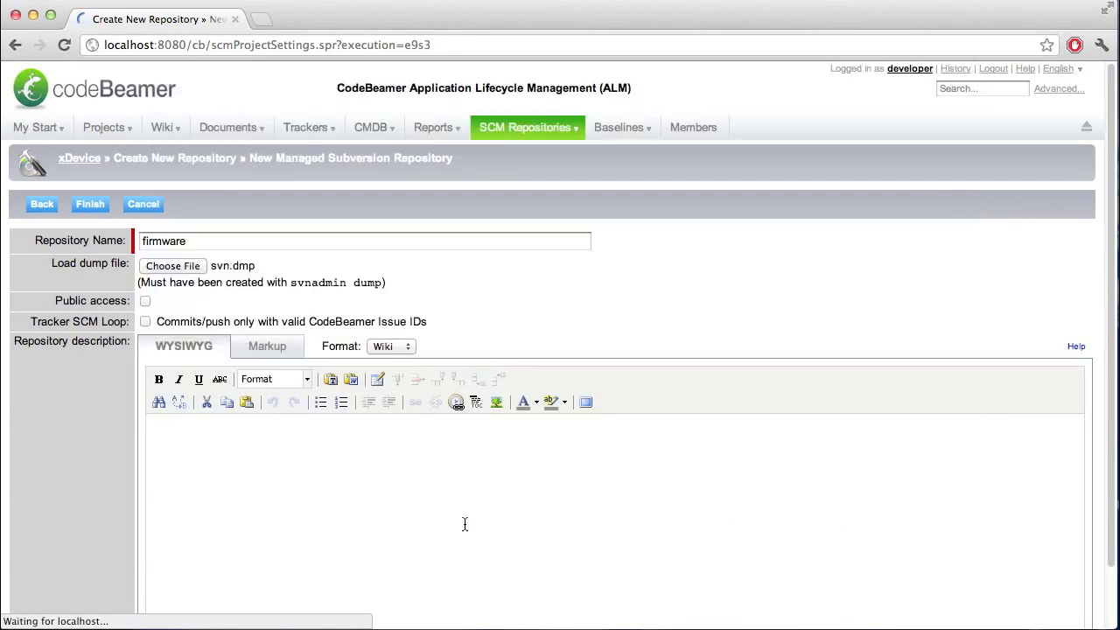
Describe it as 'new firmware release' and finish creating the repository
{"action": "type", "text": "new firm"}
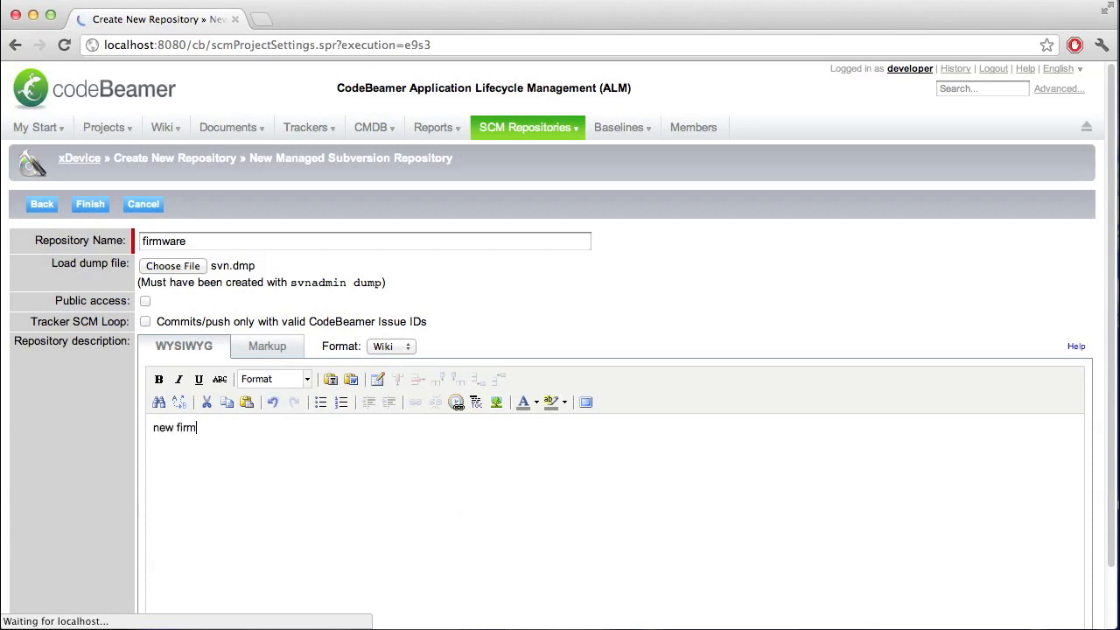
{"action": "type", "text": "ware release"}
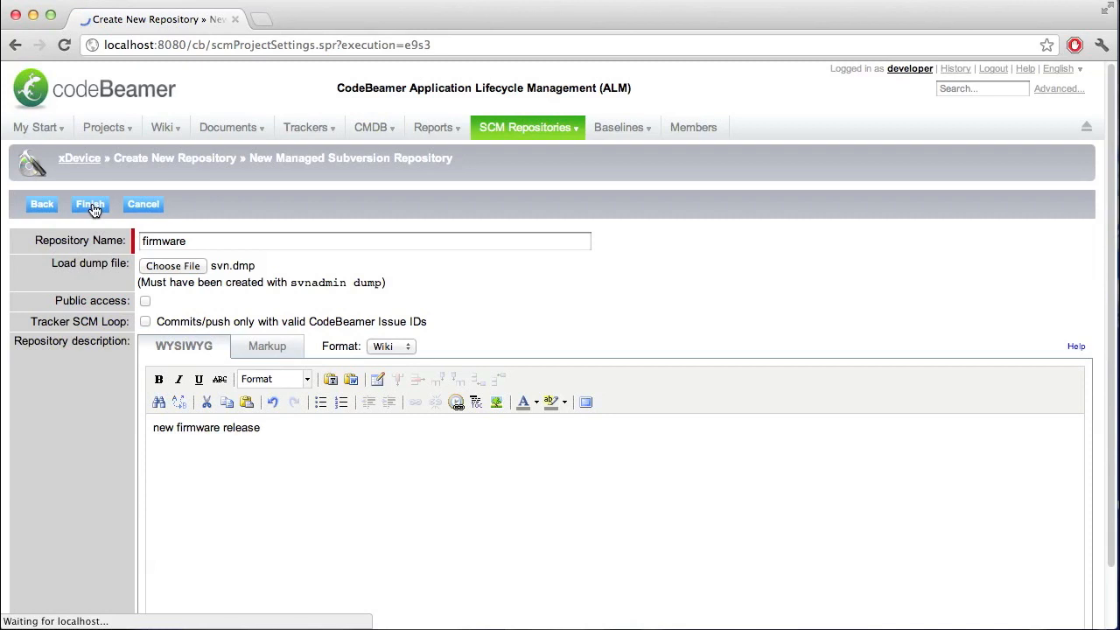
{"action": "left_click", "coordinate": [91, 203]}
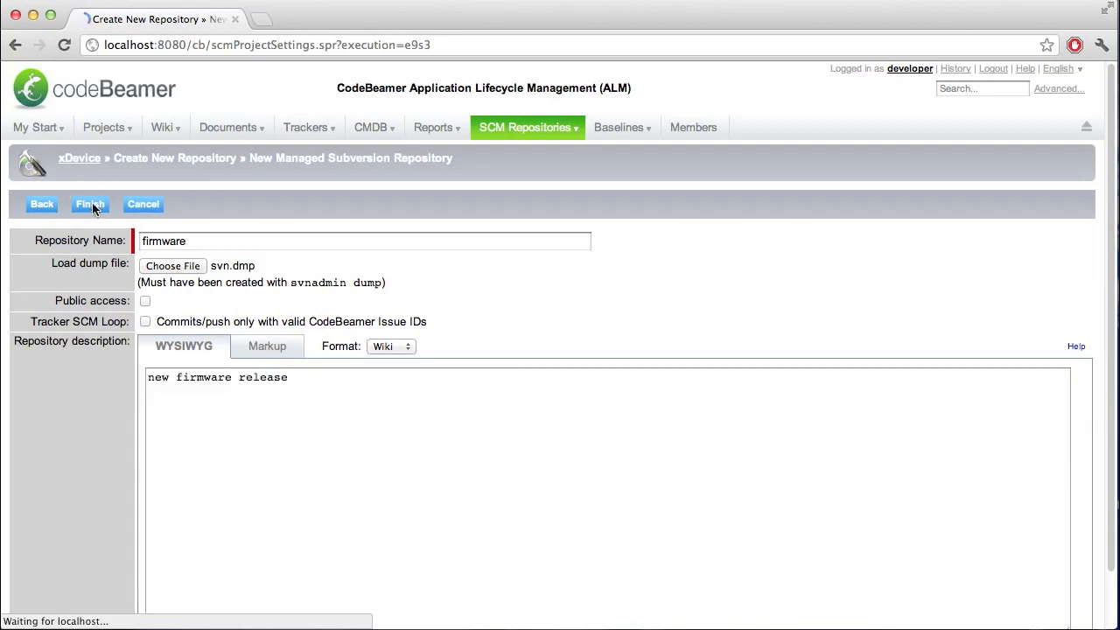
{"action": "left_click", "coordinate": [91, 203]}
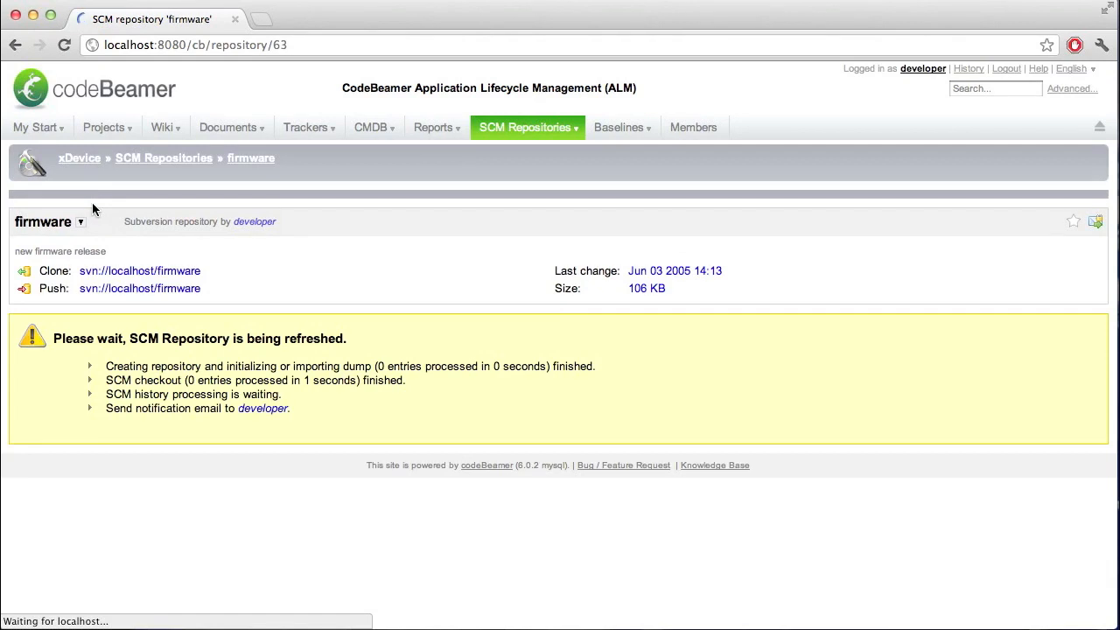
{"action": "mouse_move", "coordinate": [304, 279]}
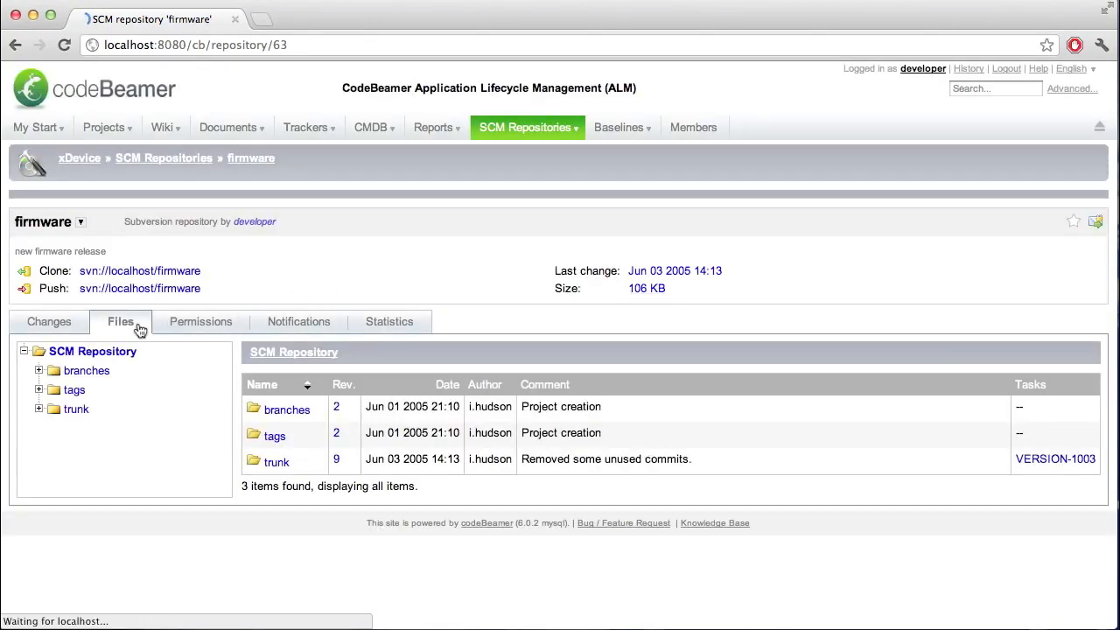
Show the firmware repository's changeset list, including 'Removed some unused commits' and 'Fixed classpath'
{"action": "left_click", "coordinate": [49, 322]}
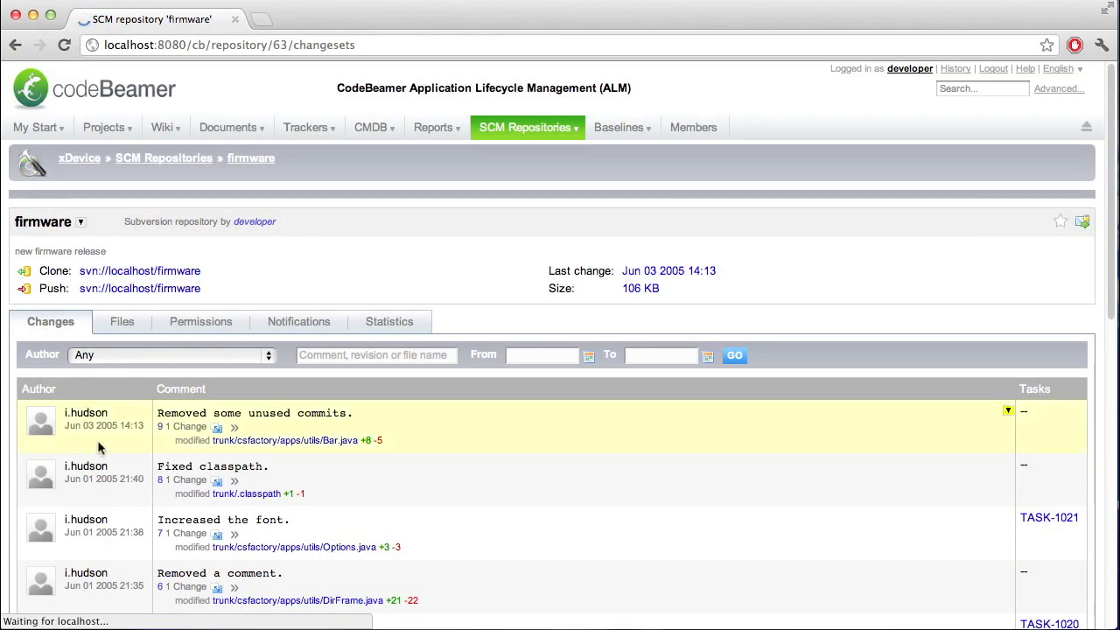
{"action": "mouse_move", "coordinate": [109, 466]}
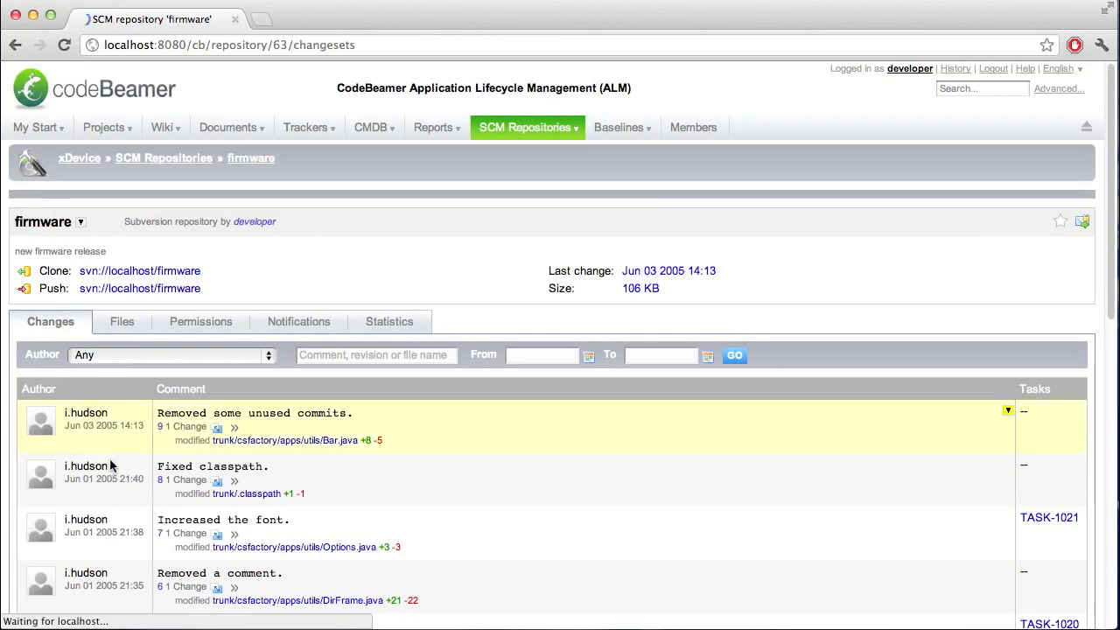
{"action": "scroll", "scroll_direction": "down", "scroll_amount": 3}
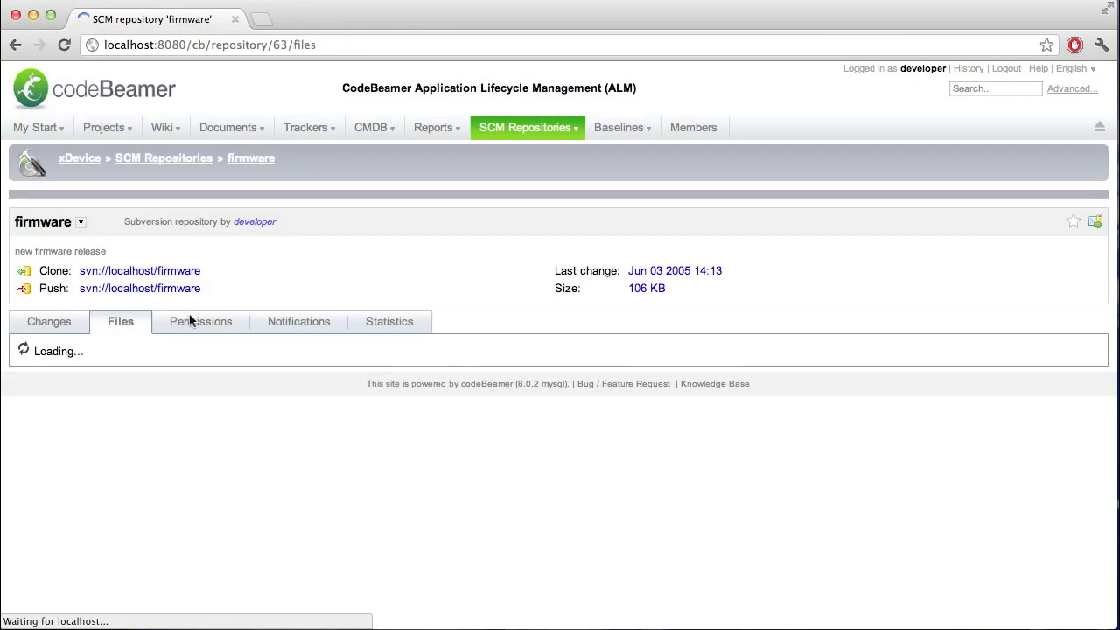
Browse the repository's files, then view its role-based access permissions
{"action": "left_click", "coordinate": [119, 322]}
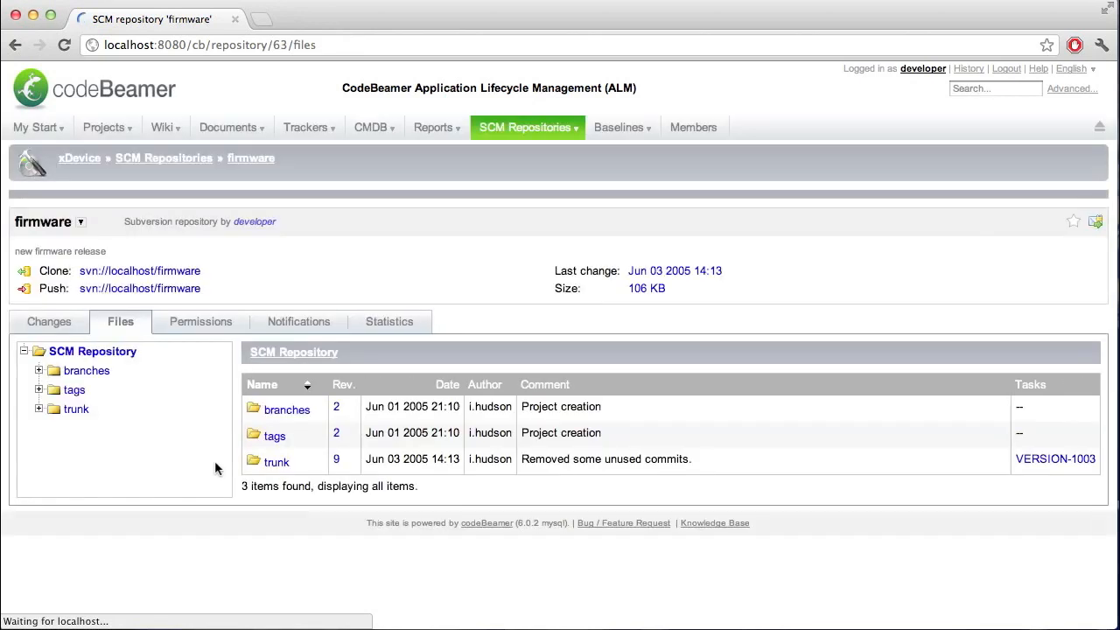
{"action": "mouse_move", "coordinate": [210, 336]}
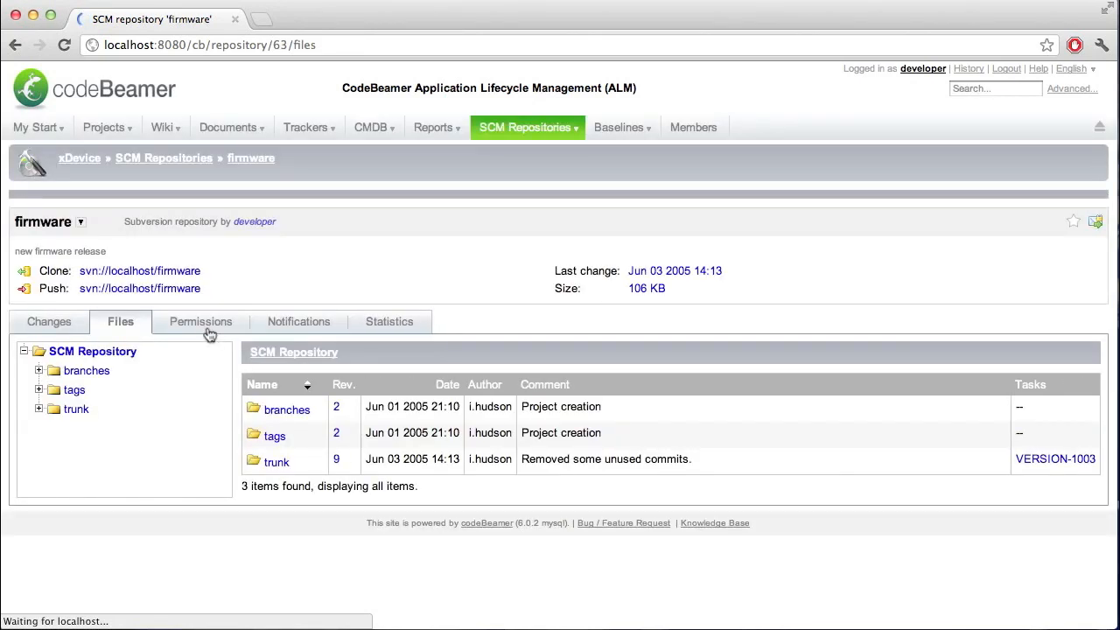
{"action": "left_click", "coordinate": [200, 322]}
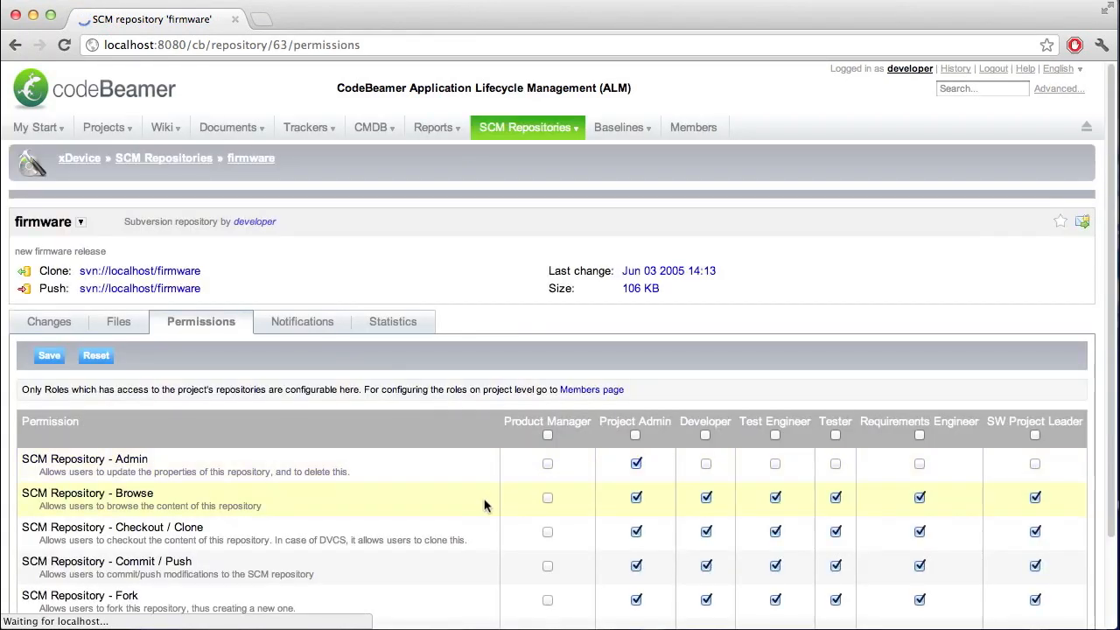
{"action": "scroll", "scroll_direction": "down", "scroll_amount": 3}
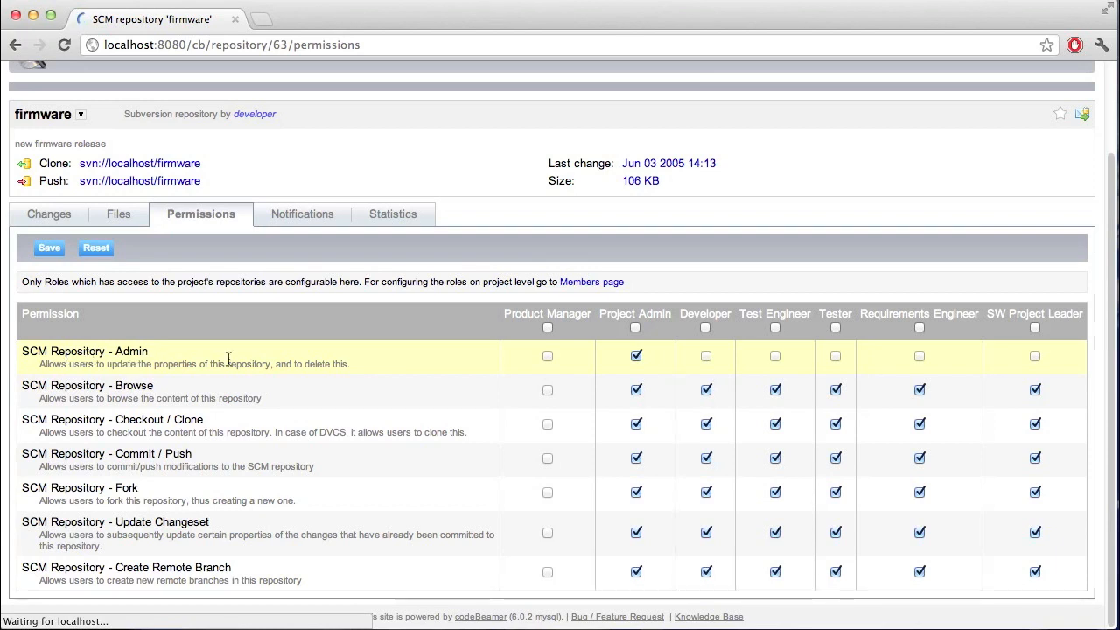
Grant the Developer role SCM Repository - Admin rights and save the permissions
{"action": "left_click", "coordinate": [705, 355]}
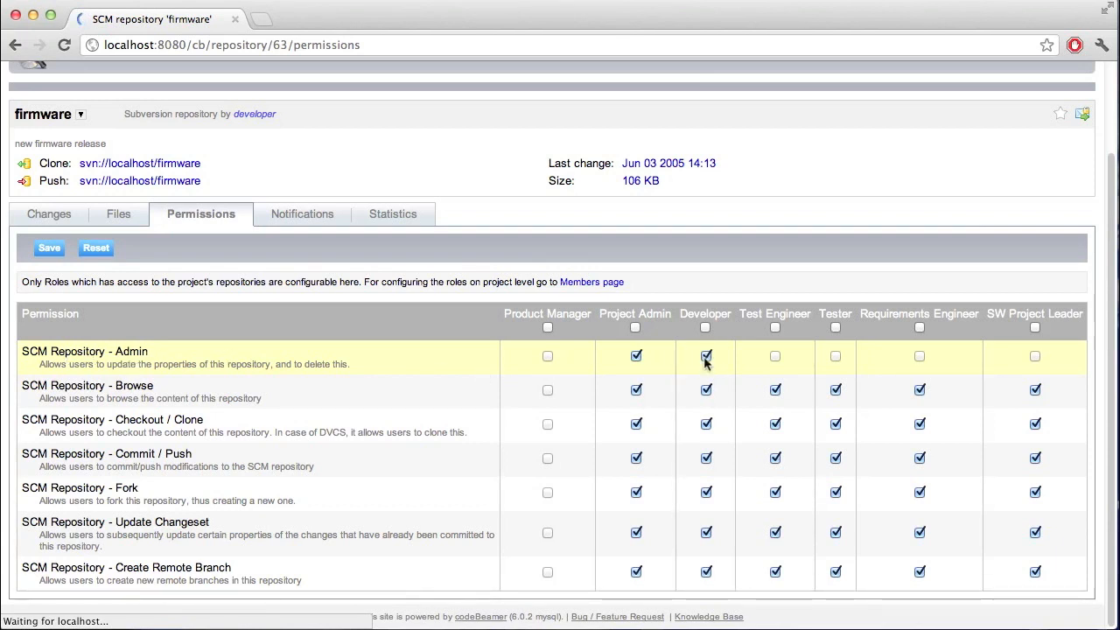
{"action": "left_click", "coordinate": [49, 249]}
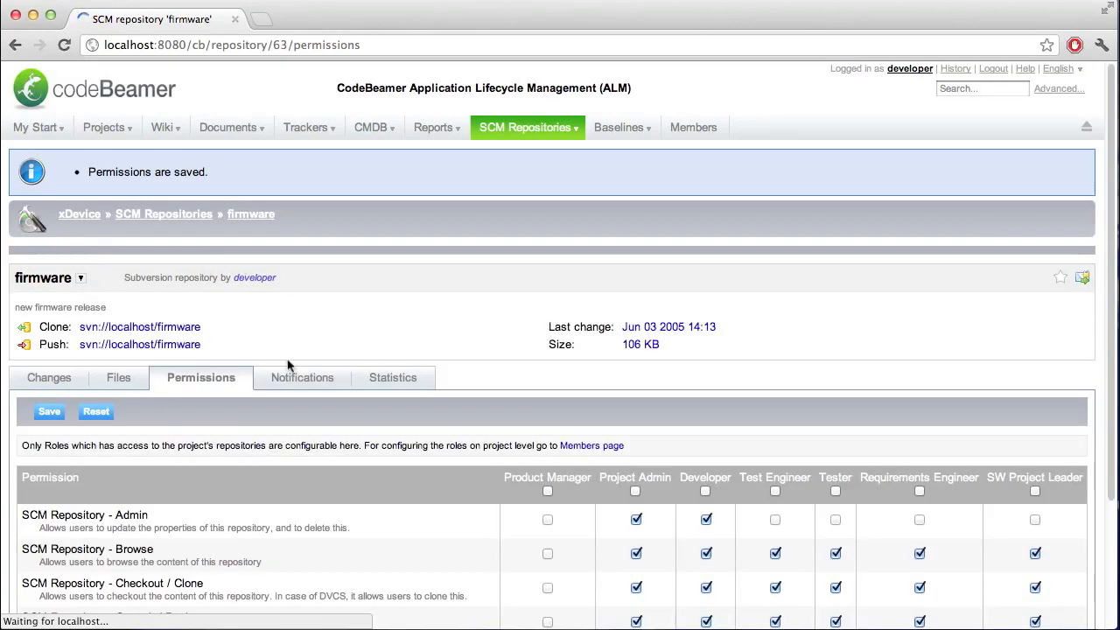
View the repository's notification settings, then its statistics showing 8 commits in total
{"action": "left_click", "coordinate": [301, 378]}
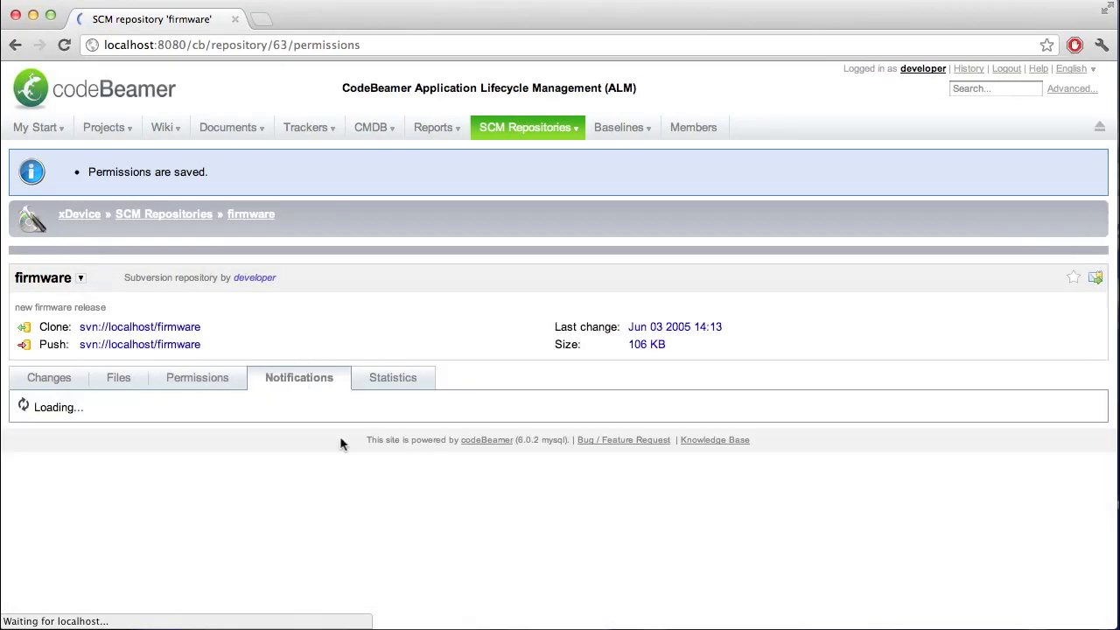
{"action": "left_click", "coordinate": [297, 378]}
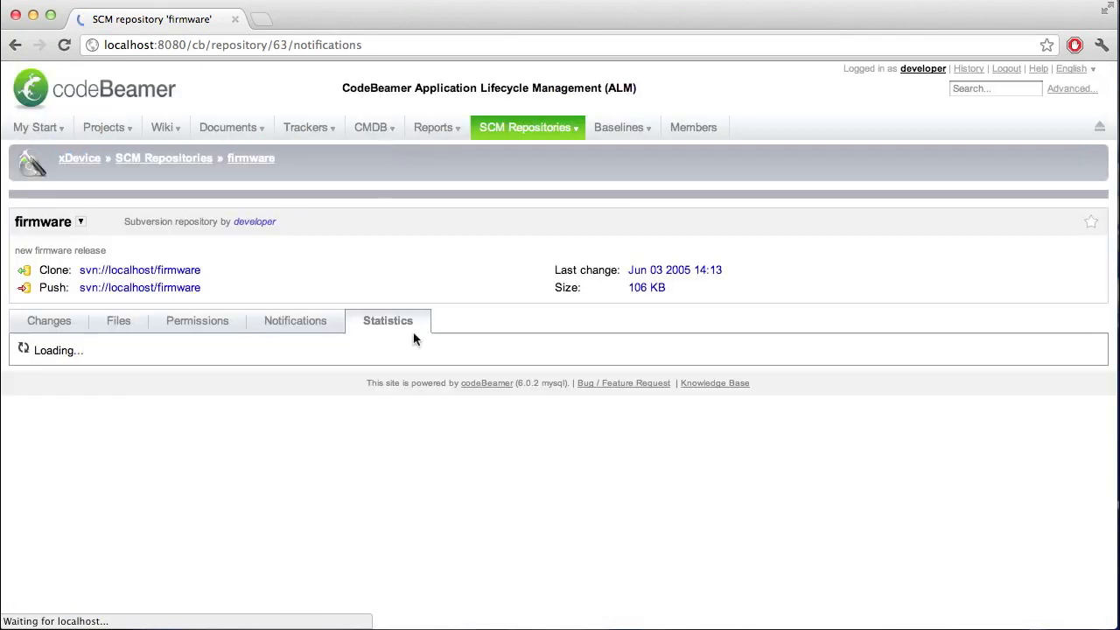
{"action": "left_click", "coordinate": [389, 320]}
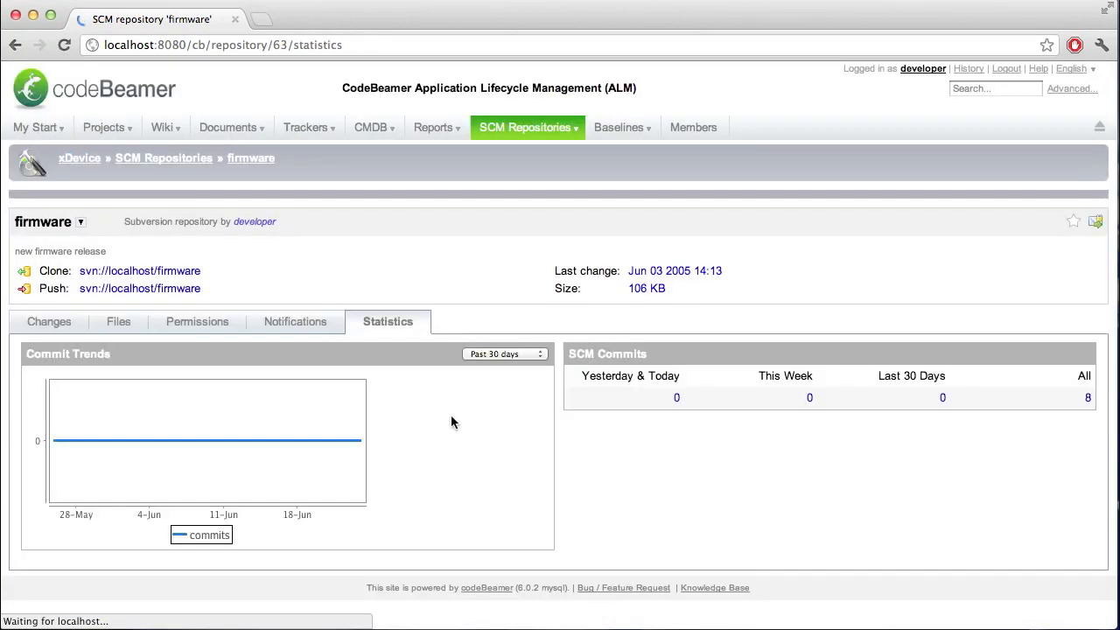
{"action": "mouse_move", "coordinate": [319, 473]}
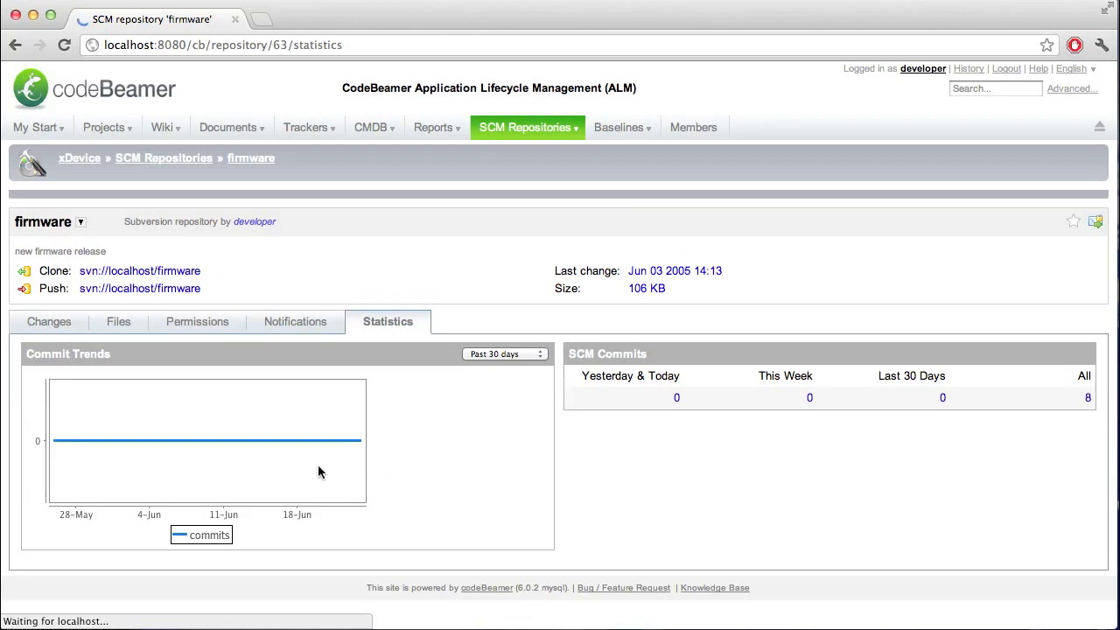
{"action": "mouse_move", "coordinate": [322, 507]}
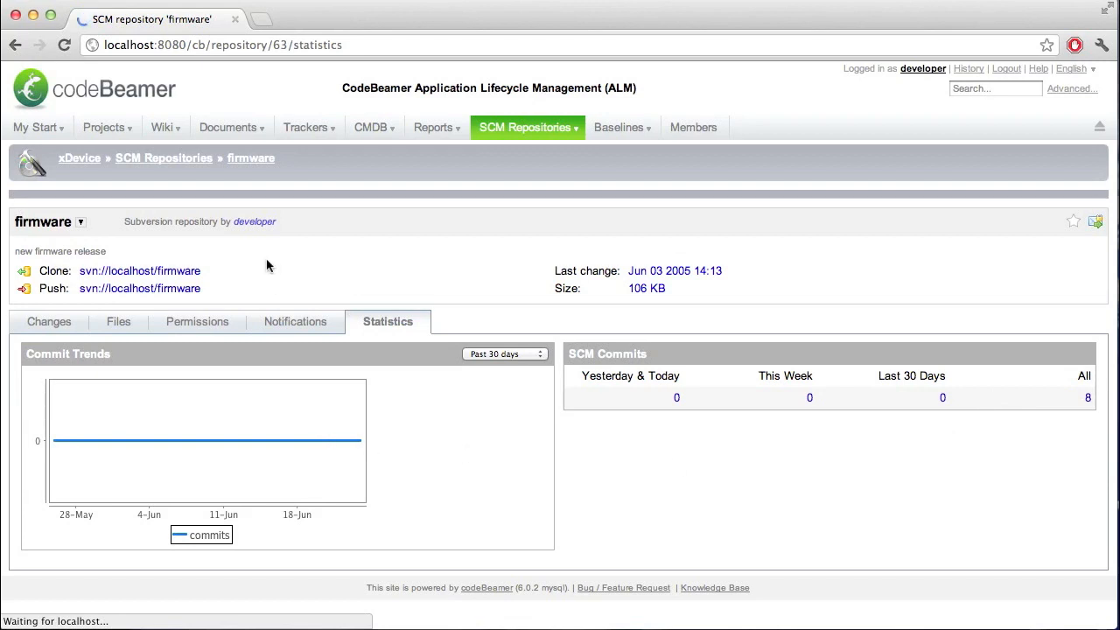
{"action": "mouse_move", "coordinate": [226, 280]}
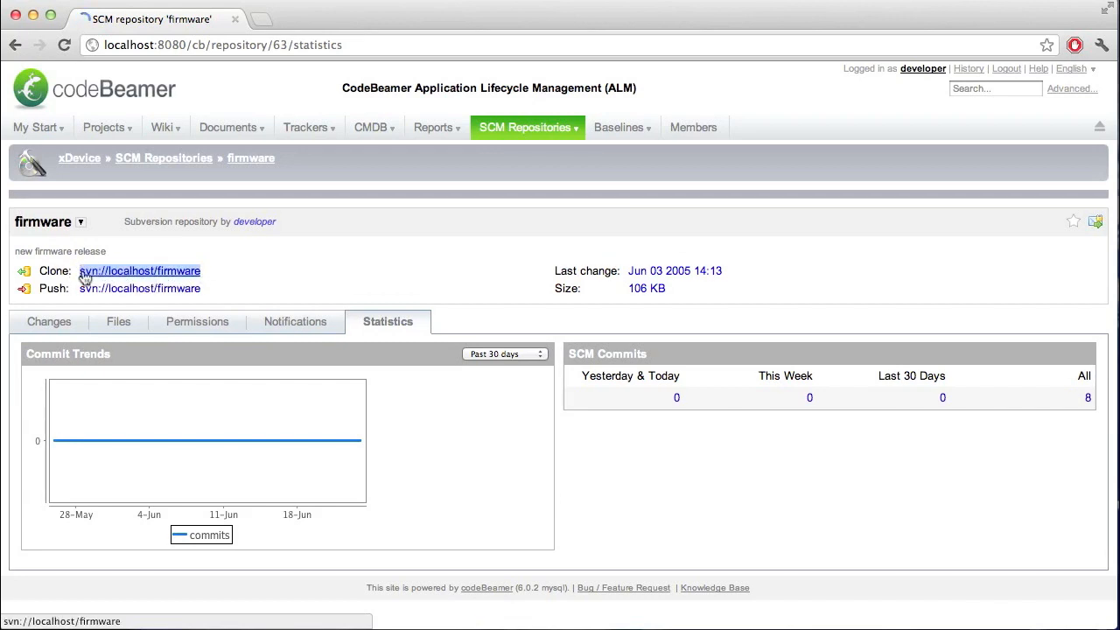
Add a Firmware entry for svn://localhost/firmware with user developer and its password
{"action": "left_click", "coordinate": [140, 269]}
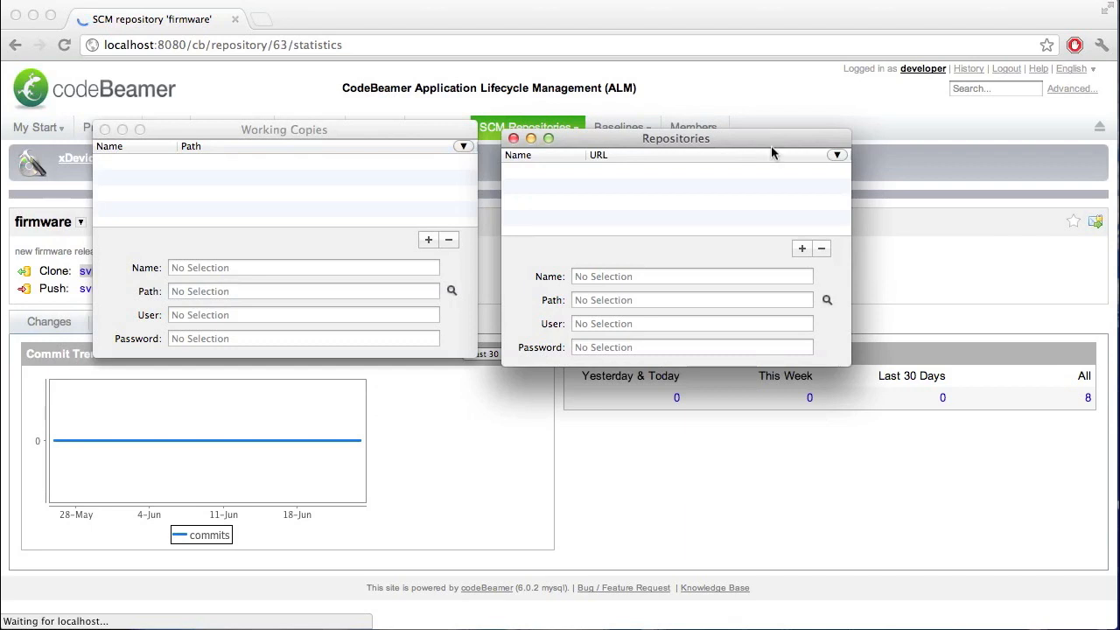
{"action": "left_click", "coordinate": [802, 249]}
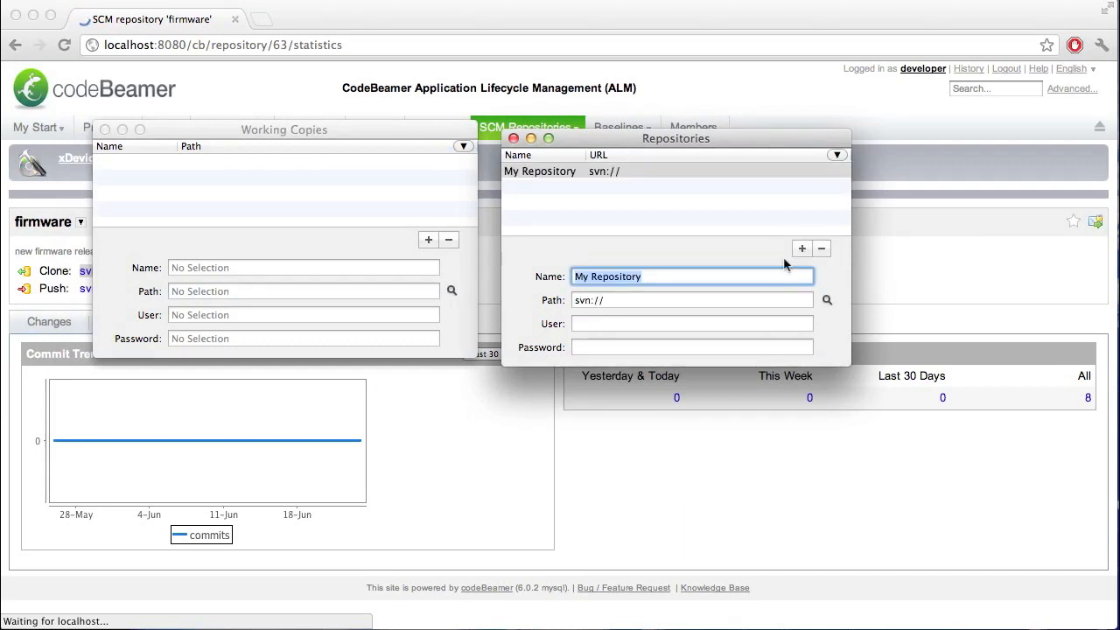
{"action": "type", "text": "Firmware"}
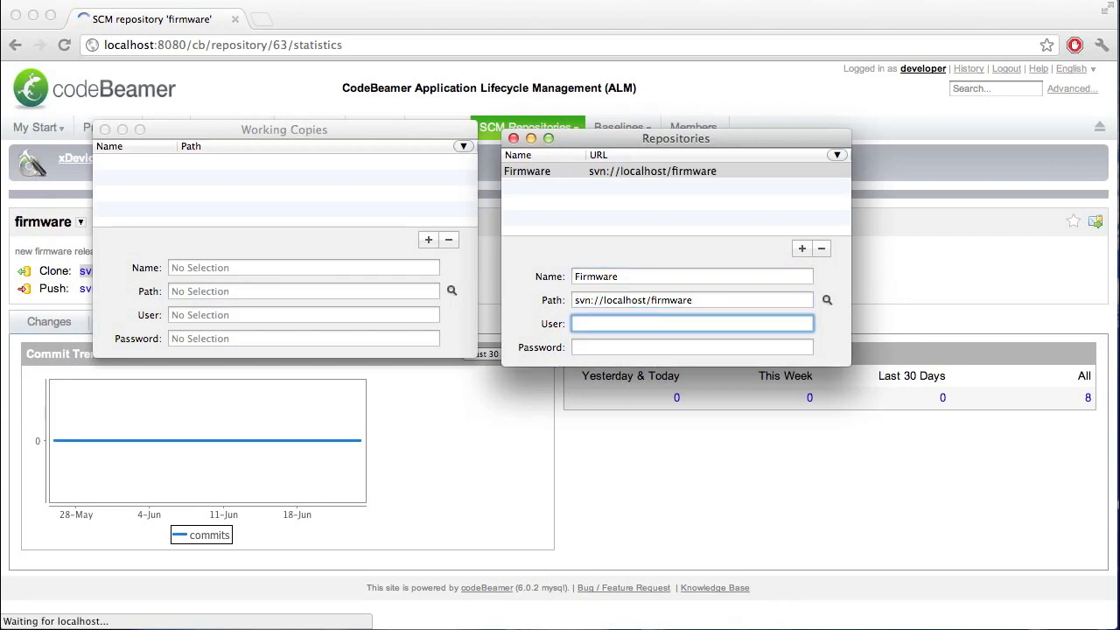
{"action": "type", "text": "developer"}
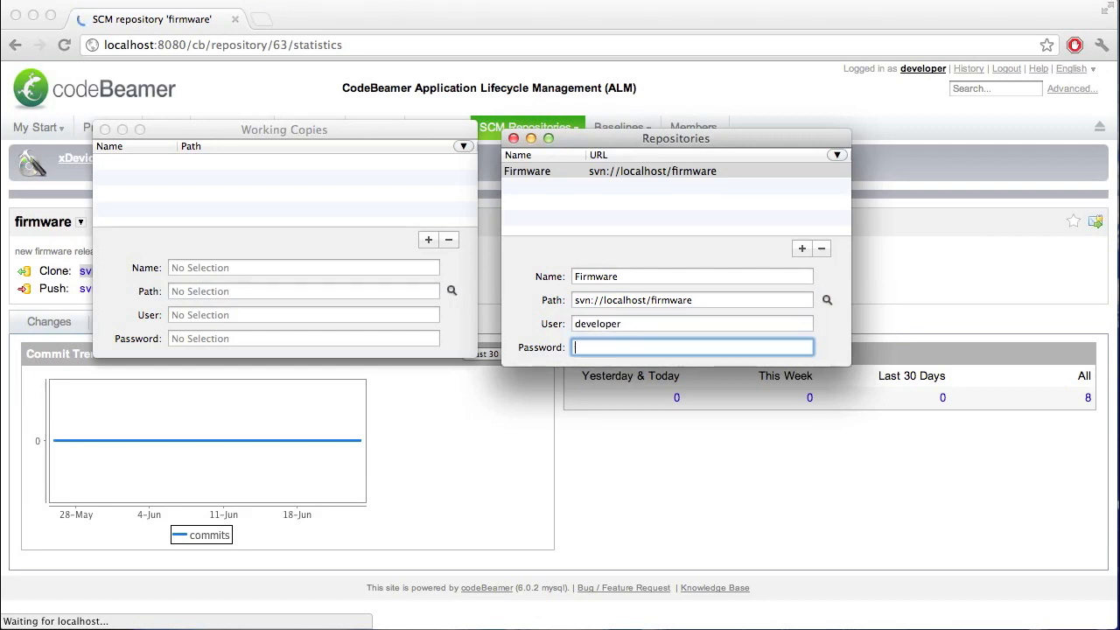
{"action": "type", "text": "••"}
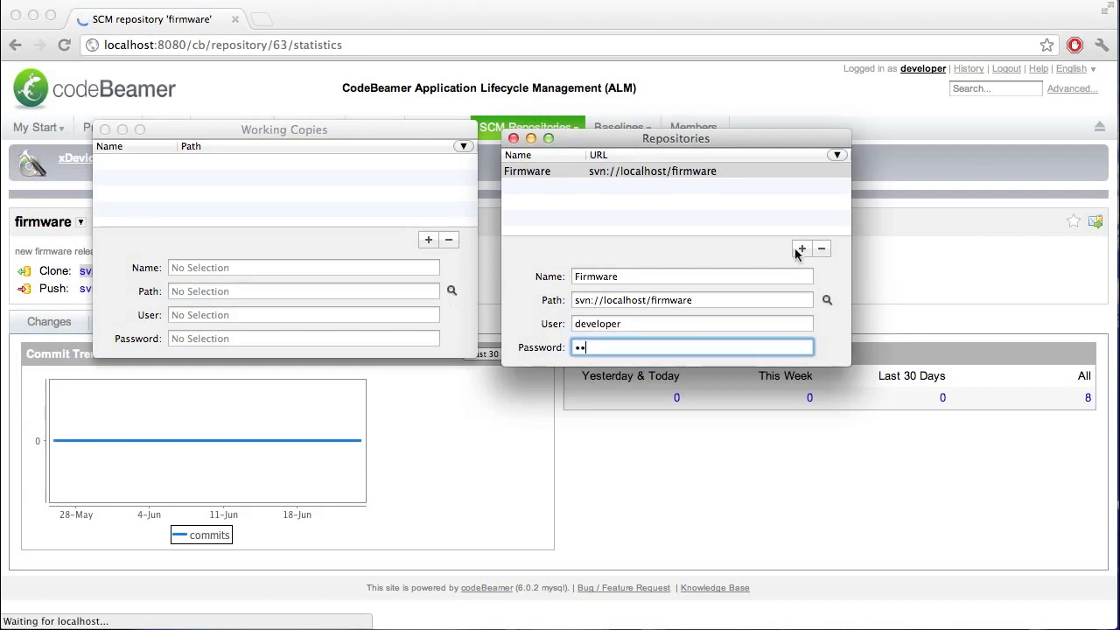
Open the Firmware repository's revision log and list the files inside trunk
{"action": "double_click", "coordinate": [526, 172]}
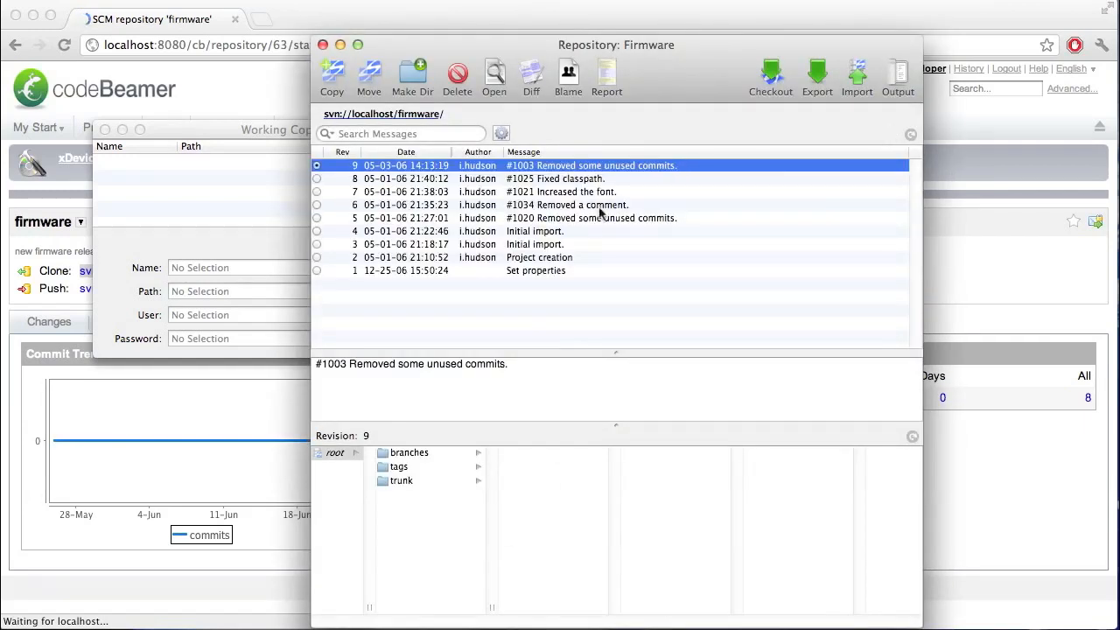
{"action": "mouse_move", "coordinate": [411, 287]}
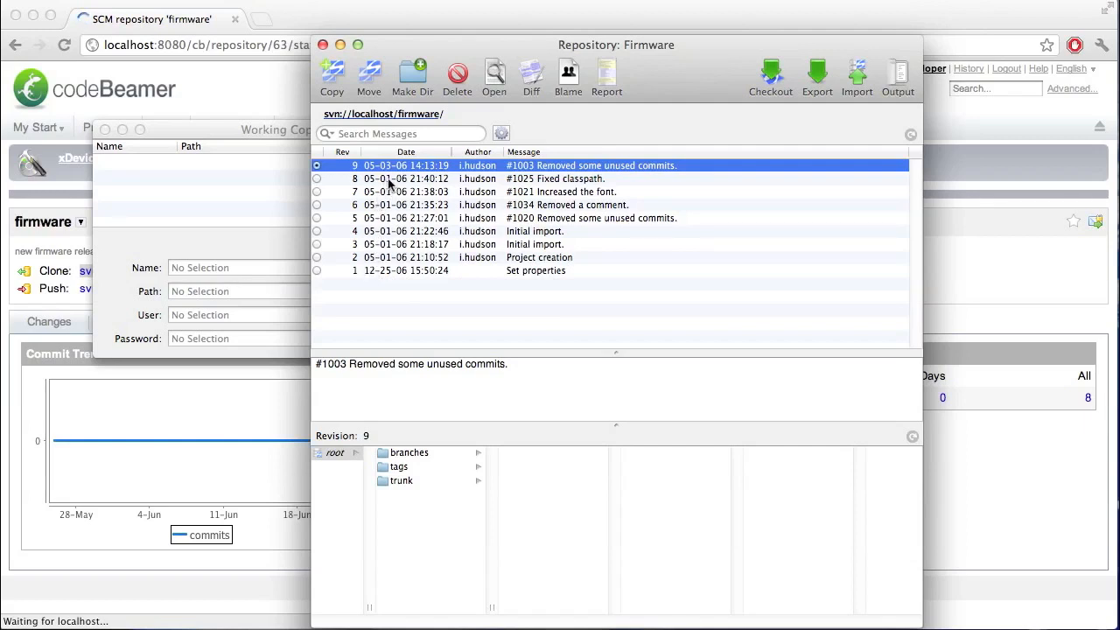
{"action": "mouse_move", "coordinate": [525, 420]}
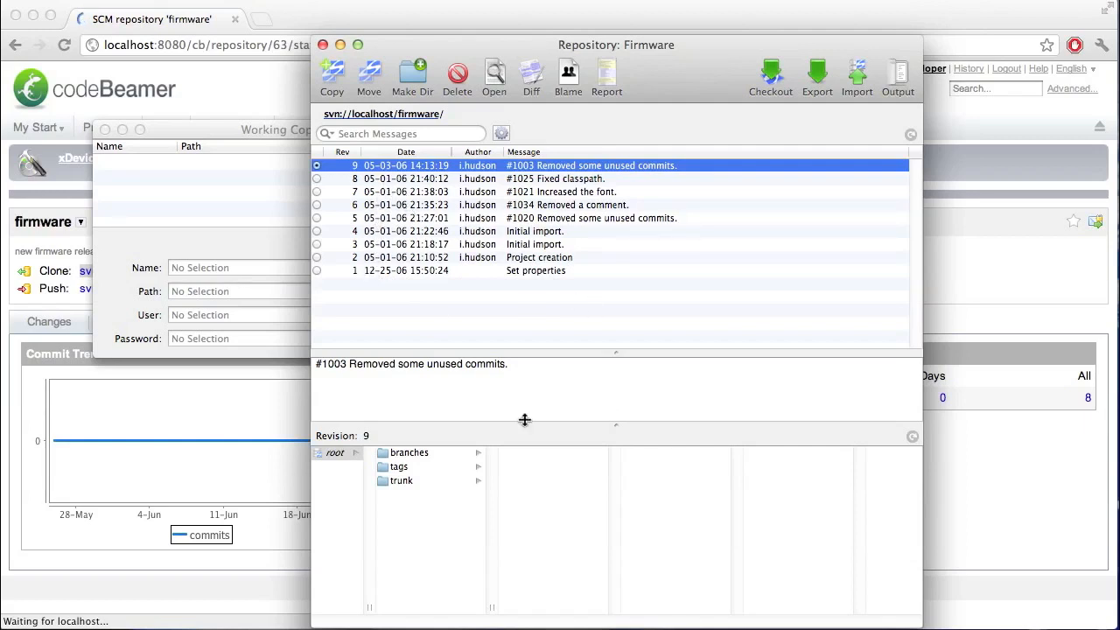
{"action": "left_click", "coordinate": [401, 479]}
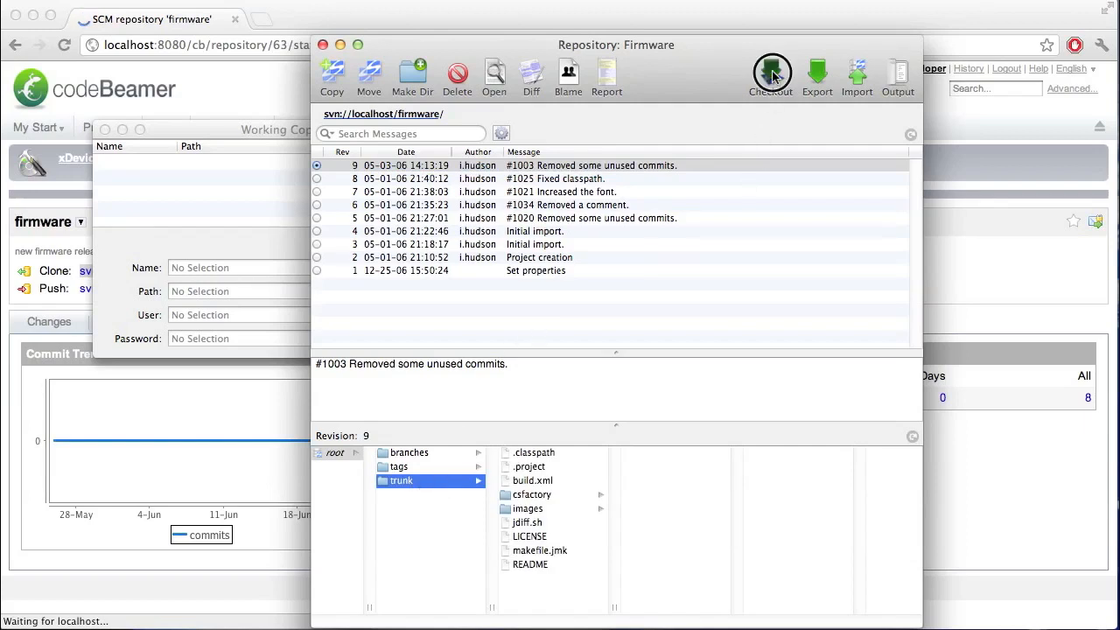
Check out trunk revision 9 into a new 'firmware' folder on the Desktop
{"action": "left_click", "coordinate": [770, 74]}
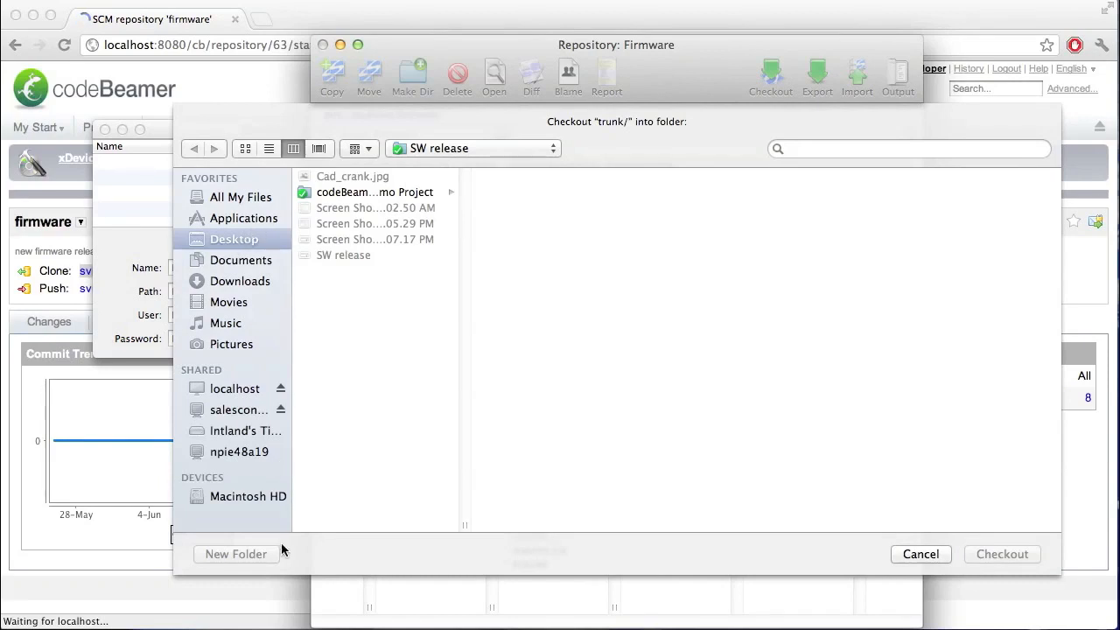
{"action": "left_click", "coordinate": [235, 553]}
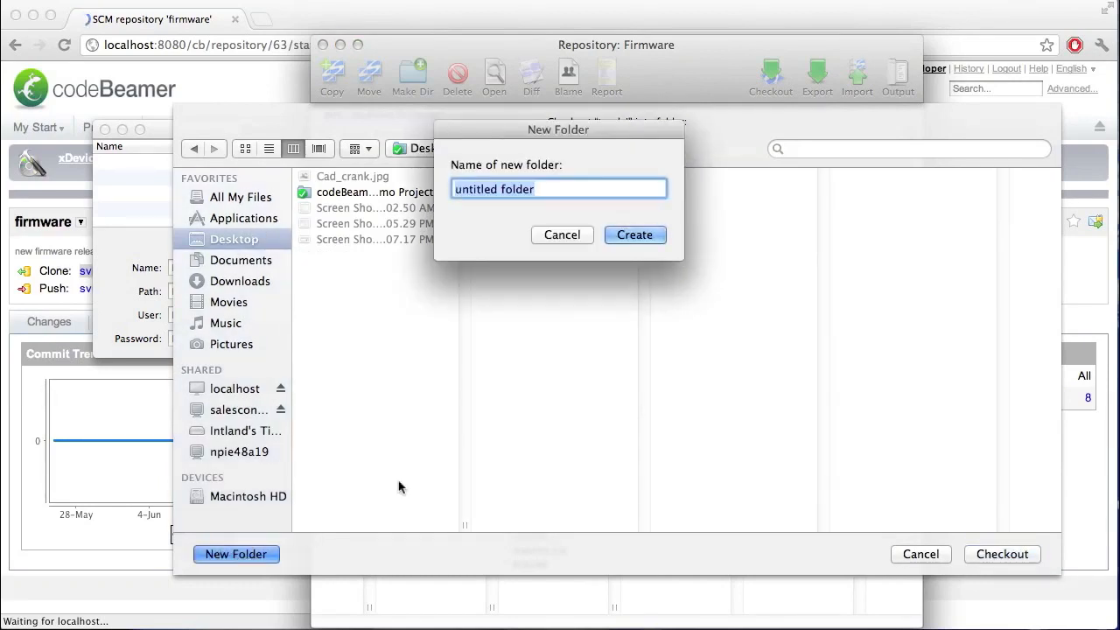
{"action": "type", "text": "firmware"}
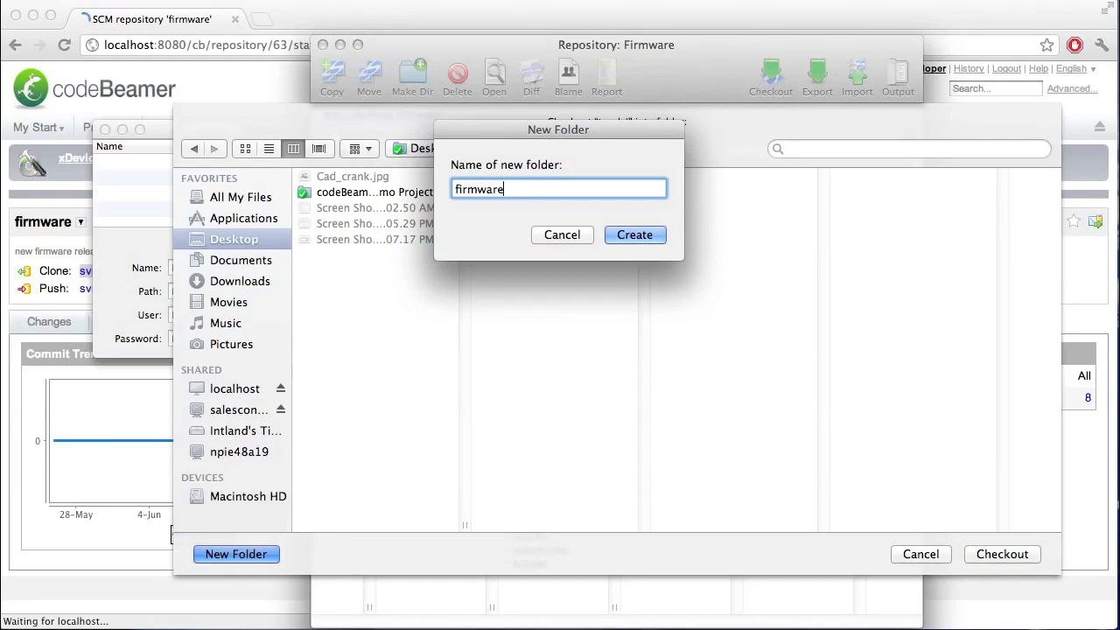
{"action": "left_click", "coordinate": [634, 235]}
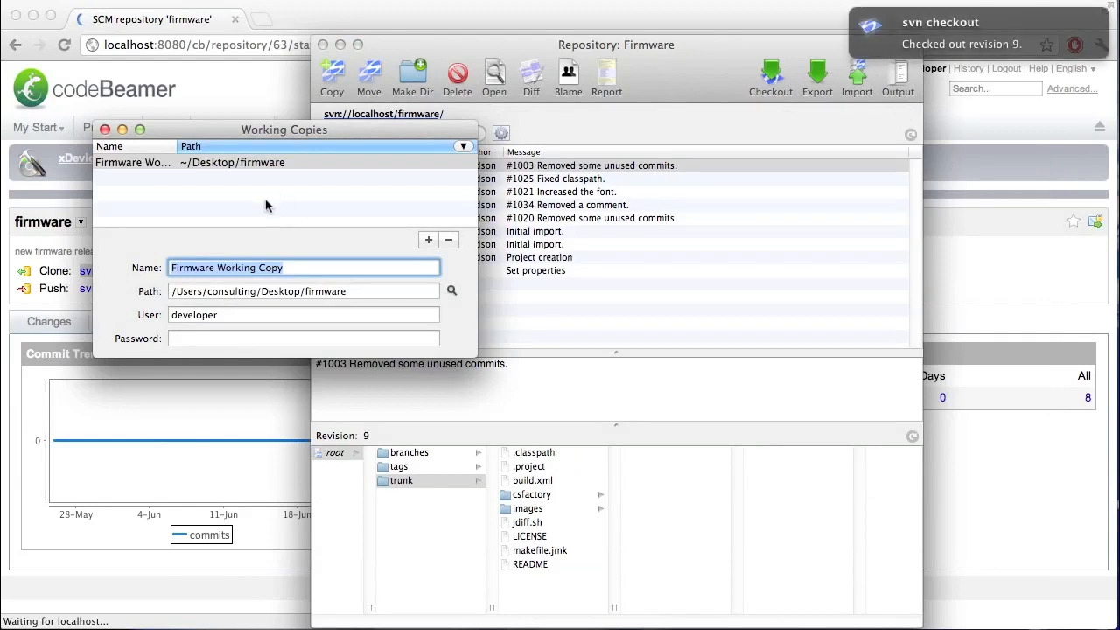
Enter the password for Firmware Working Copy and open its window showing trunk at revision 9
{"action": "left_click", "coordinate": [304, 338]}
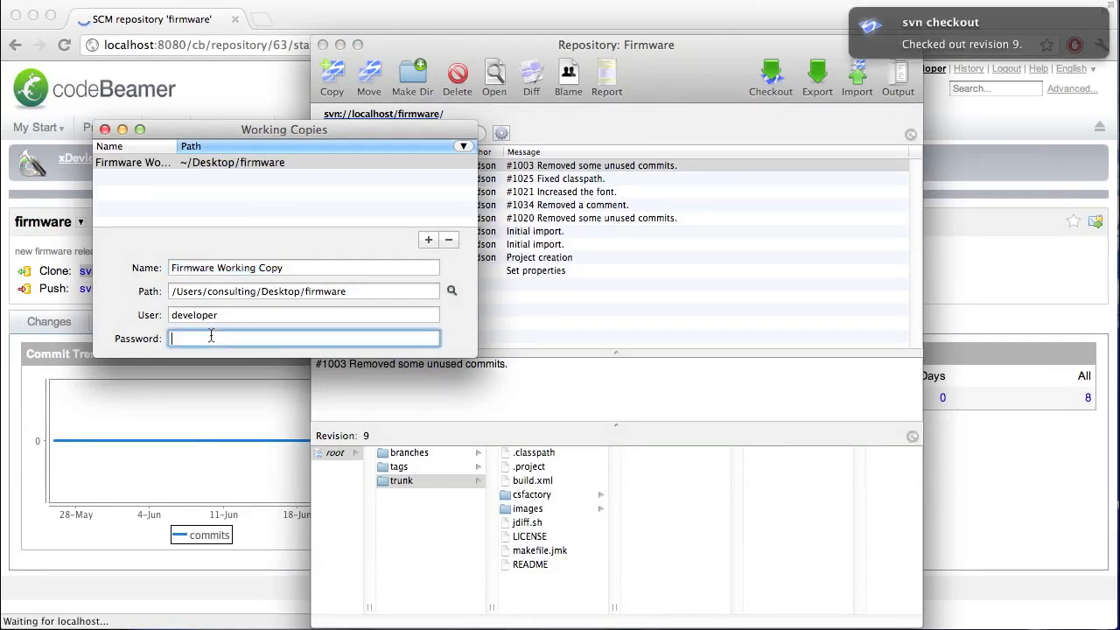
{"action": "type", "text": "••"}
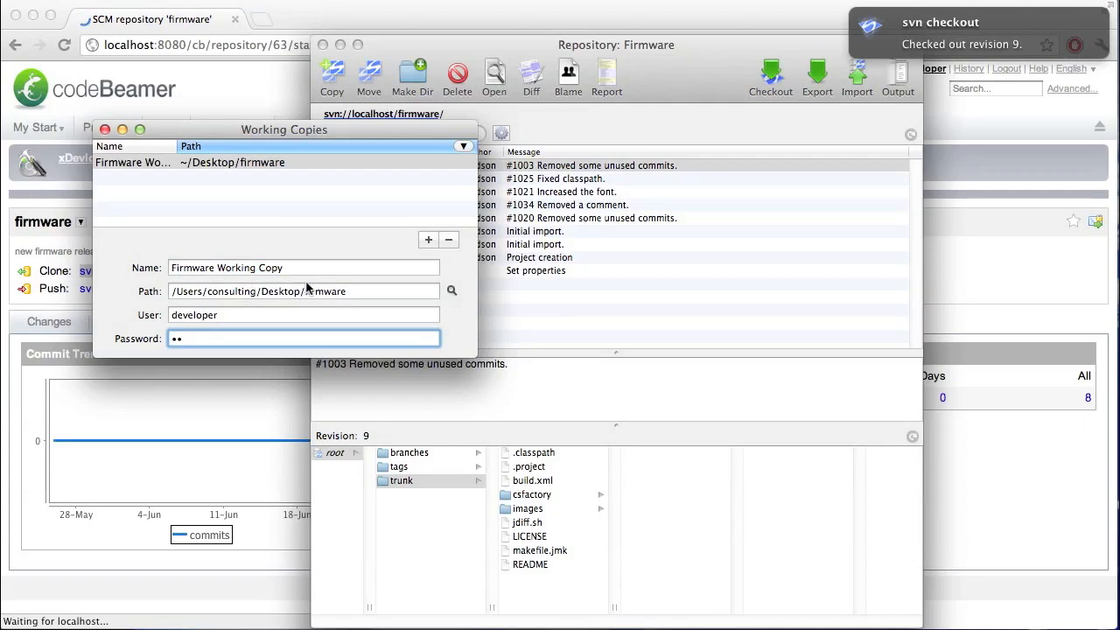
{"action": "left_click", "coordinate": [231, 163]}
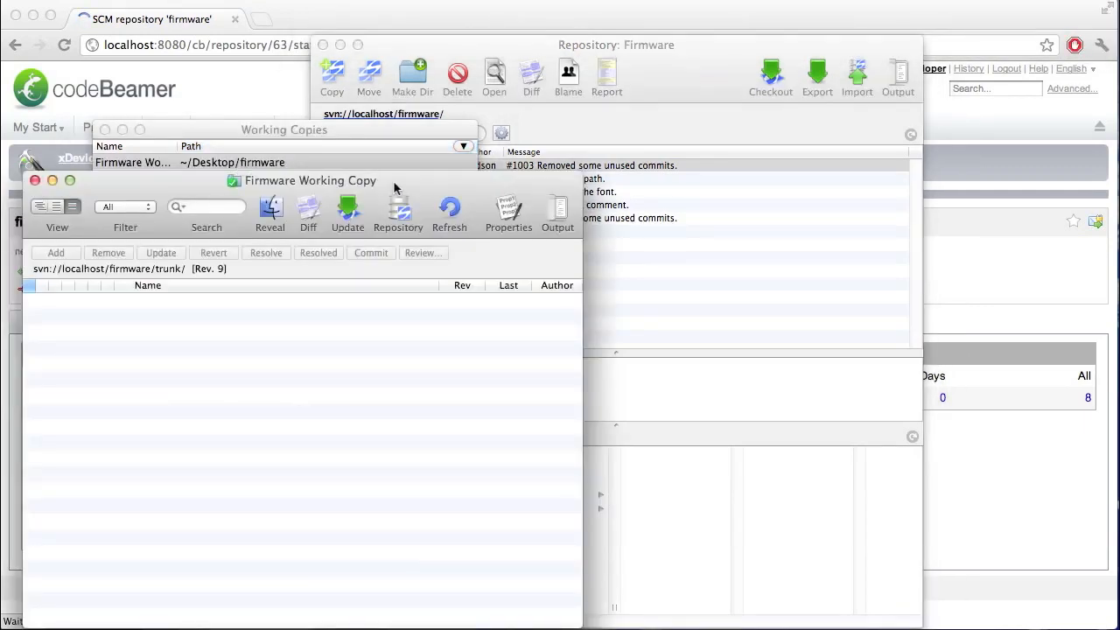
{"action": "left_click_drag", "start_coordinate": [310, 181], "coordinate": [385, 149]}
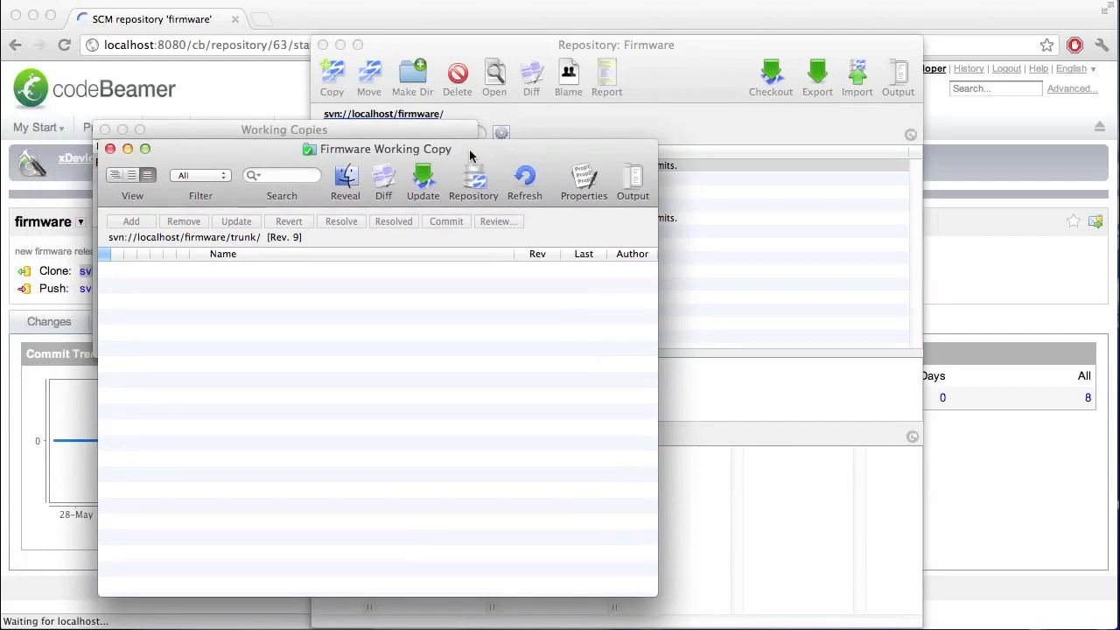
{"action": "mouse_move", "coordinate": [464, 161]}
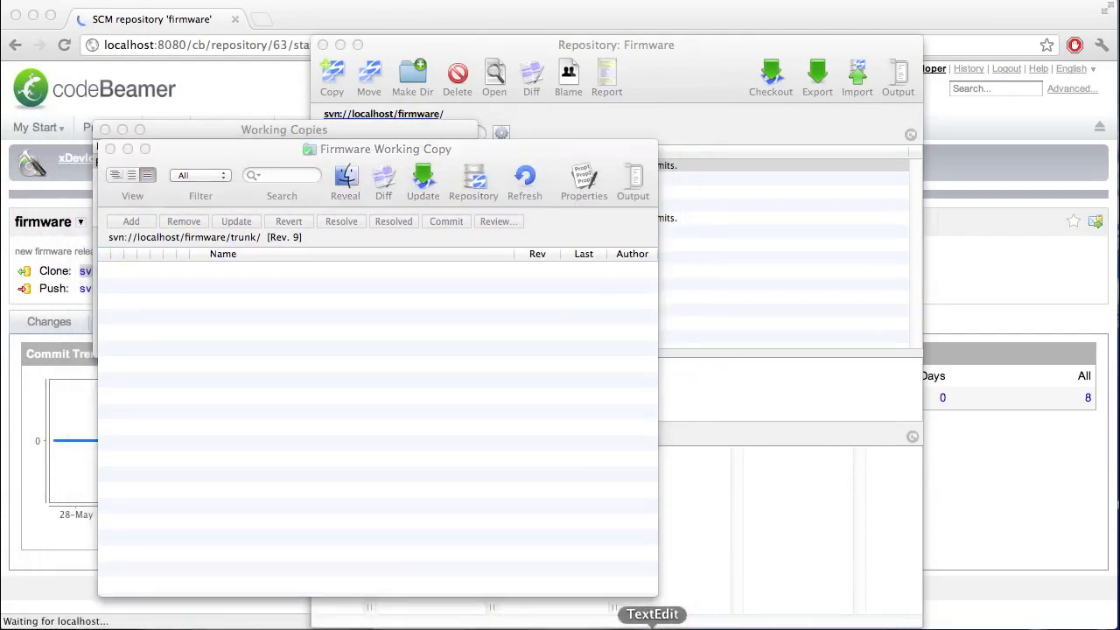
Write 'a lot of source code' in a blank TextEdit document and start saving it
{"action": "left_click", "coordinate": [651, 613]}
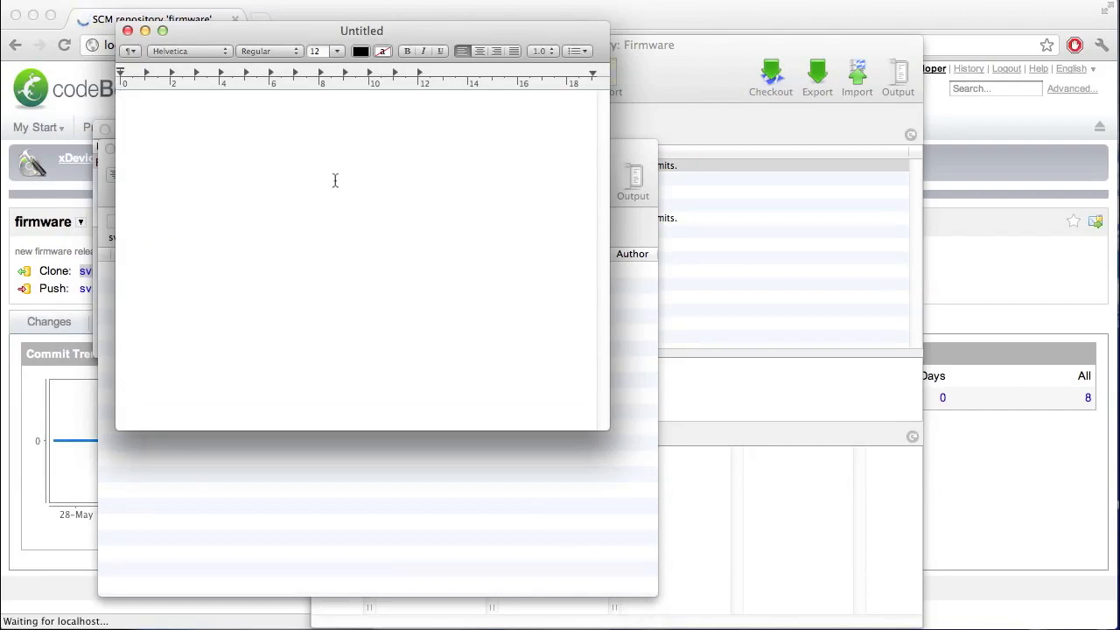
{"action": "type", "text": "a lot of source code"}
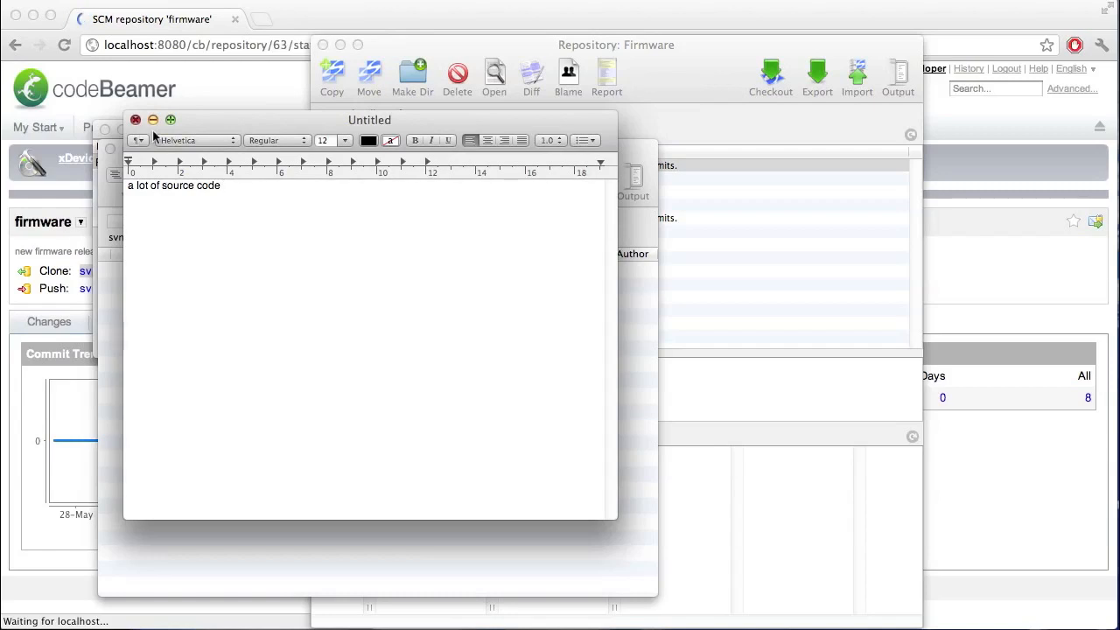
{"action": "left_click", "coordinate": [137, 119]}
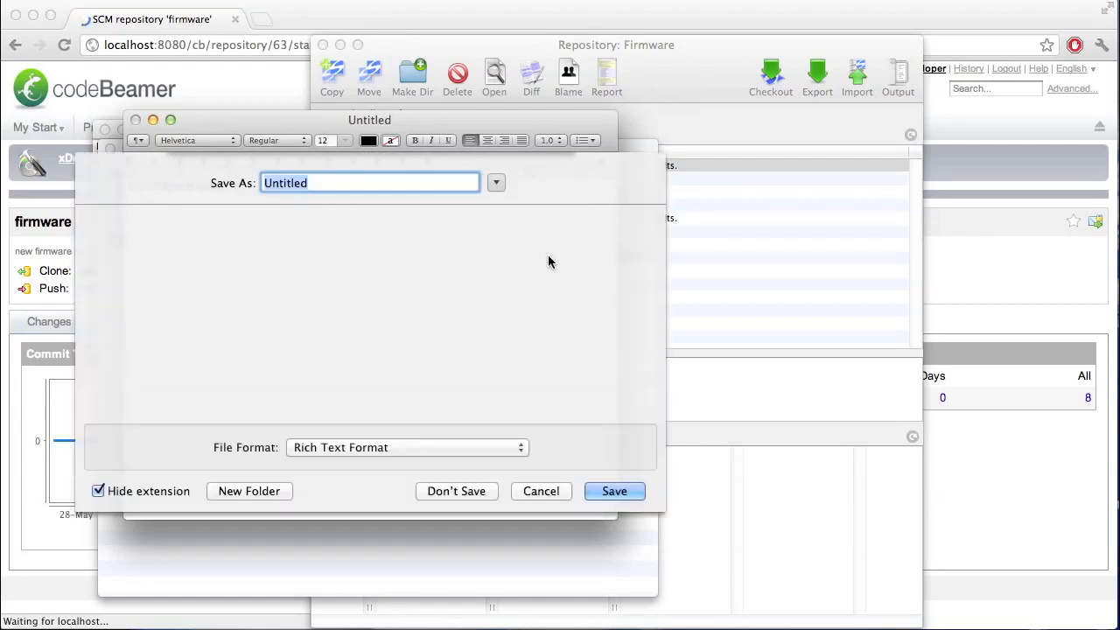
Save it as 'code' in the firmware folder on the Desktop
{"action": "left_click", "coordinate": [497, 182]}
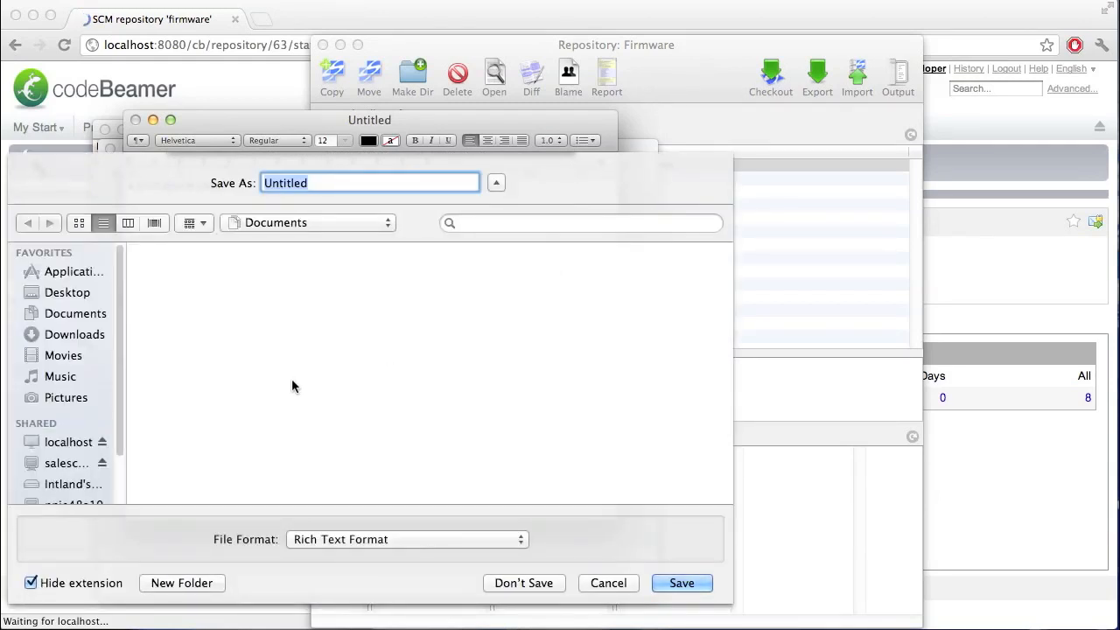
{"action": "left_click", "coordinate": [66, 292]}
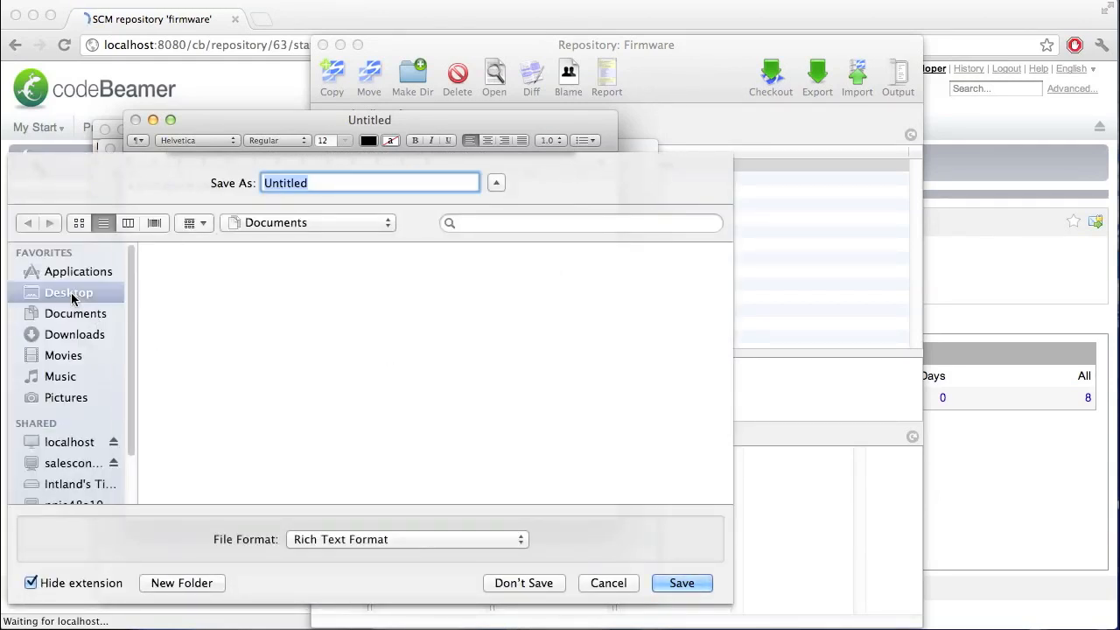
{"action": "left_click", "coordinate": [68, 292]}
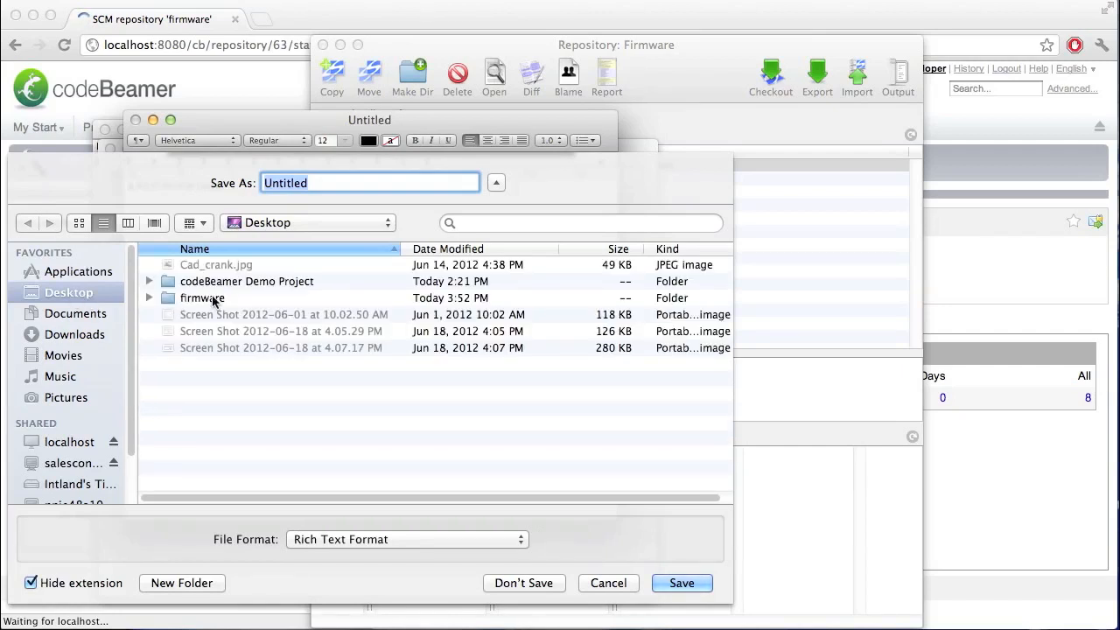
{"action": "double_click", "coordinate": [203, 298]}
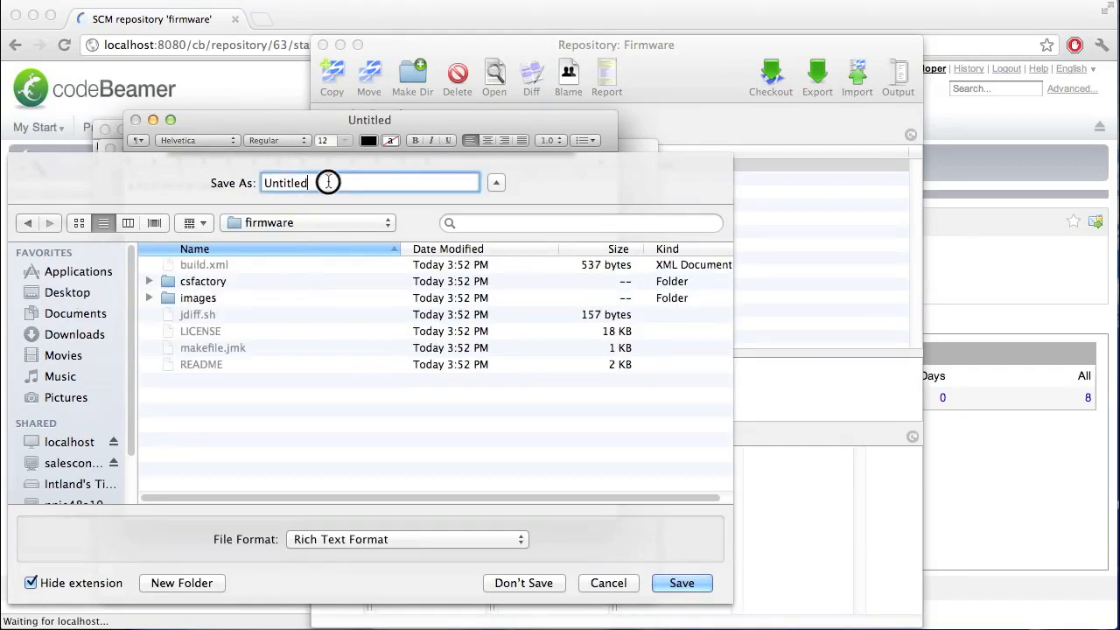
{"action": "type", "text": "code"}
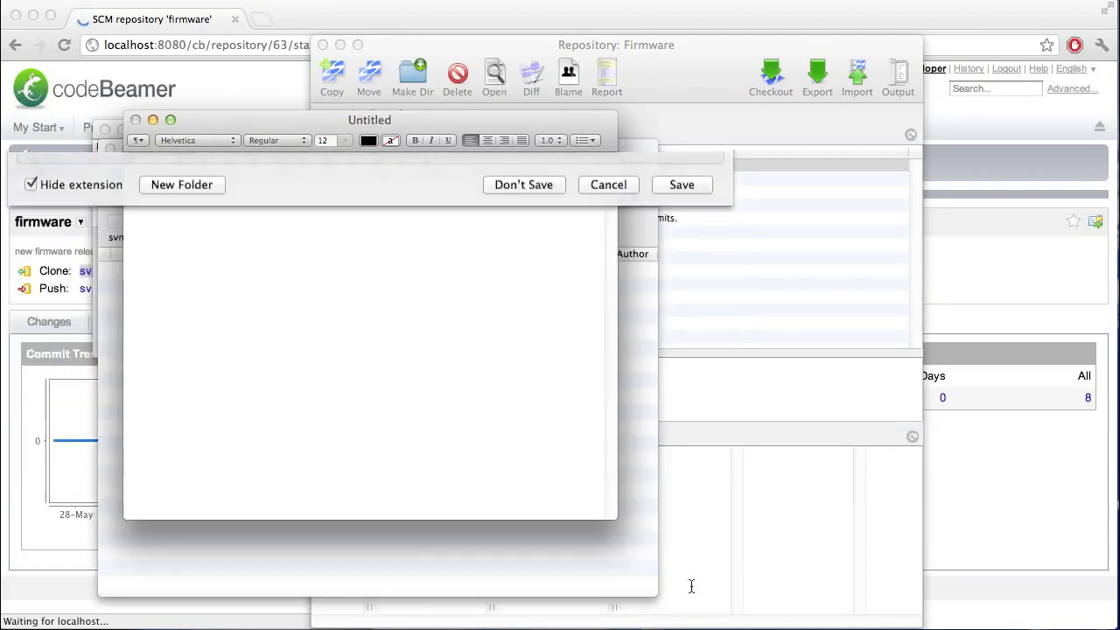
Refresh the Firmware working copy and schedule the new code.rtf for addition to version control
{"action": "left_click", "coordinate": [523, 185]}
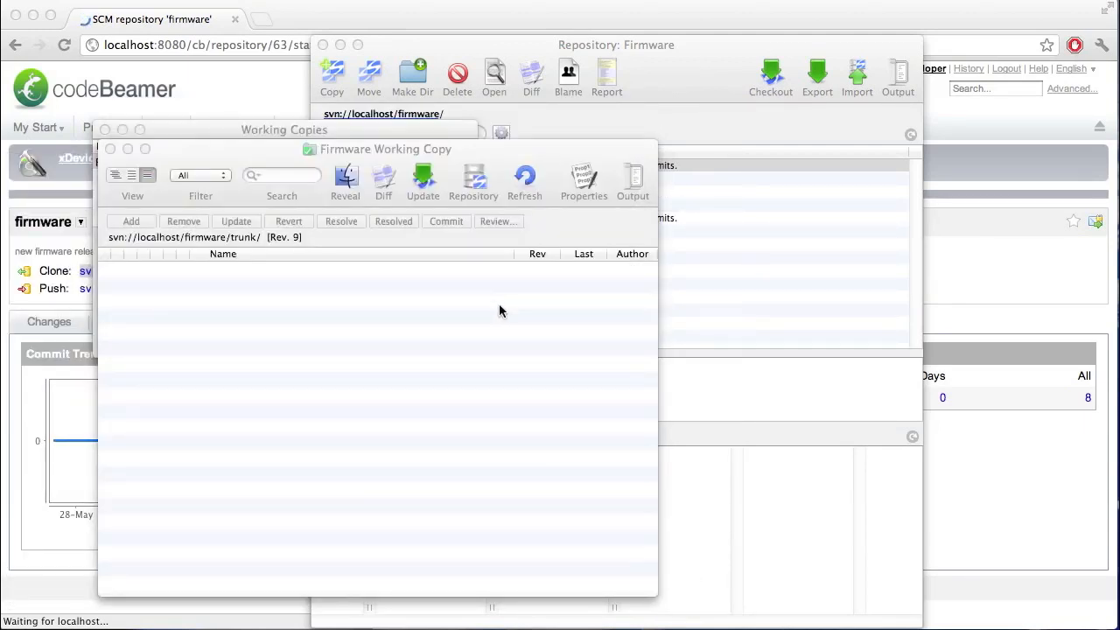
{"action": "left_click", "coordinate": [525, 179]}
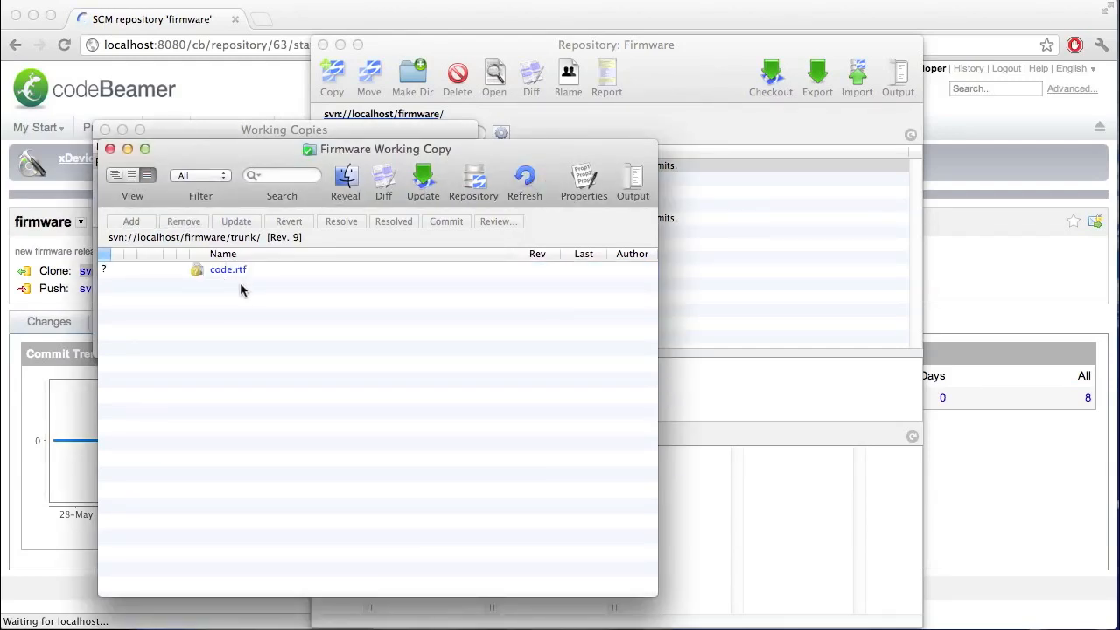
{"action": "left_click", "coordinate": [227, 269]}
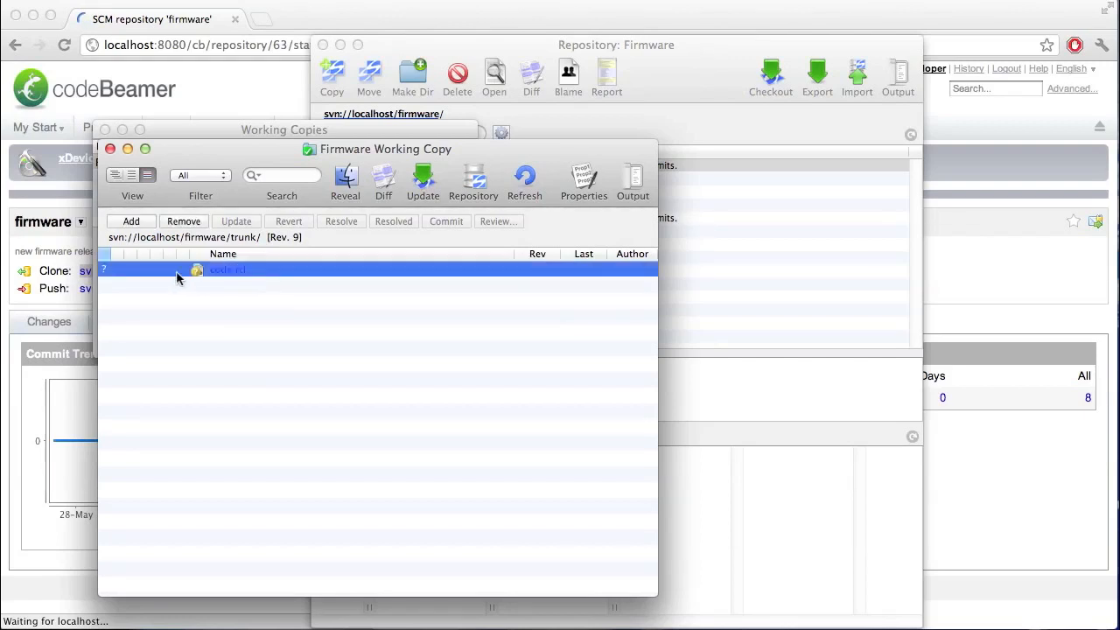
{"action": "left_click", "coordinate": [130, 220]}
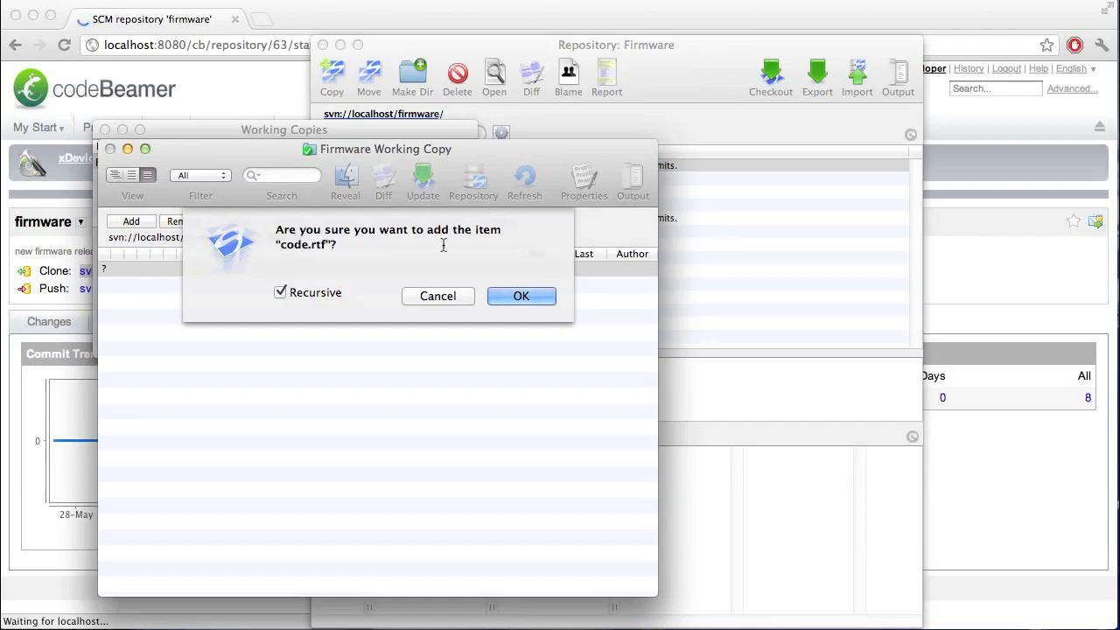
{"action": "left_click", "coordinate": [522, 294]}
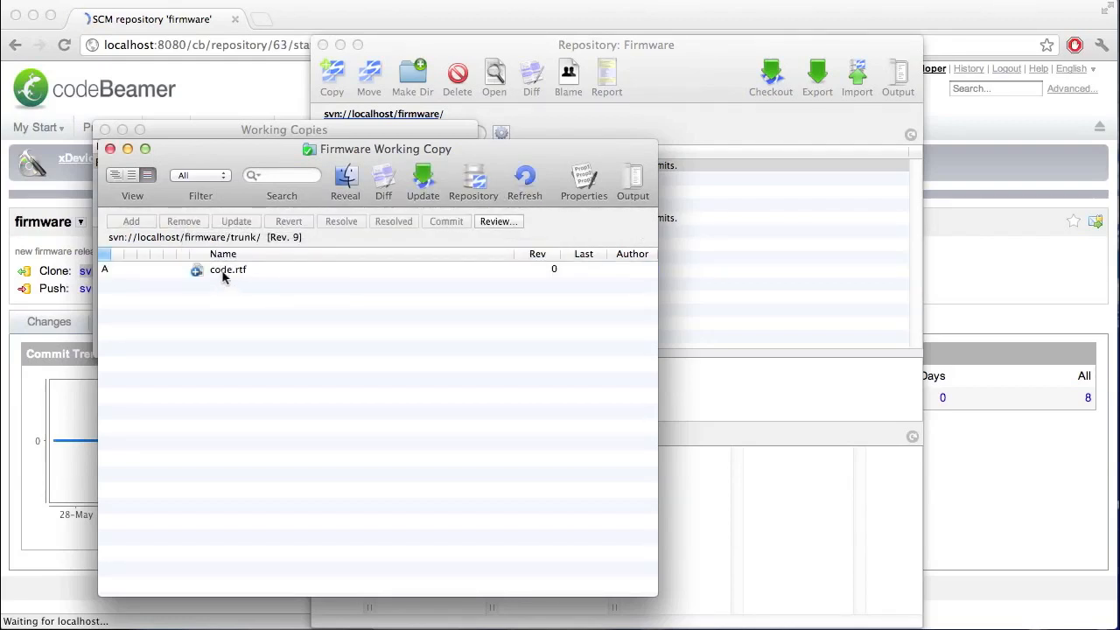
{"action": "mouse_move", "coordinate": [446, 278]}
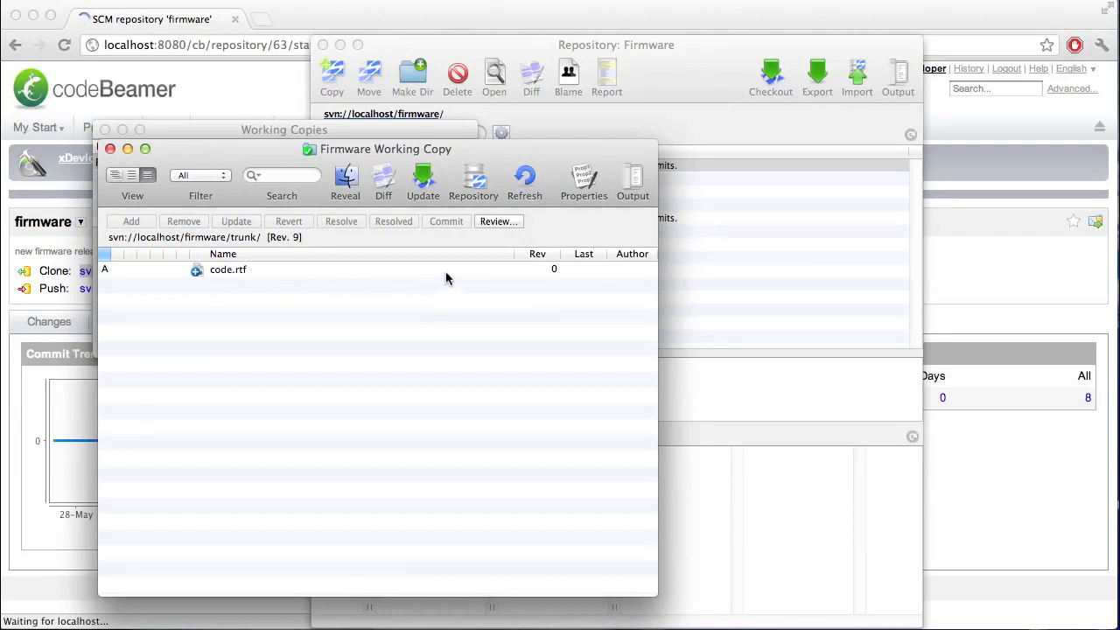
{"action": "left_click", "coordinate": [227, 270]}
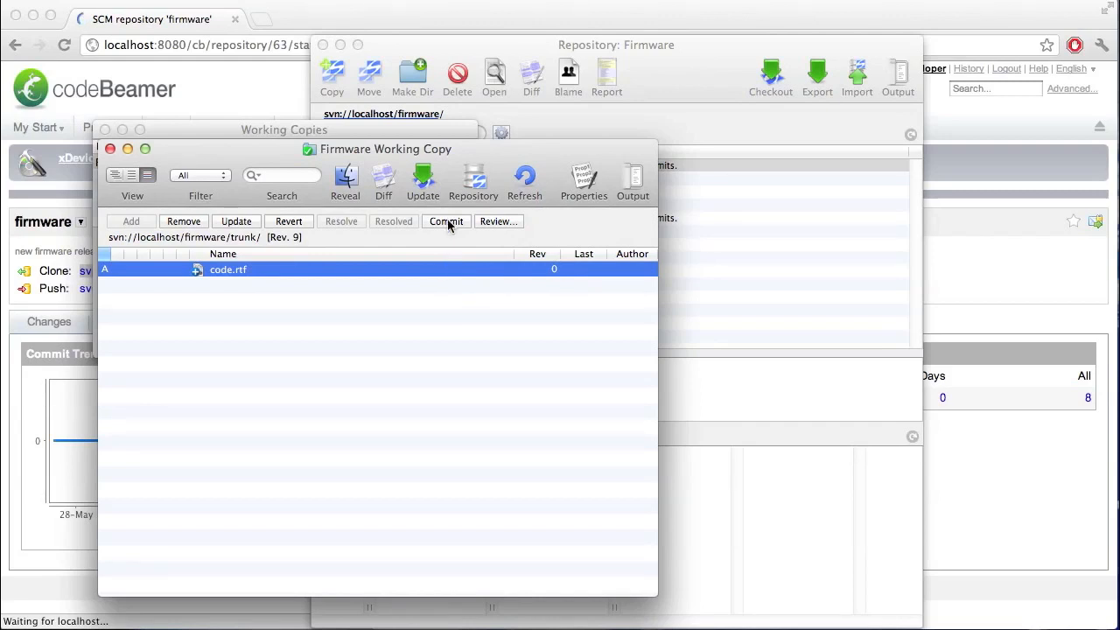
Commit code.rtf with the message 'new code file' and refresh the now-empty working copy
{"action": "left_click", "coordinate": [446, 221]}
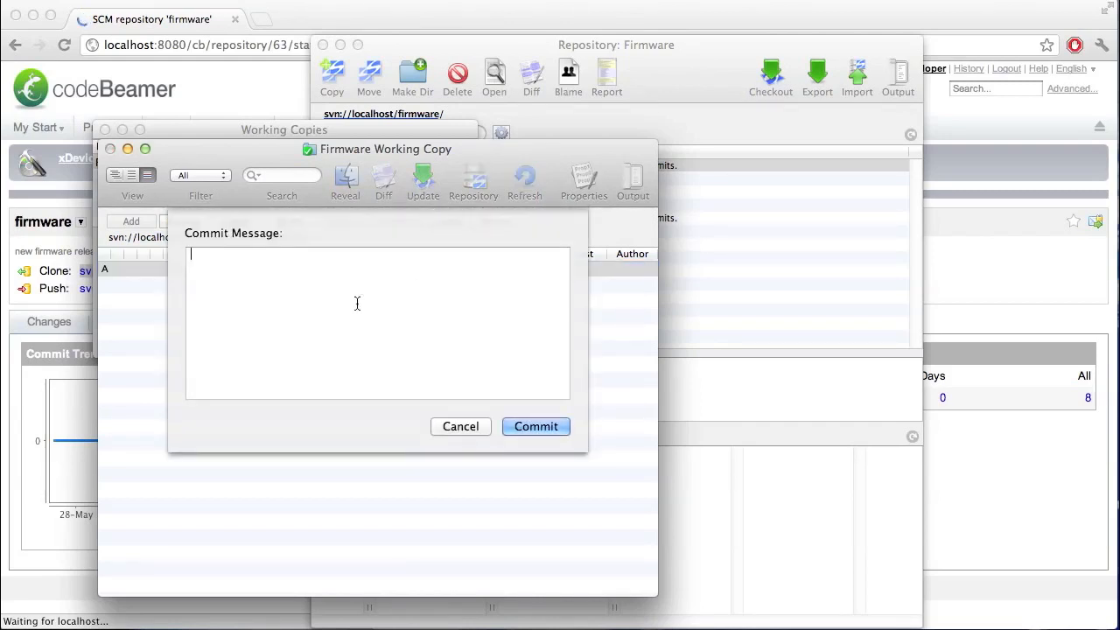
{"action": "type", "text": "new"}
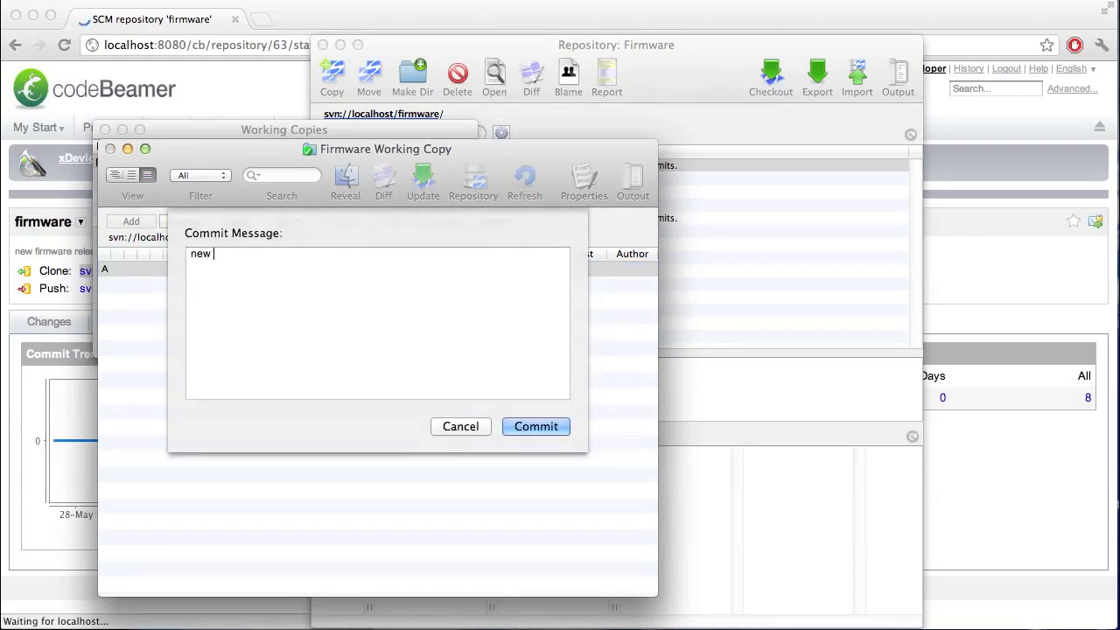
{"action": "type", "text": "code file"}
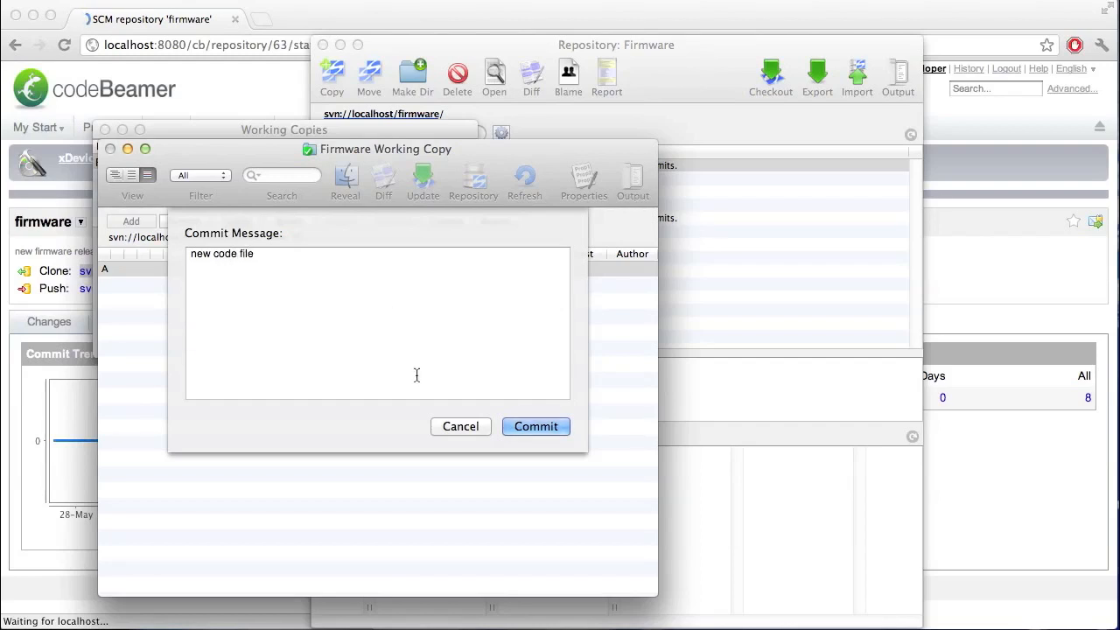
{"action": "left_click", "coordinate": [535, 427]}
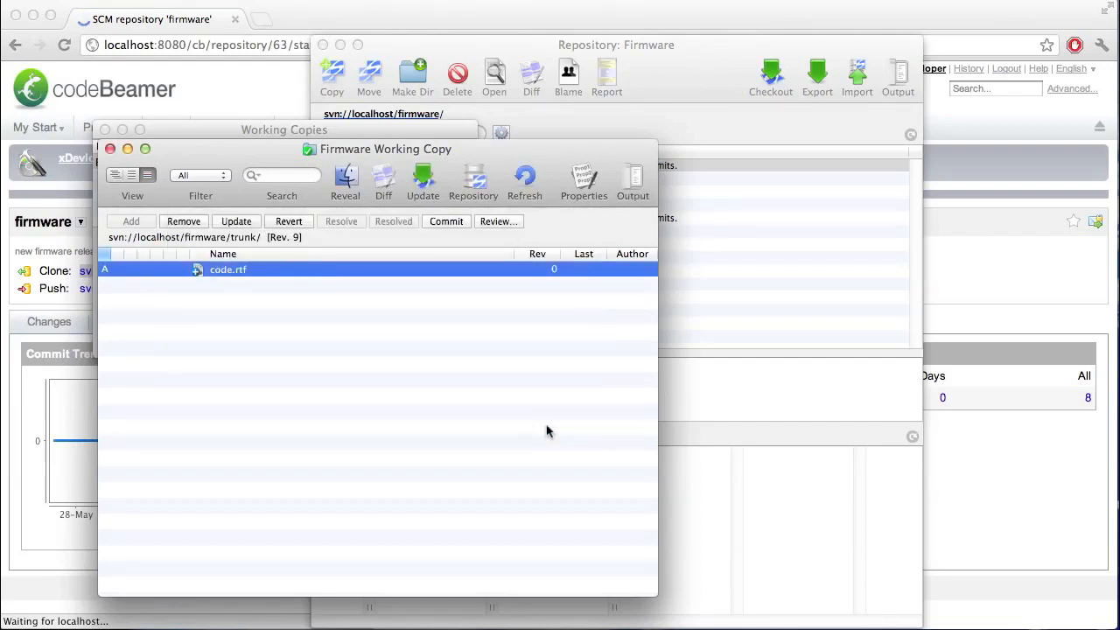
{"action": "left_click", "coordinate": [446, 221]}
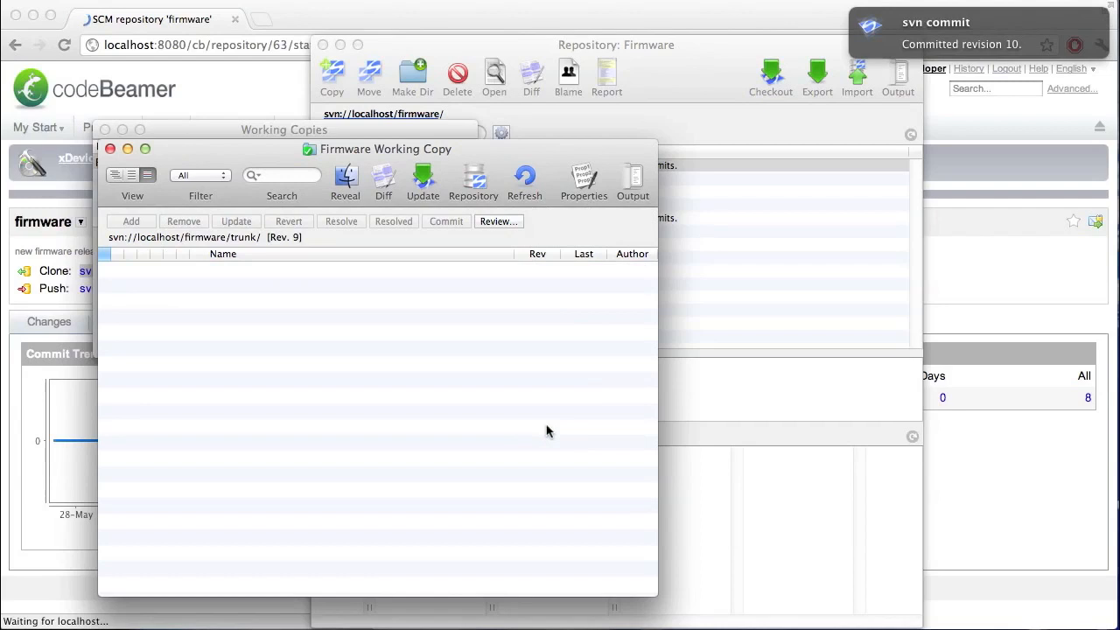
{"action": "mouse_move", "coordinate": [241, 507]}
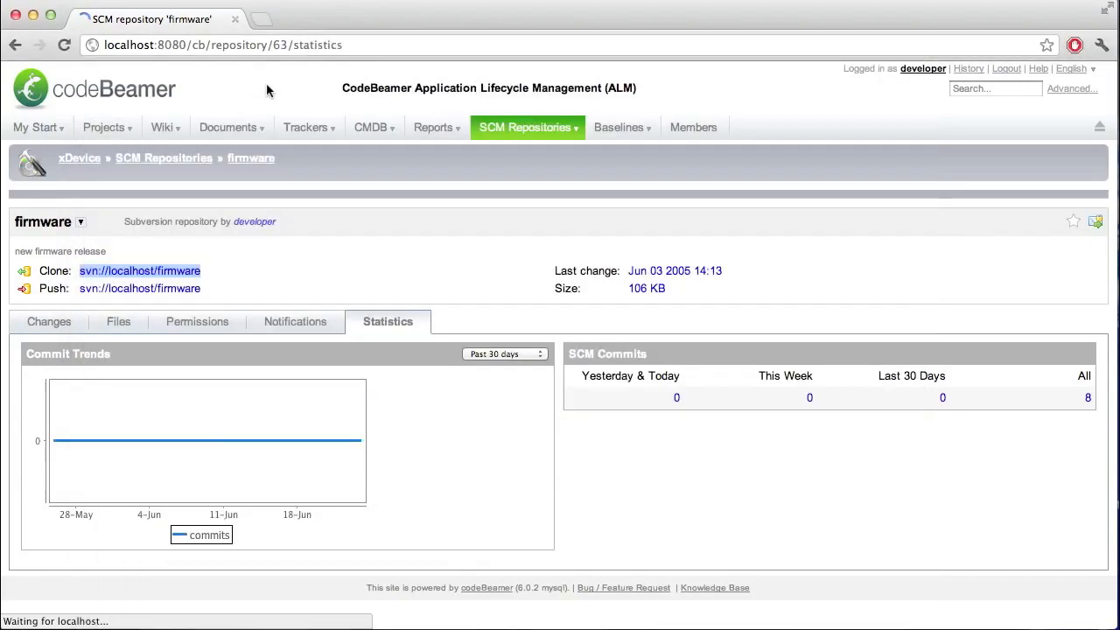
View revision 10 'new code file' in the Changes list, then enter the trunk folder from the Files listing
{"action": "left_click", "coordinate": [49, 322]}
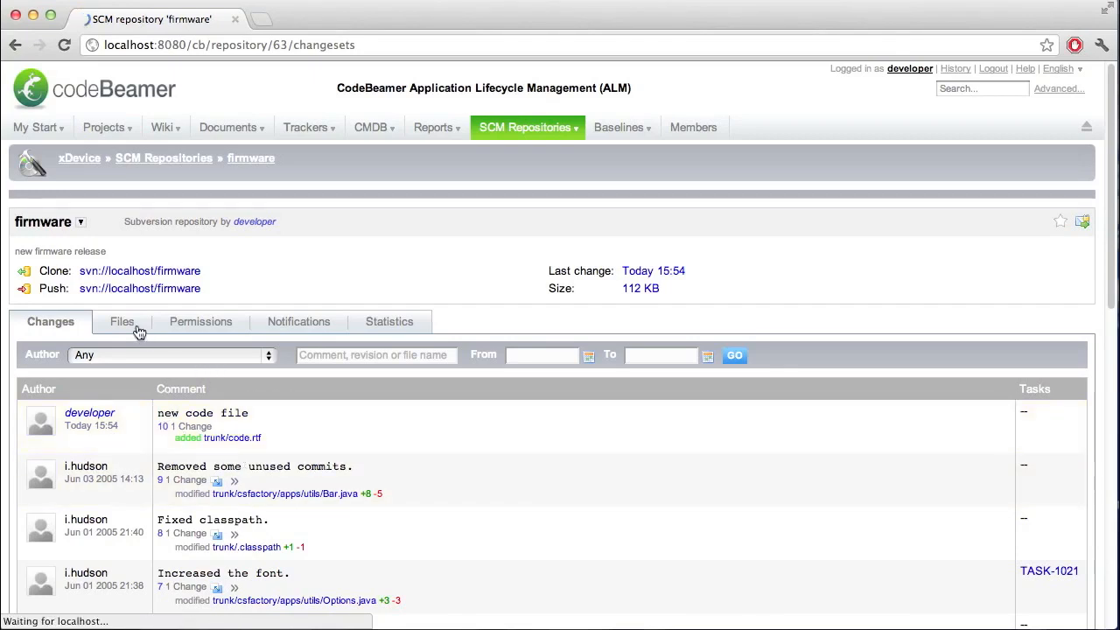
{"action": "left_click", "coordinate": [123, 322]}
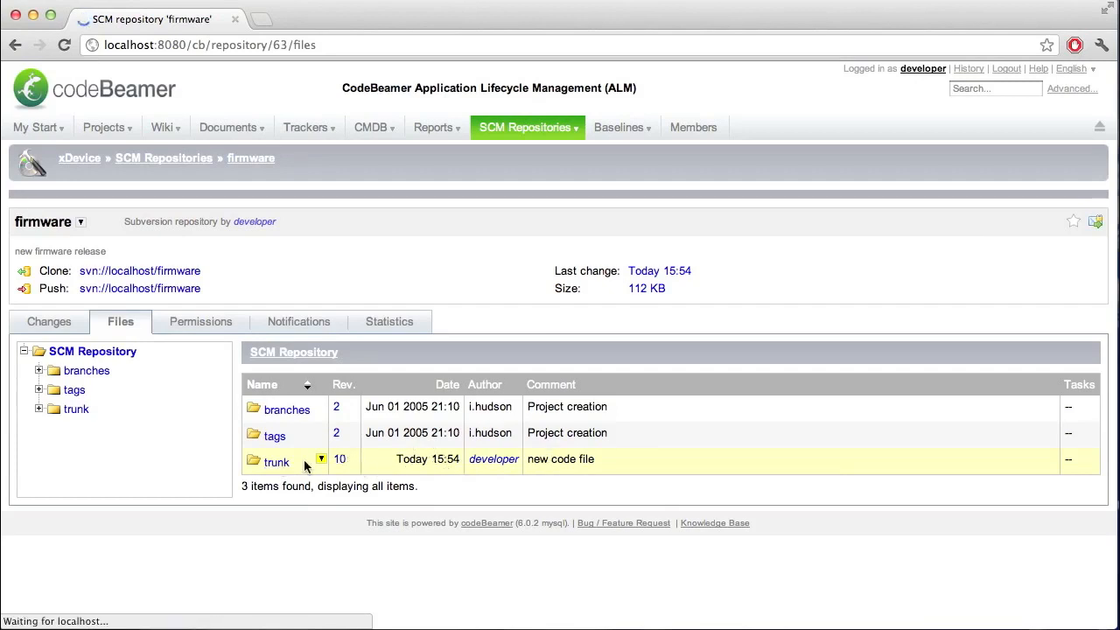
{"action": "left_click", "coordinate": [277, 462]}
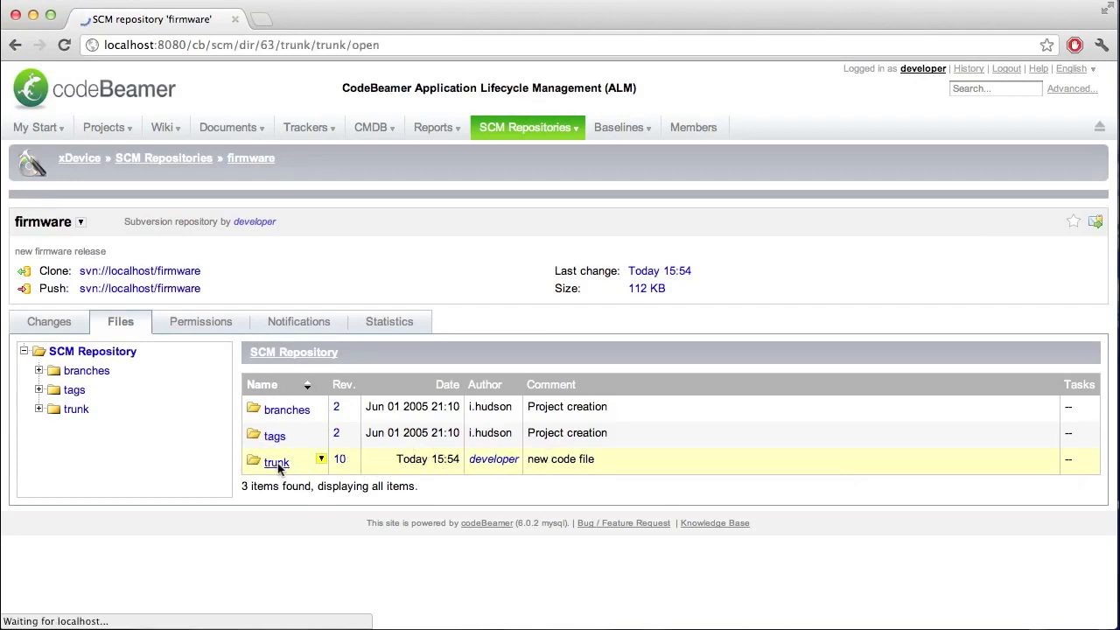
{"action": "left_click", "coordinate": [276, 463]}
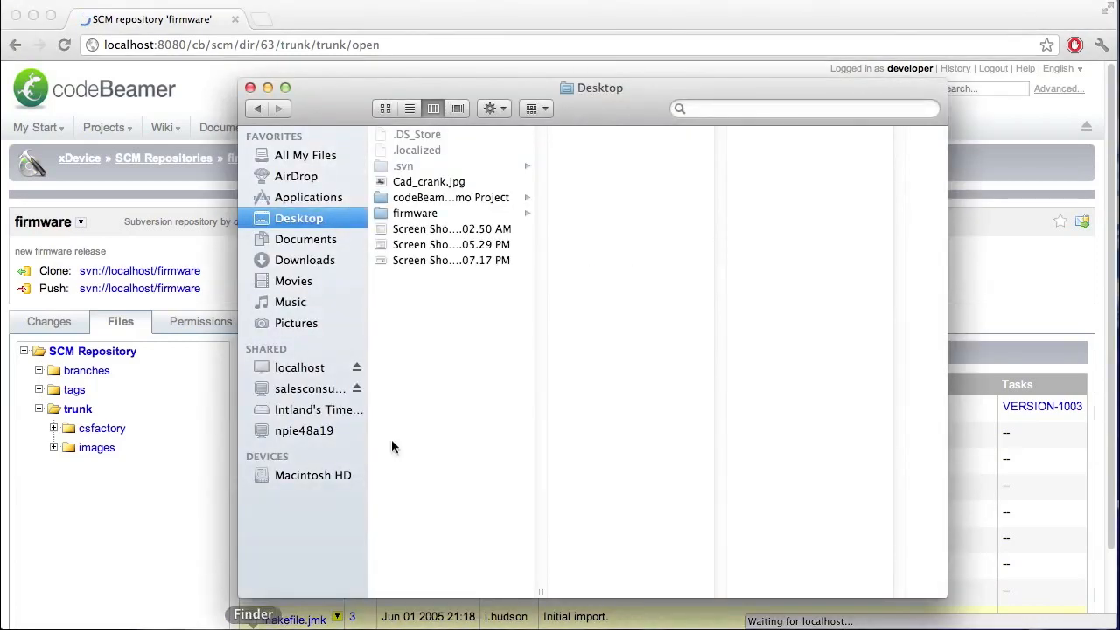
From the firmware folder, edit code.rtf in TextEdit by adding a new line of code
{"action": "left_click", "coordinate": [416, 213]}
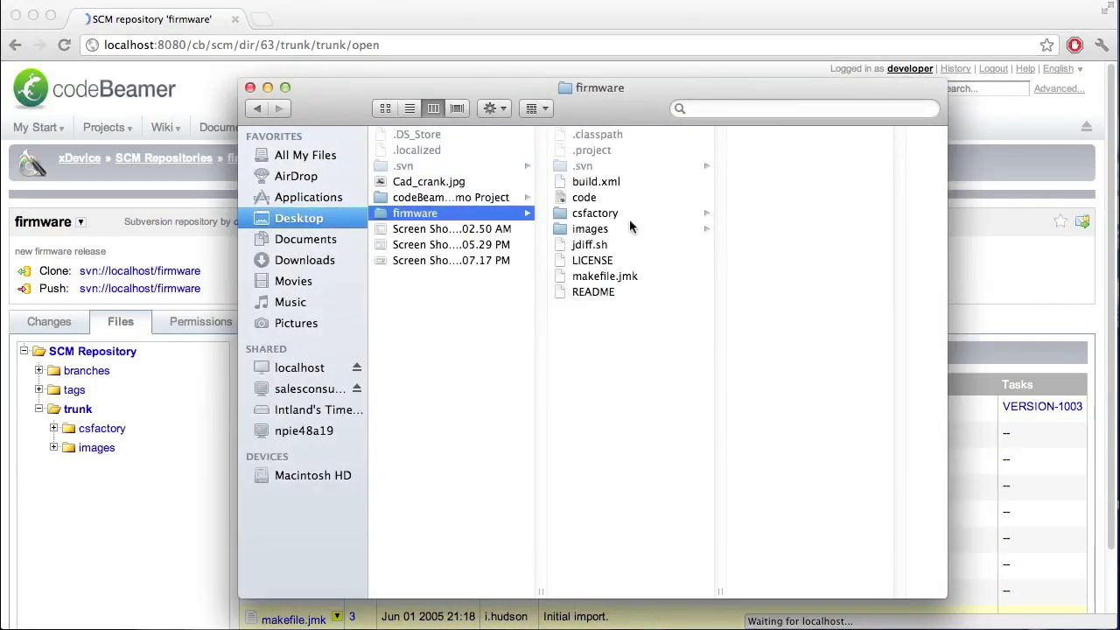
{"action": "left_click", "coordinate": [584, 196]}
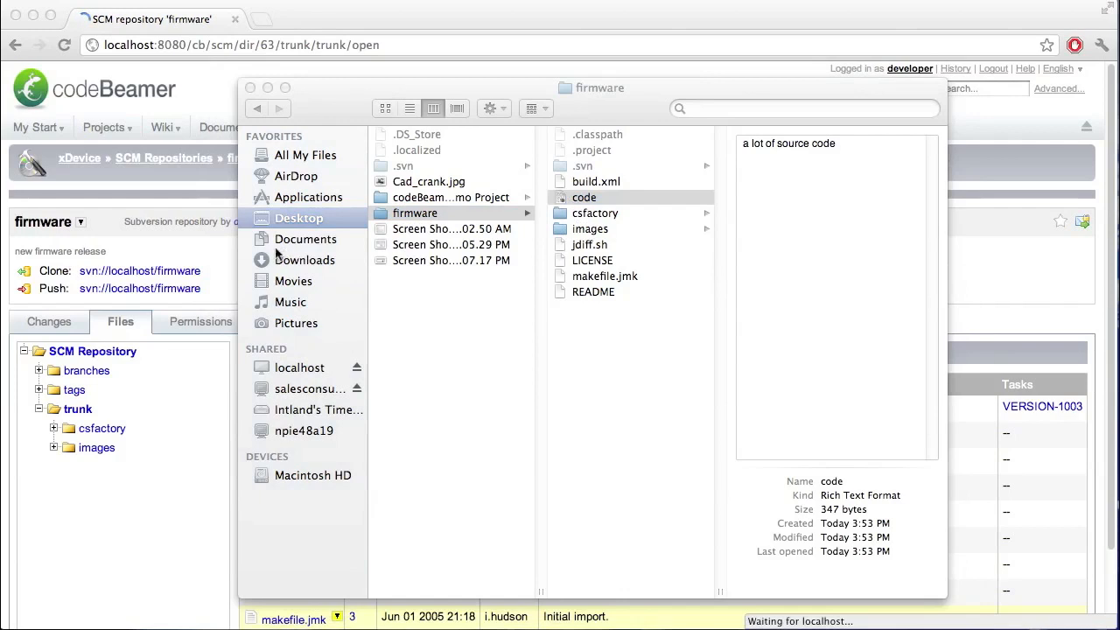
{"action": "double_click", "coordinate": [584, 196]}
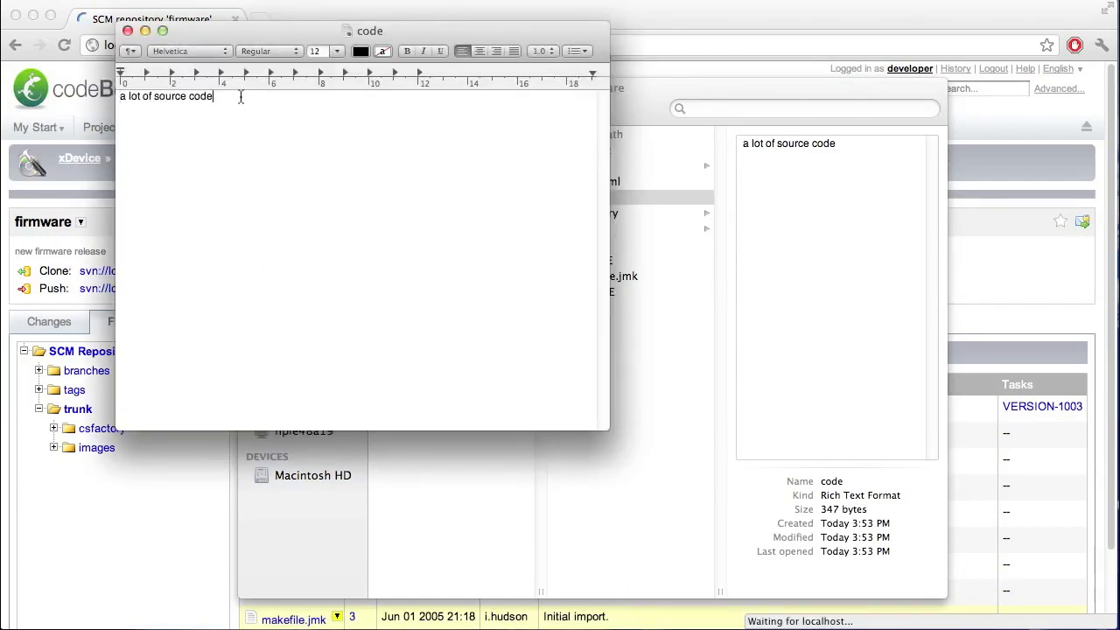
{"action": "type", "text": "new line od"}
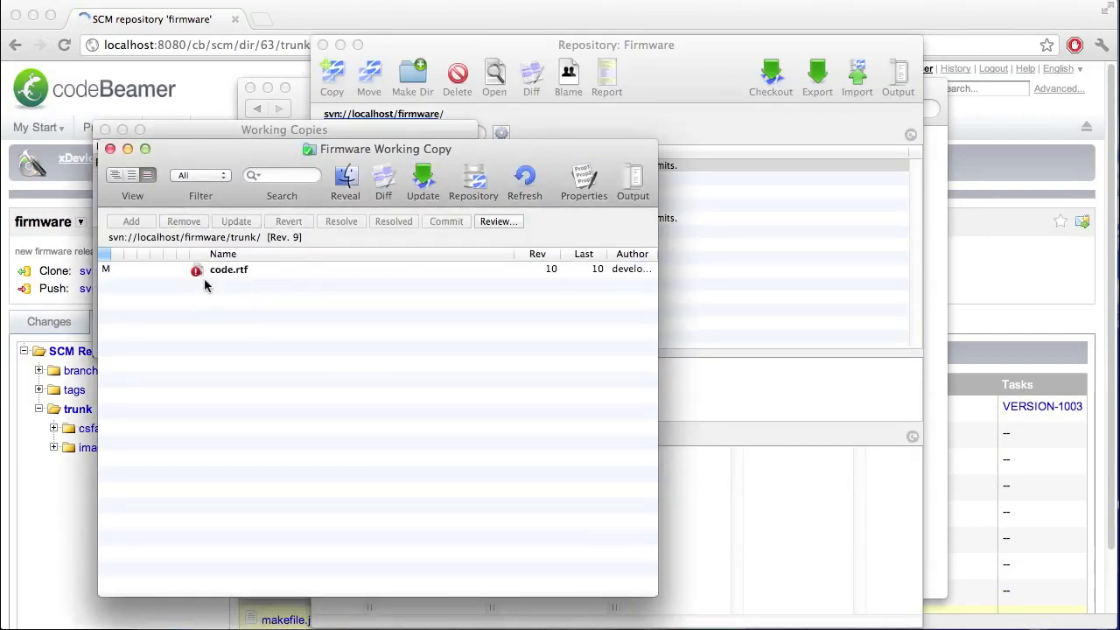
Commit the modified code.rtf with the message 'new code done', creating revision 11
{"action": "left_click", "coordinate": [229, 269]}
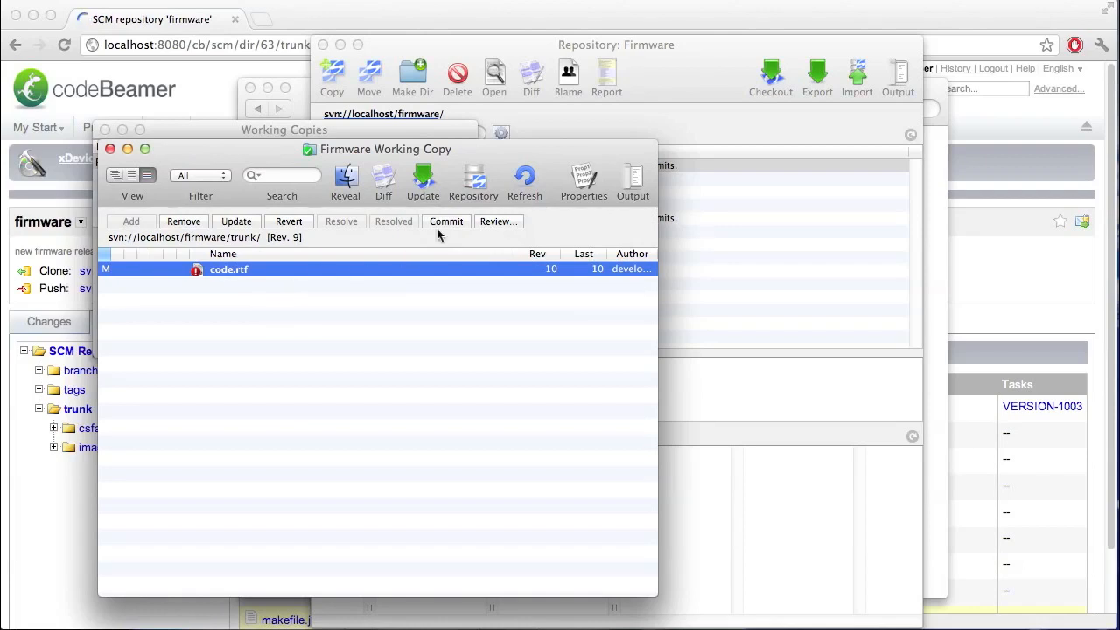
{"action": "left_click", "coordinate": [447, 220]}
{"action": "type", "text": "new code done"}
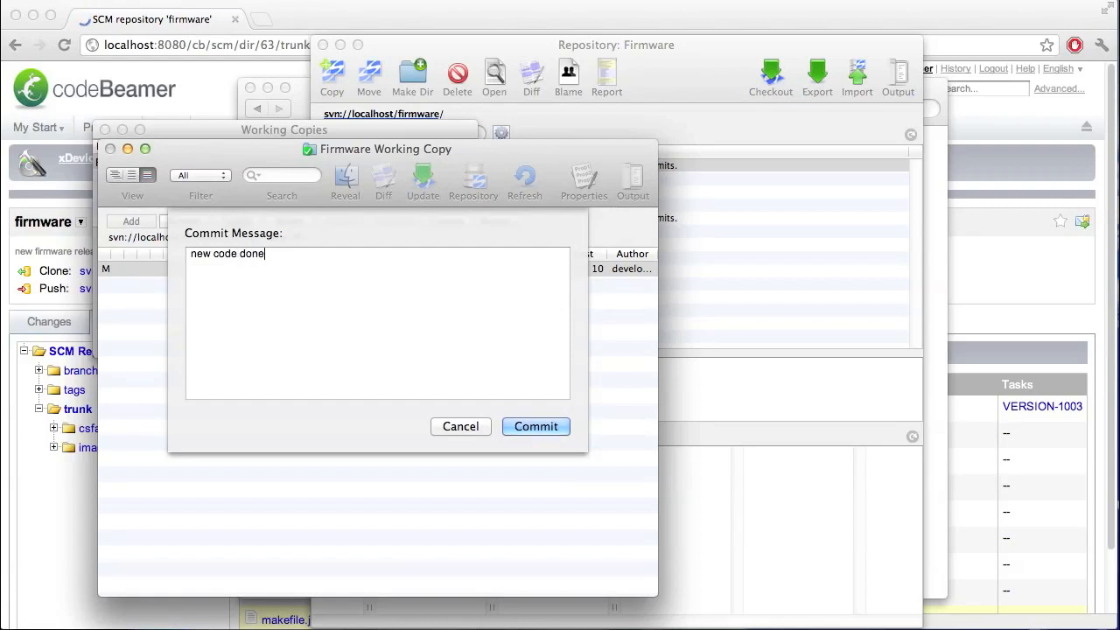
{"action": "left_click", "coordinate": [536, 427]}
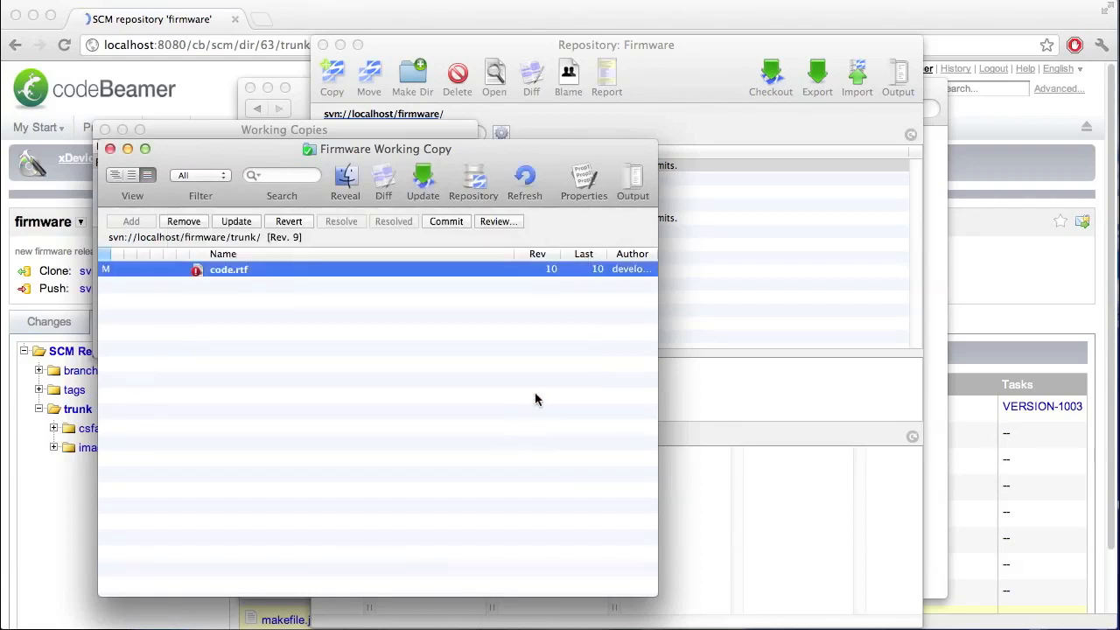
{"action": "left_click", "coordinate": [446, 220]}
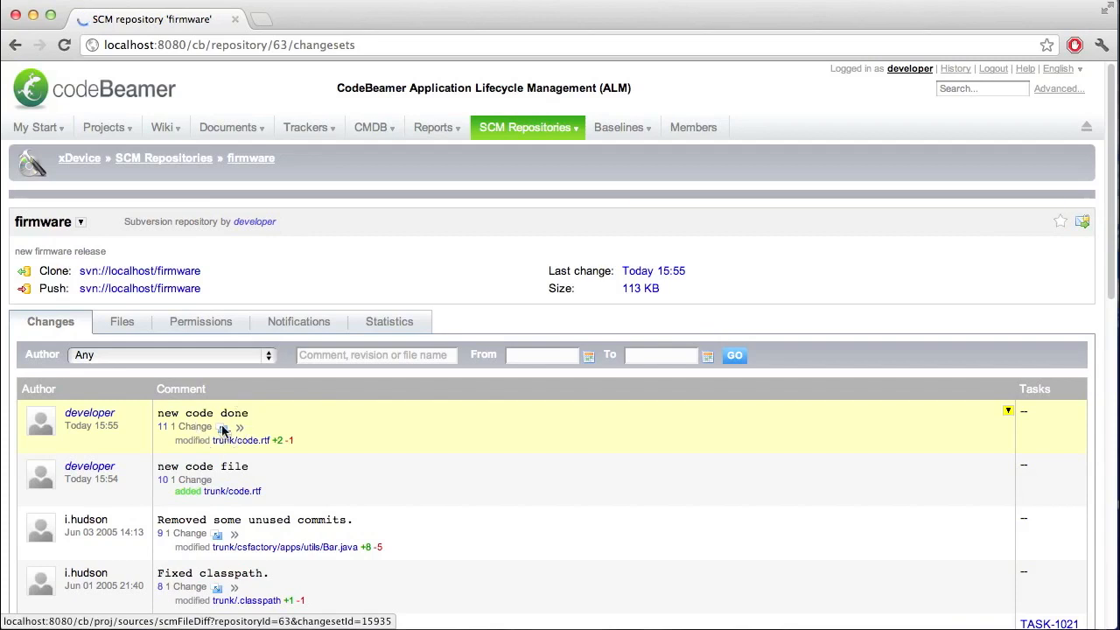
Reload the Changes list to show changeset 11 above changeset 10, then go to the Files listing
{"action": "left_click", "coordinate": [224, 427]}
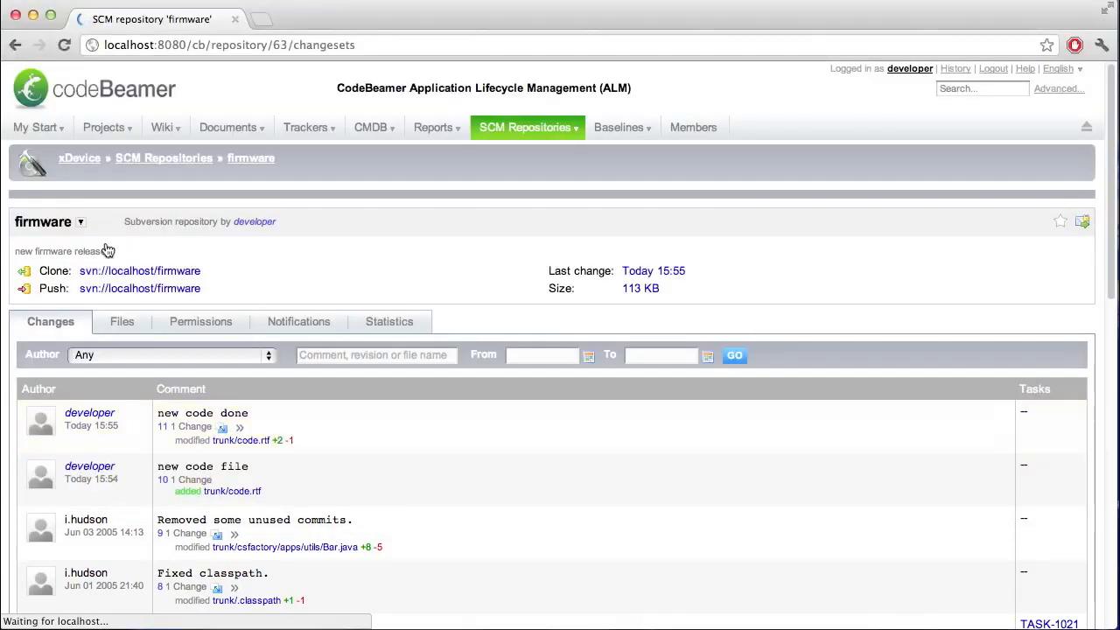
{"action": "left_click", "coordinate": [123, 322]}
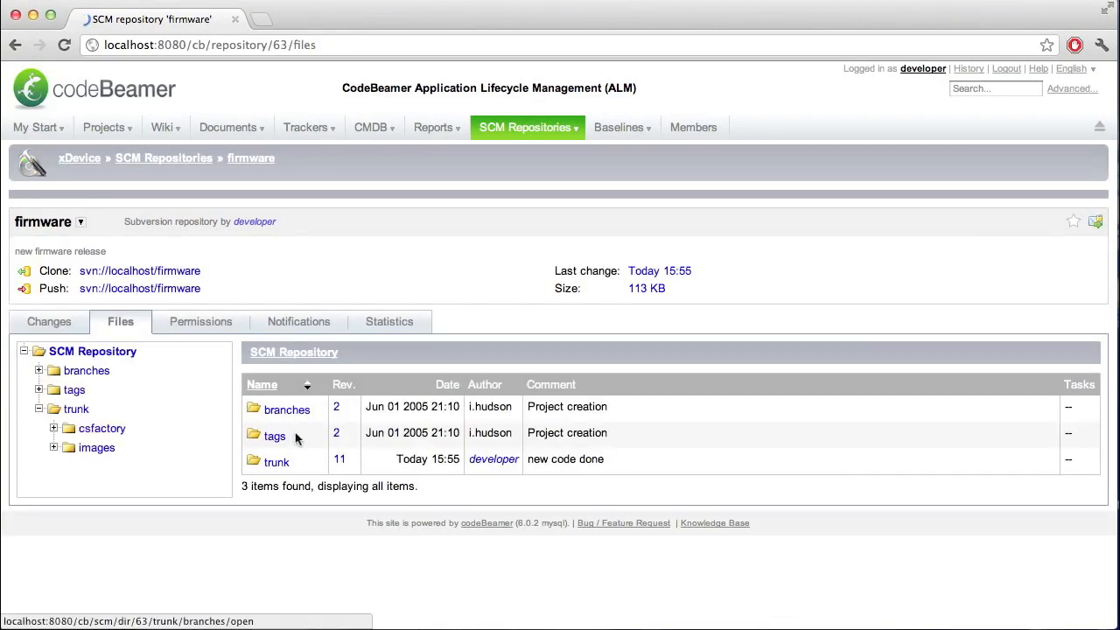
Enter trunk and bring up code.rtf's revision log from its revision number 11
{"action": "left_click", "coordinate": [277, 462]}
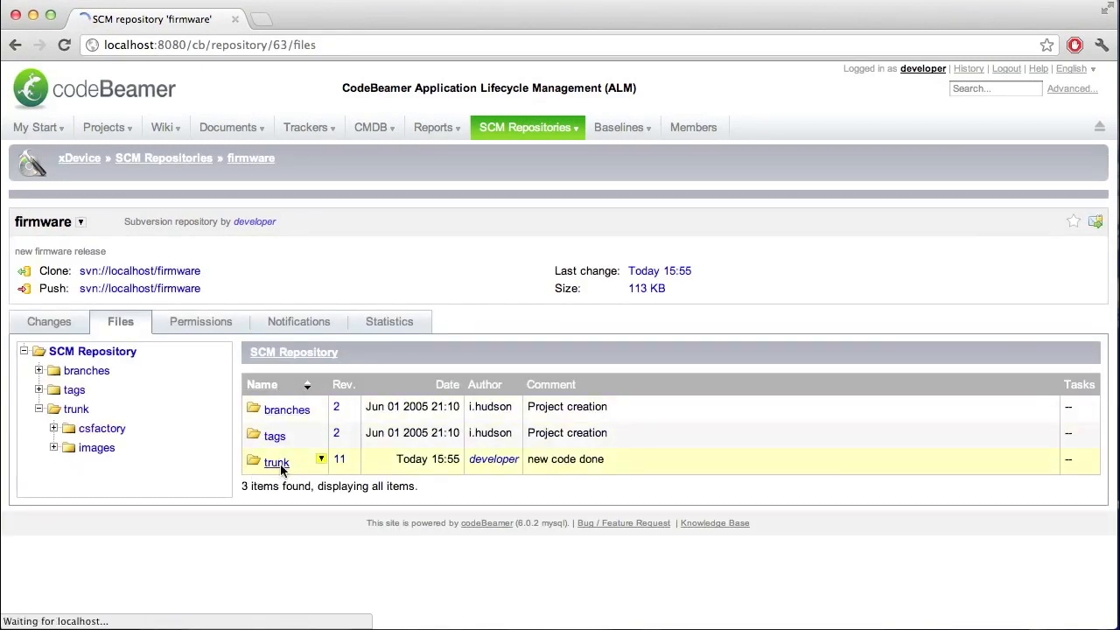
{"action": "left_click", "coordinate": [277, 462]}
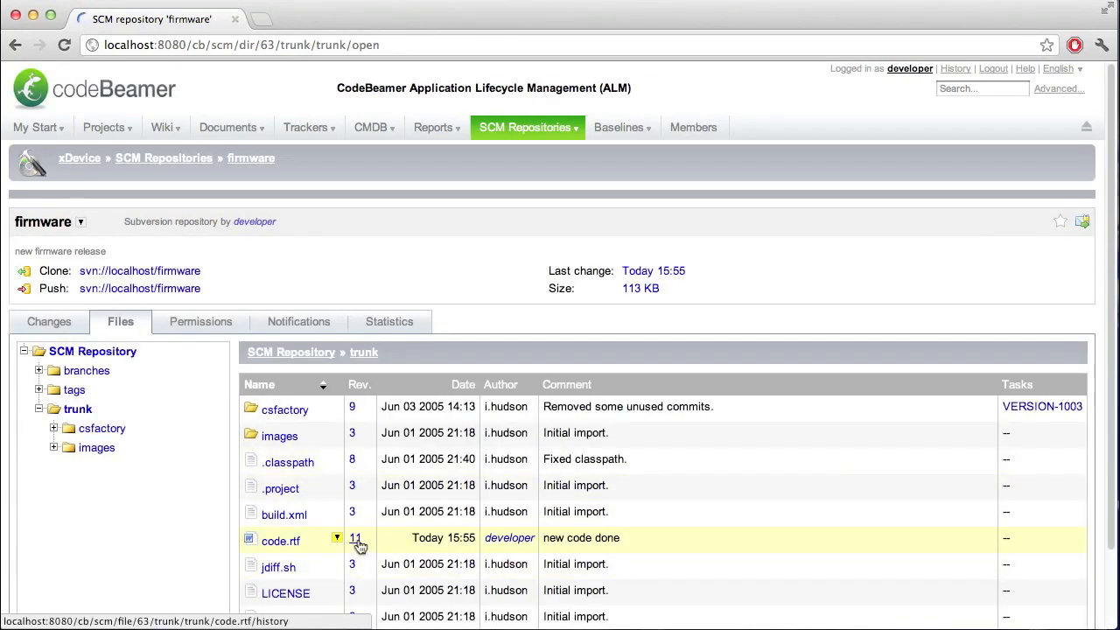
{"action": "left_click", "coordinate": [337, 538]}
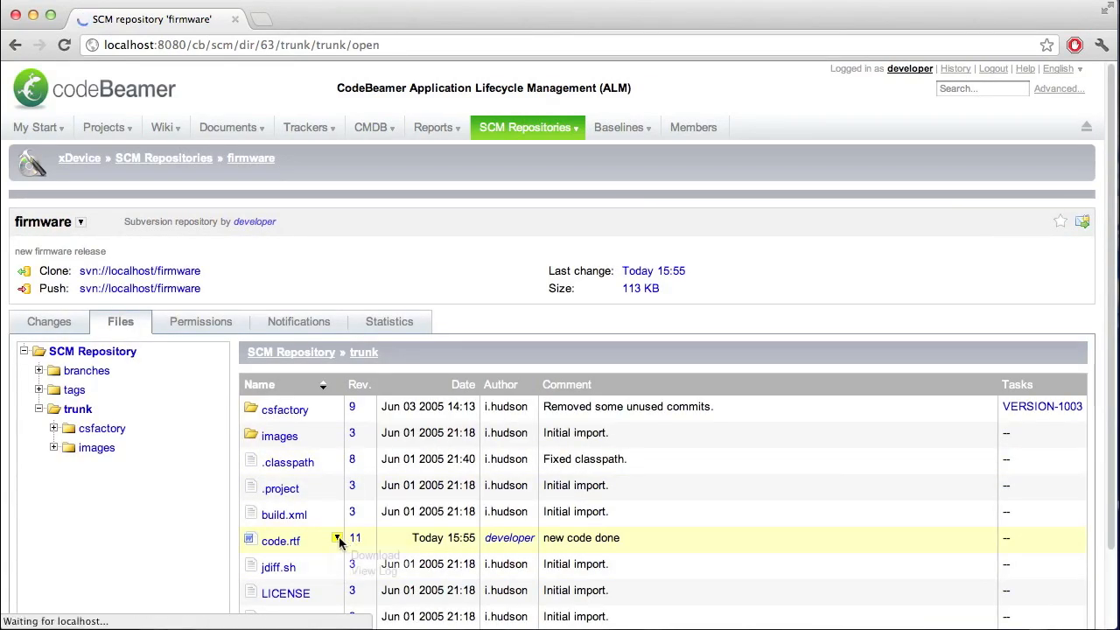
{"action": "left_click", "coordinate": [358, 571]}
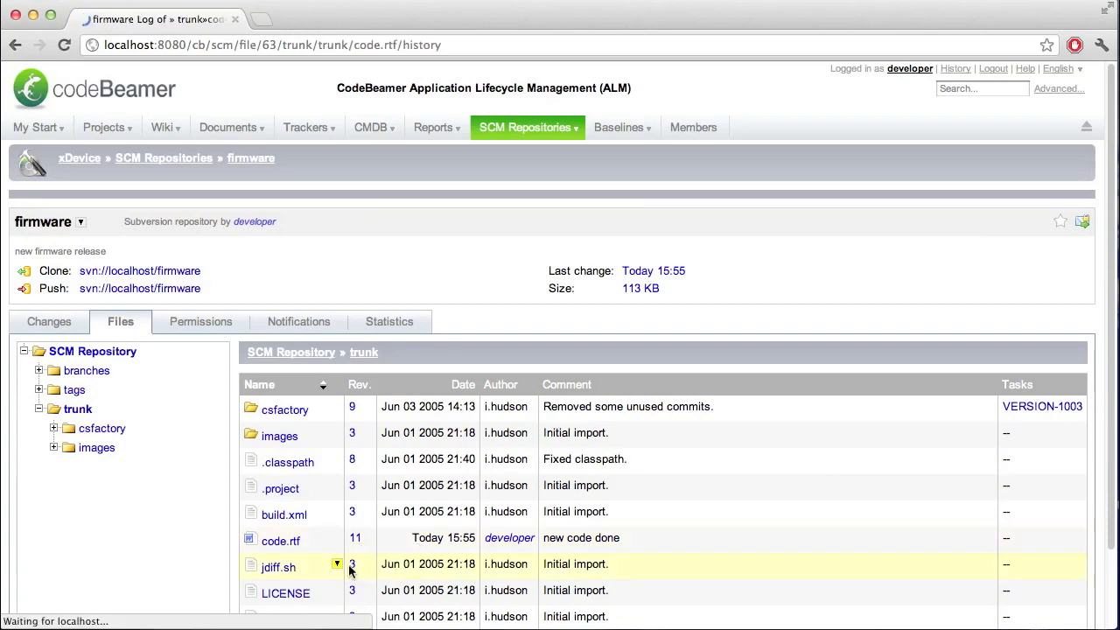
{"action": "left_click", "coordinate": [280, 539]}
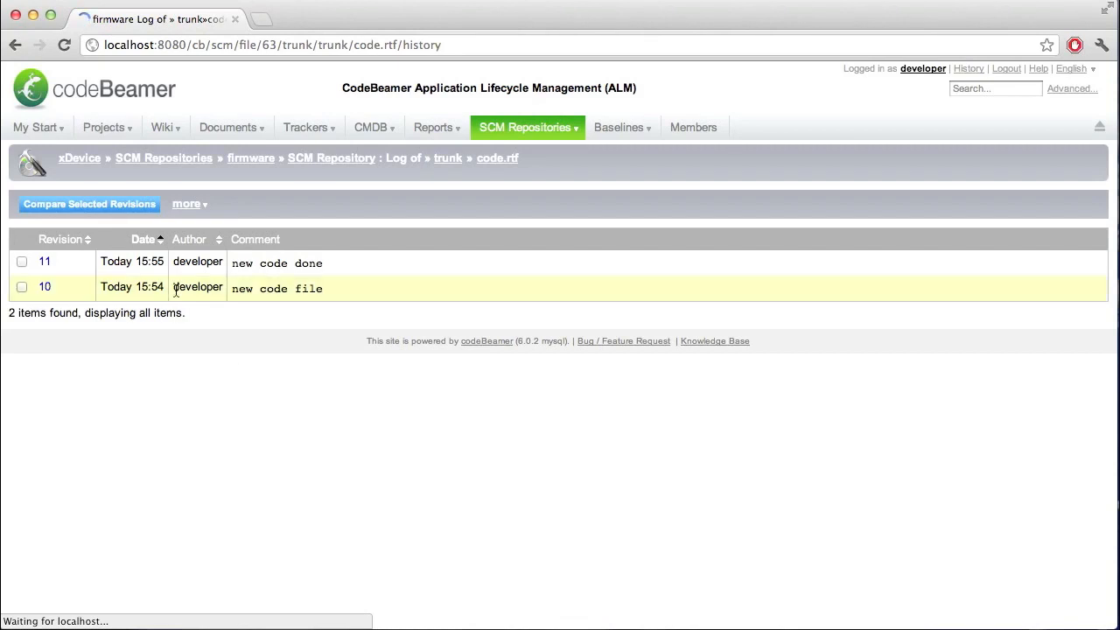
View revision 10, then download revision 11 of code.rtf showing both text lines, and close it
{"action": "left_click", "coordinate": [45, 287]}
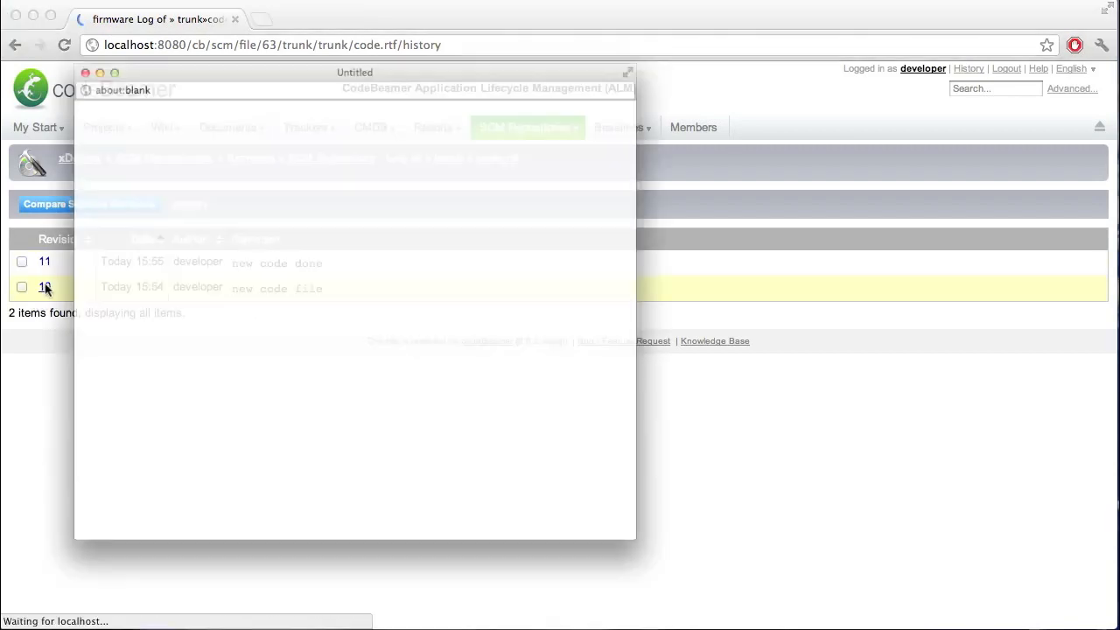
{"action": "left_click", "coordinate": [45, 287]}
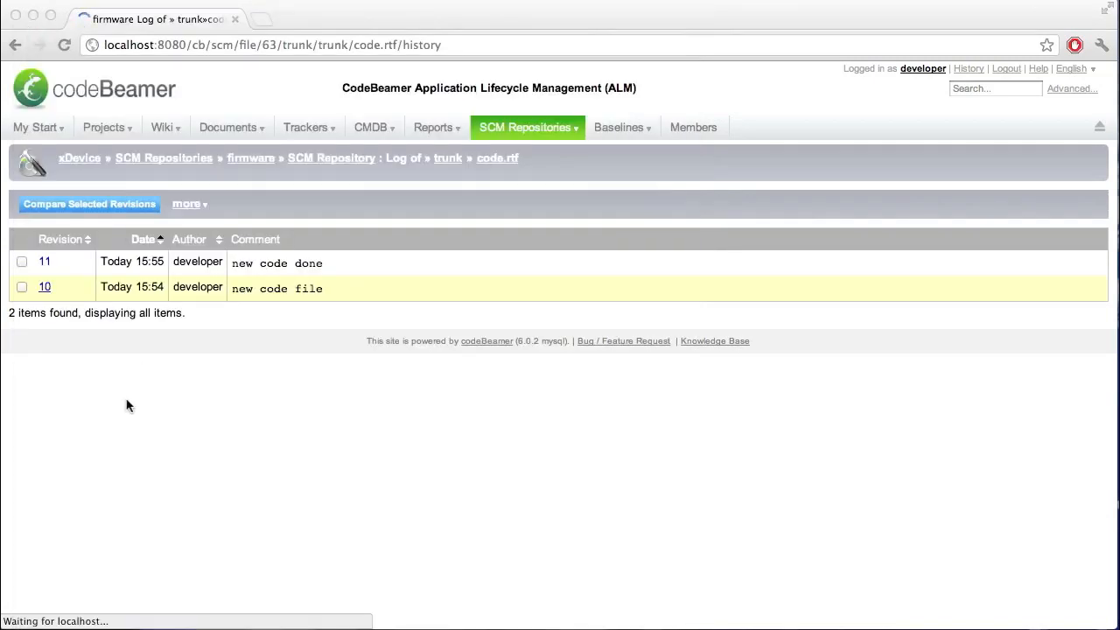
{"action": "mouse_move", "coordinate": [45, 263]}
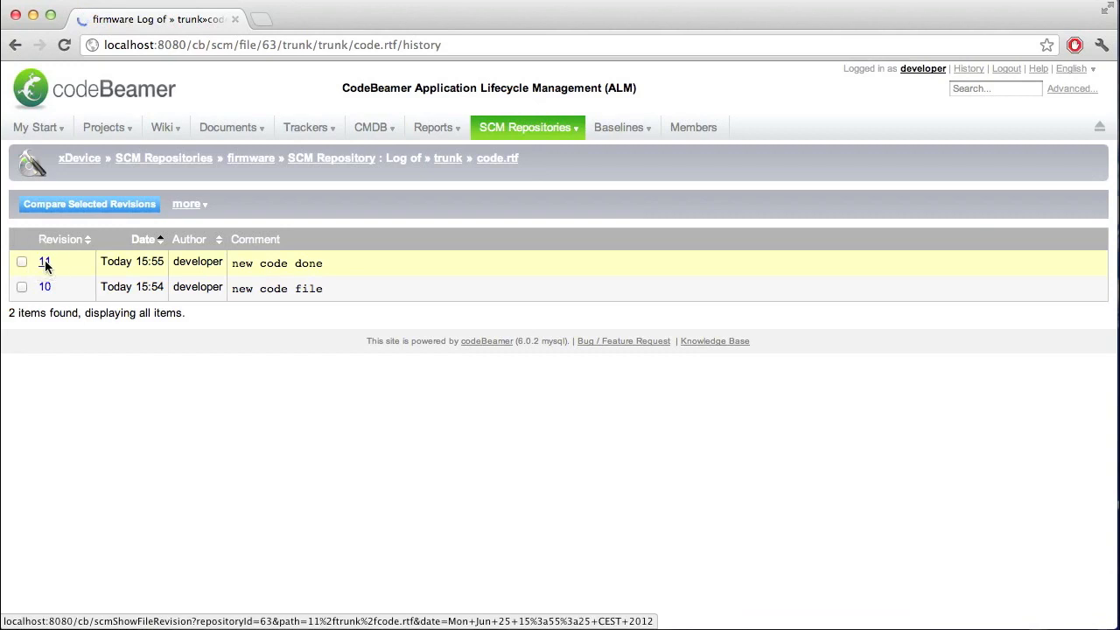
{"action": "left_click", "coordinate": [46, 263]}
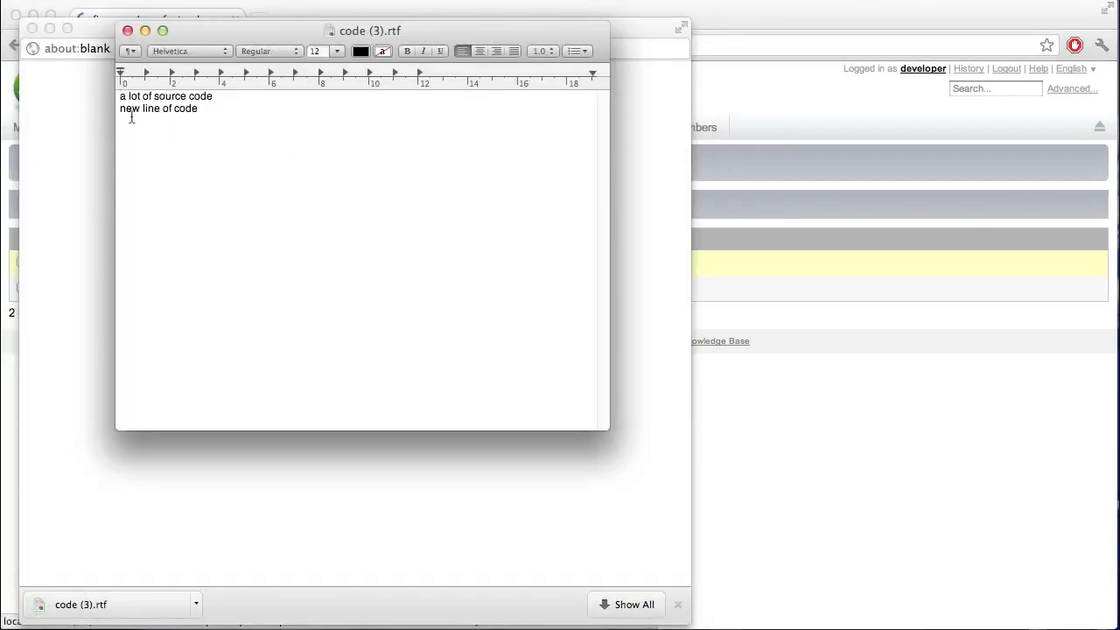
{"action": "left_click", "coordinate": [128, 32]}
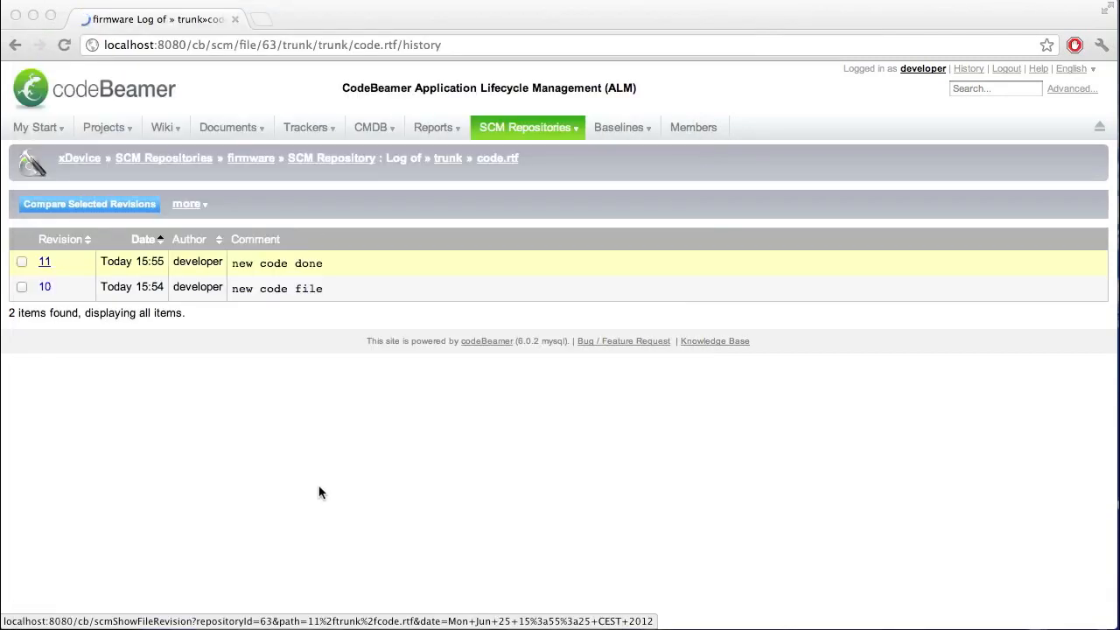
{"action": "mouse_move", "coordinate": [621, 231]}
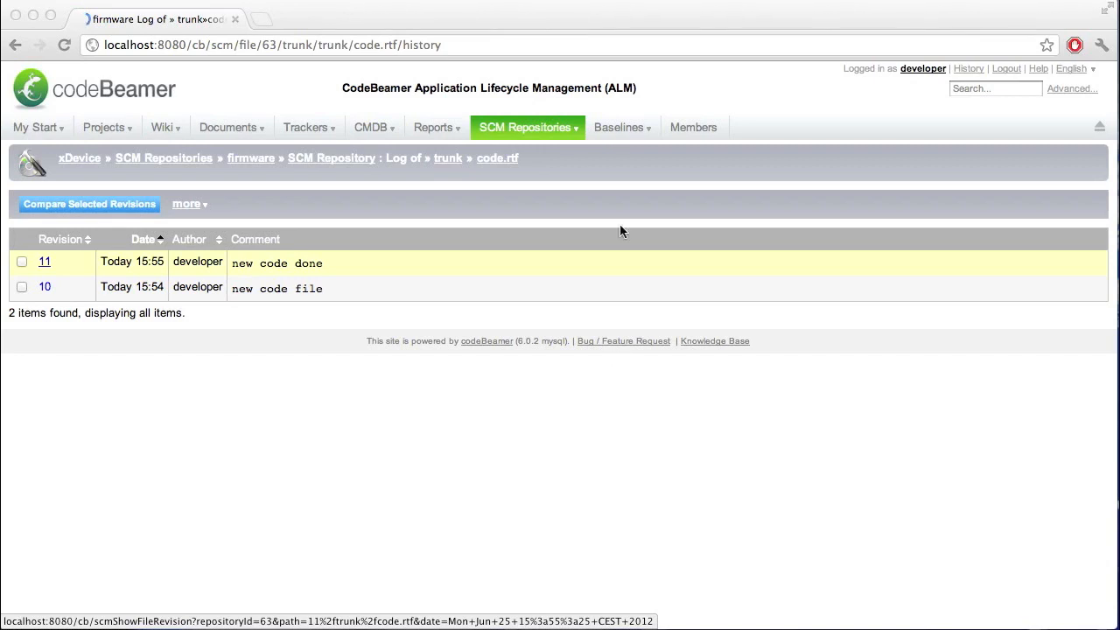
{"action": "mouse_move", "coordinate": [394, 489]}
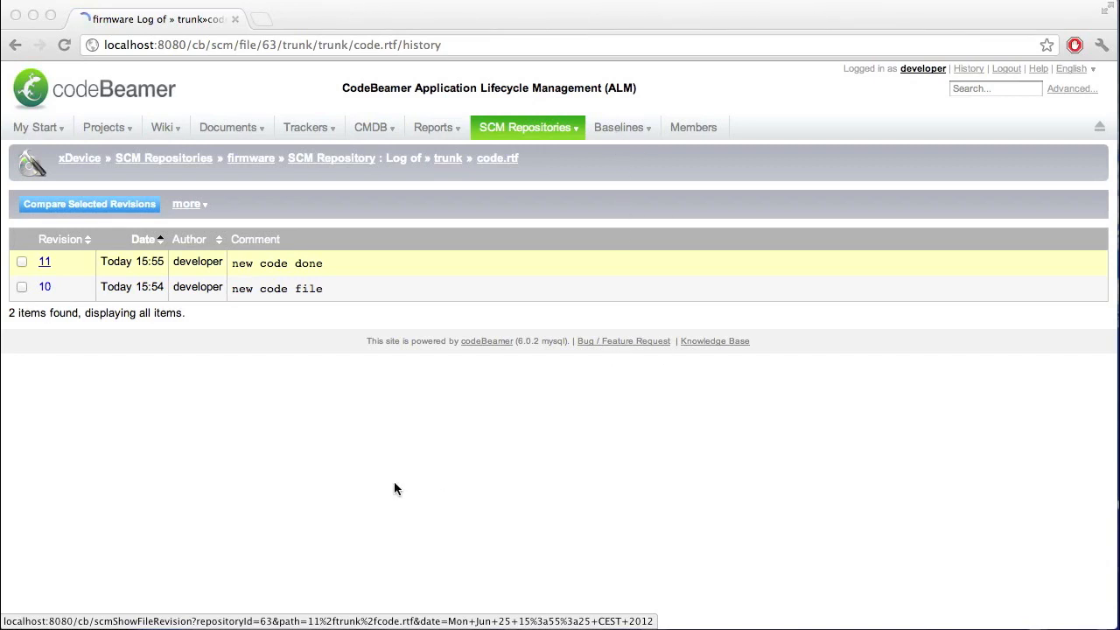
{"action": "mouse_move", "coordinate": [429, 532]}
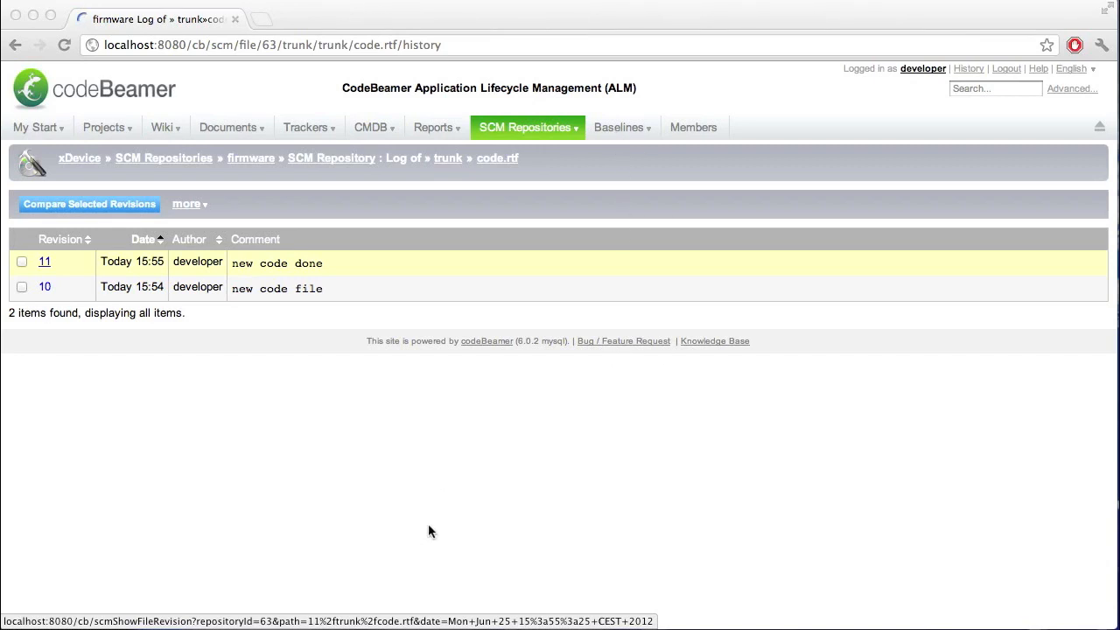
{"action": "mouse_move", "coordinate": [431, 522]}
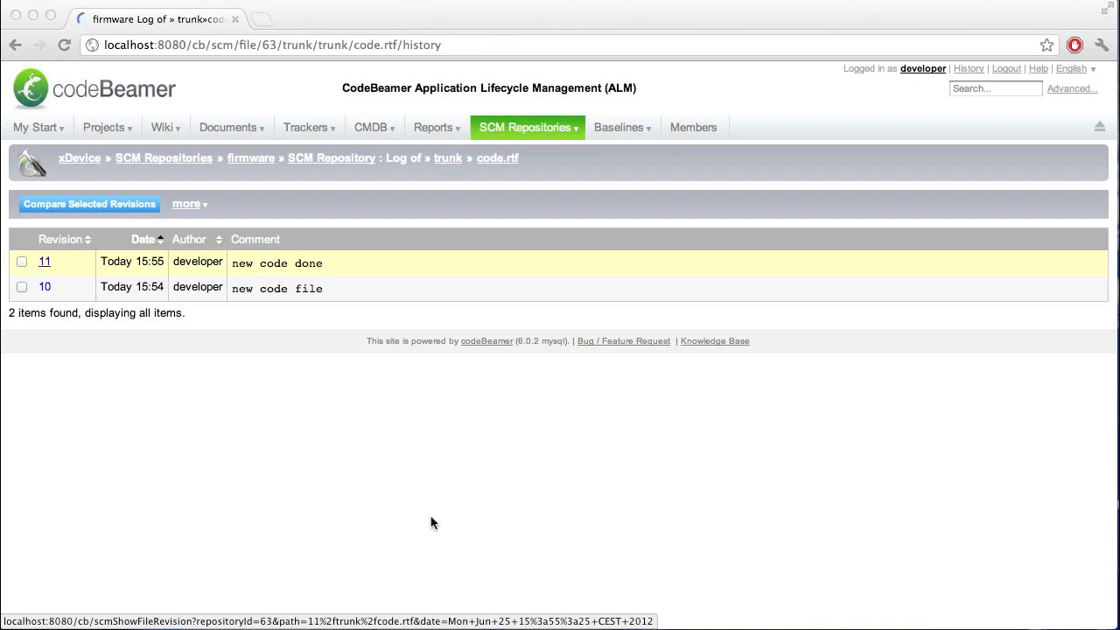